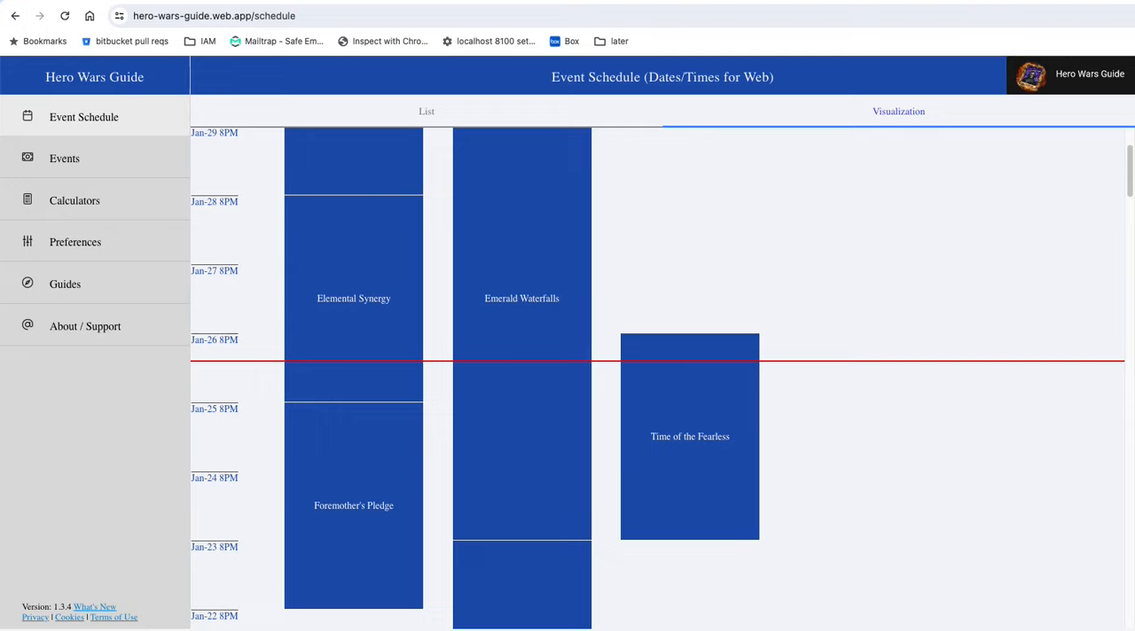
pyautogui.moveTo(925, 263)
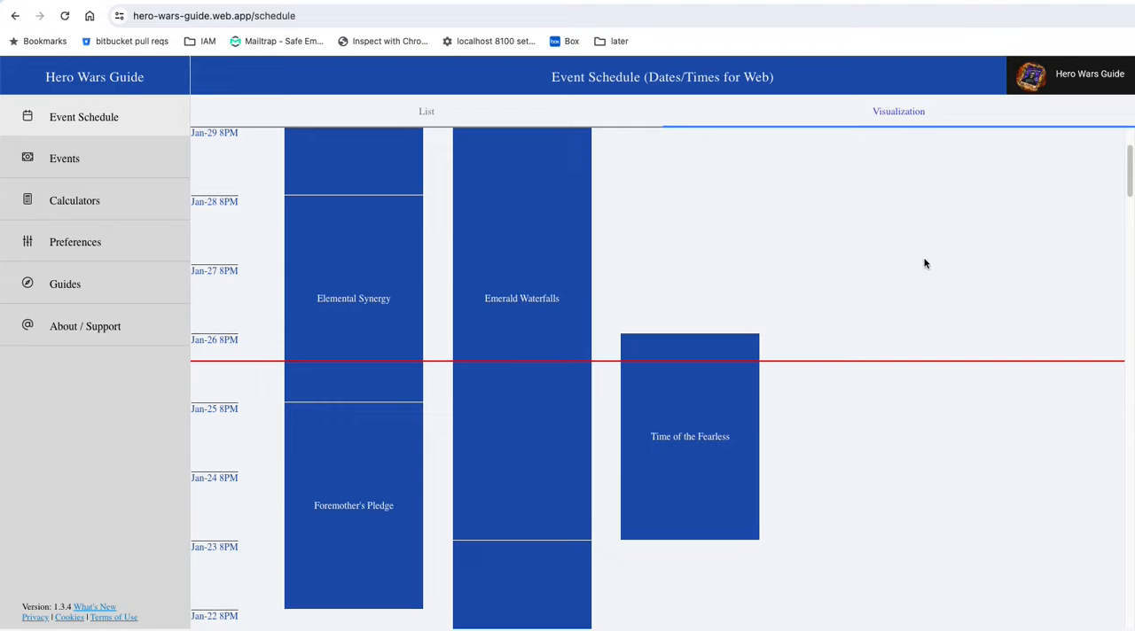
# - Scroll the event timeline up to bring Clash of the Titans into view above Elemental Synergy
pyautogui.scroll(3)
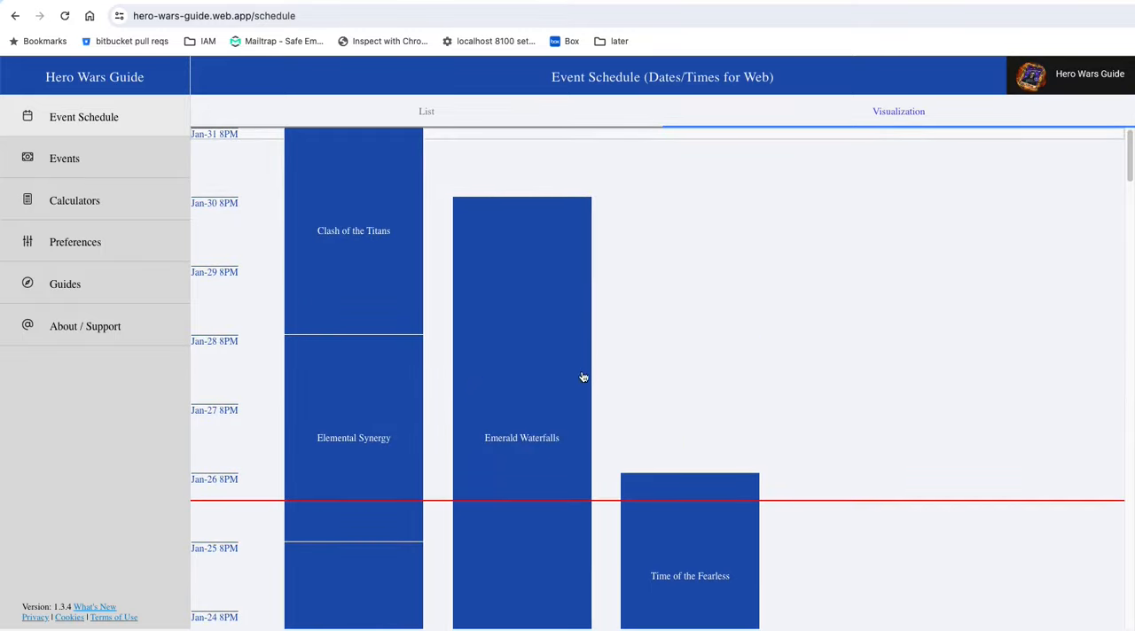
pyautogui.moveTo(344, 255)
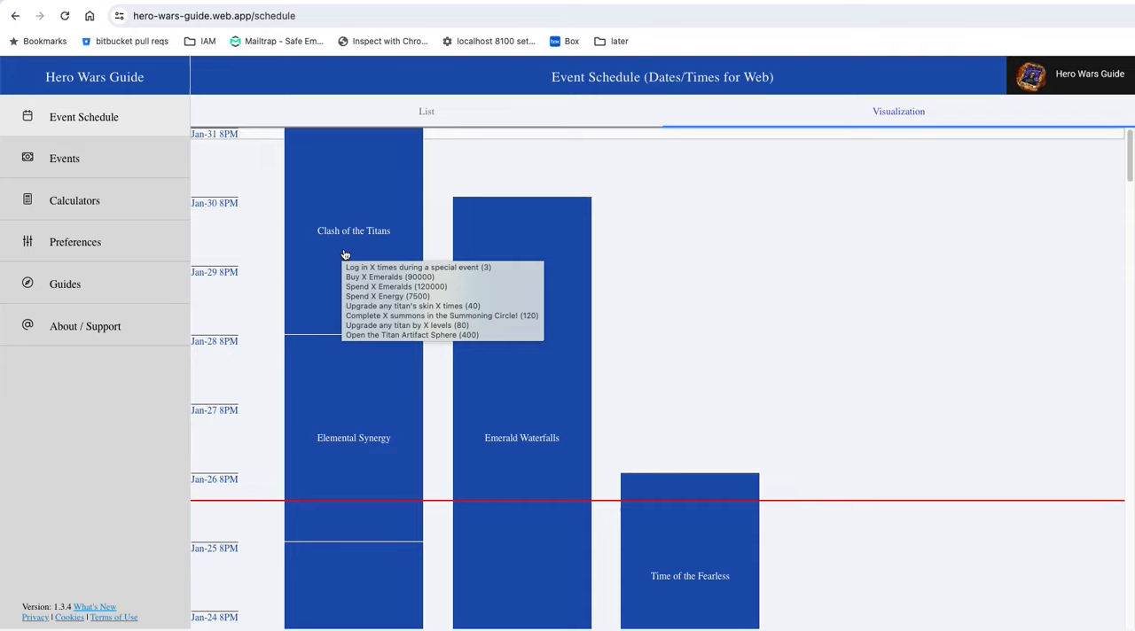
pyautogui.moveTo(330, 246)
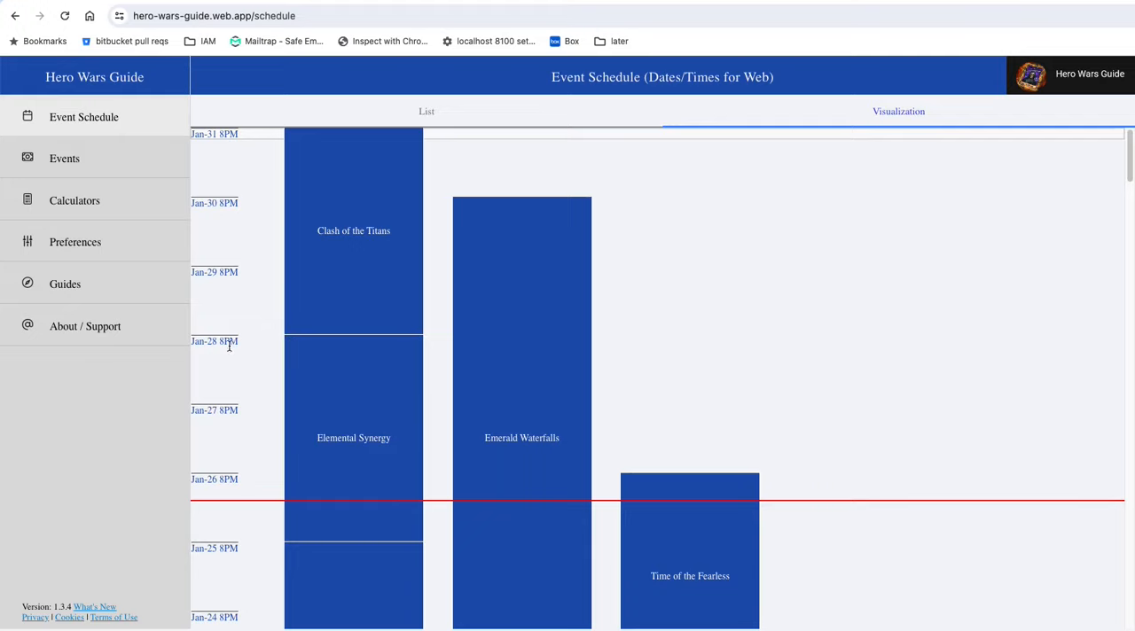
pyautogui.moveTo(252, 351)
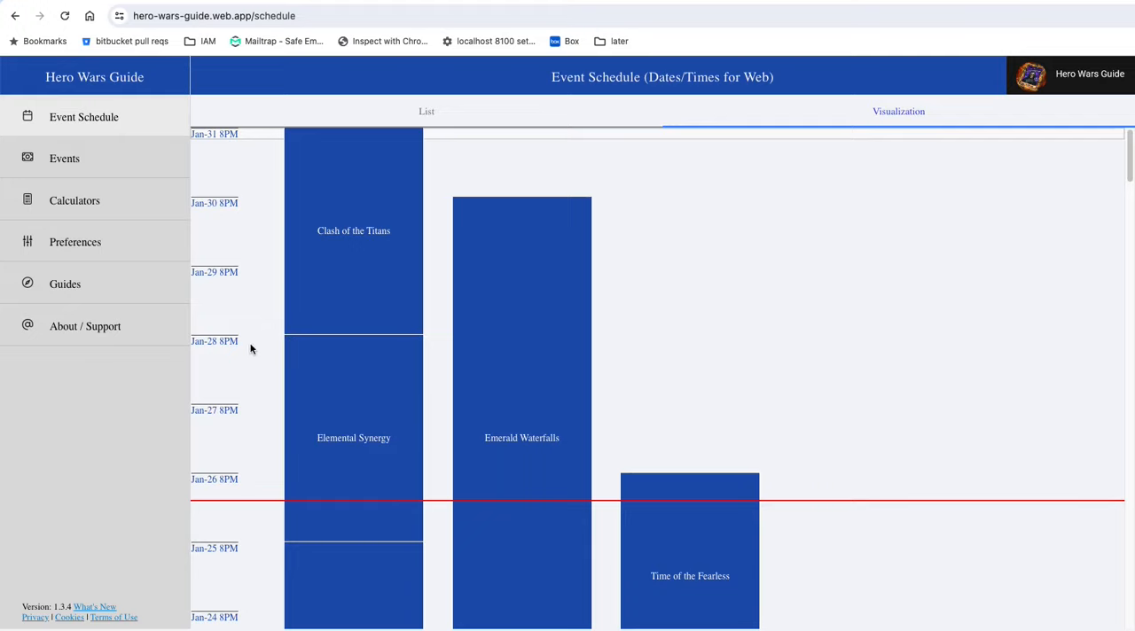
pyautogui.moveTo(317, 284)
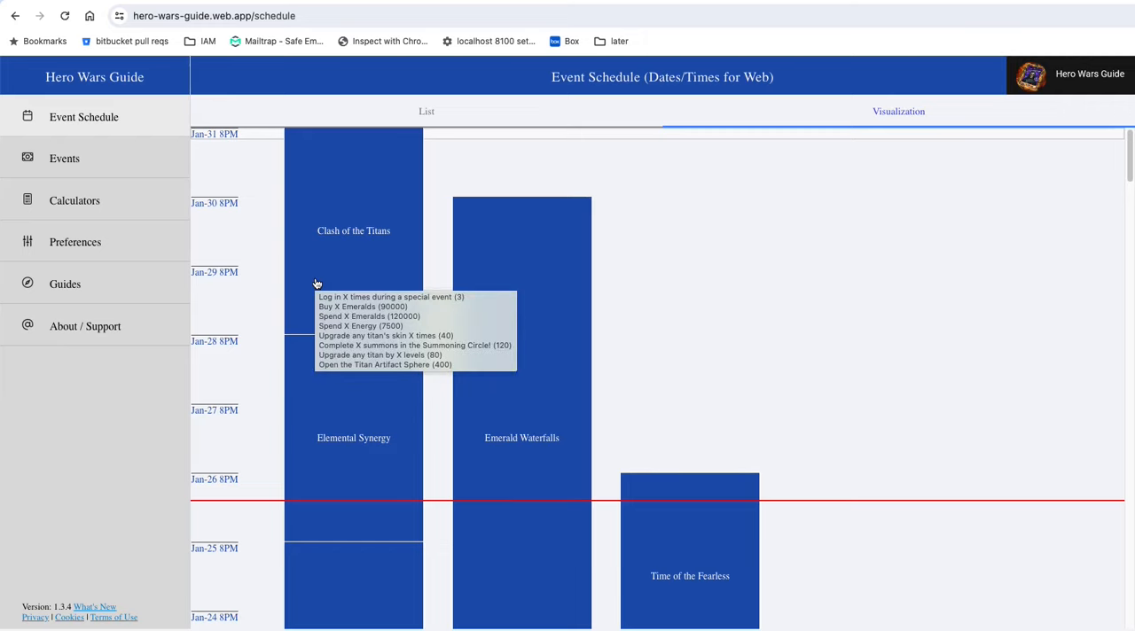
pyautogui.moveTo(411, 258)
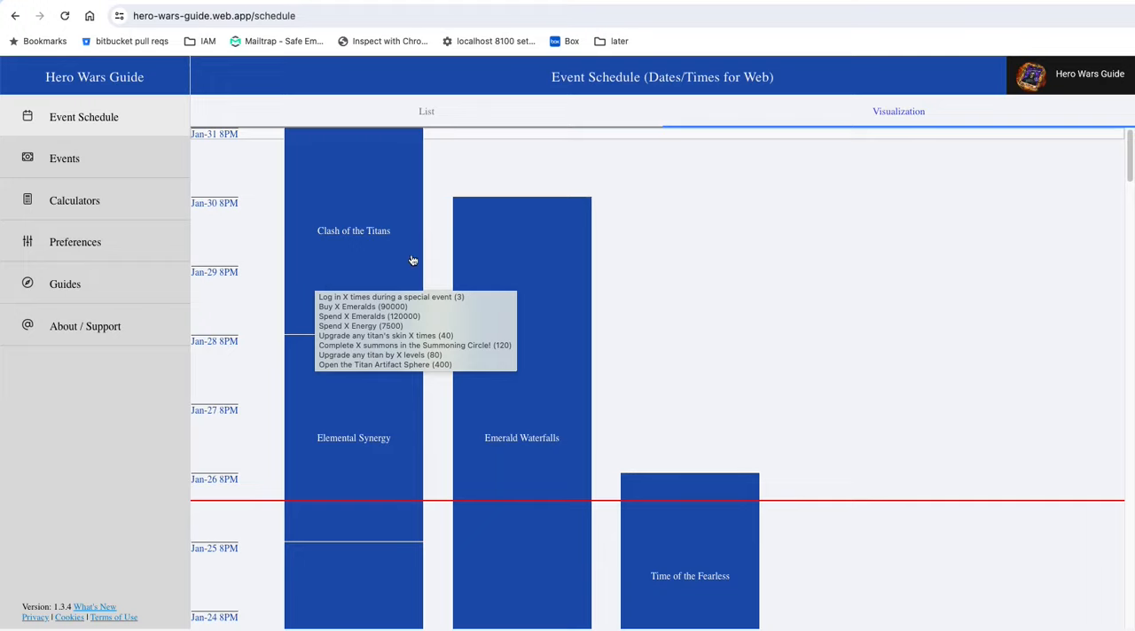
pyautogui.moveTo(503, 446)
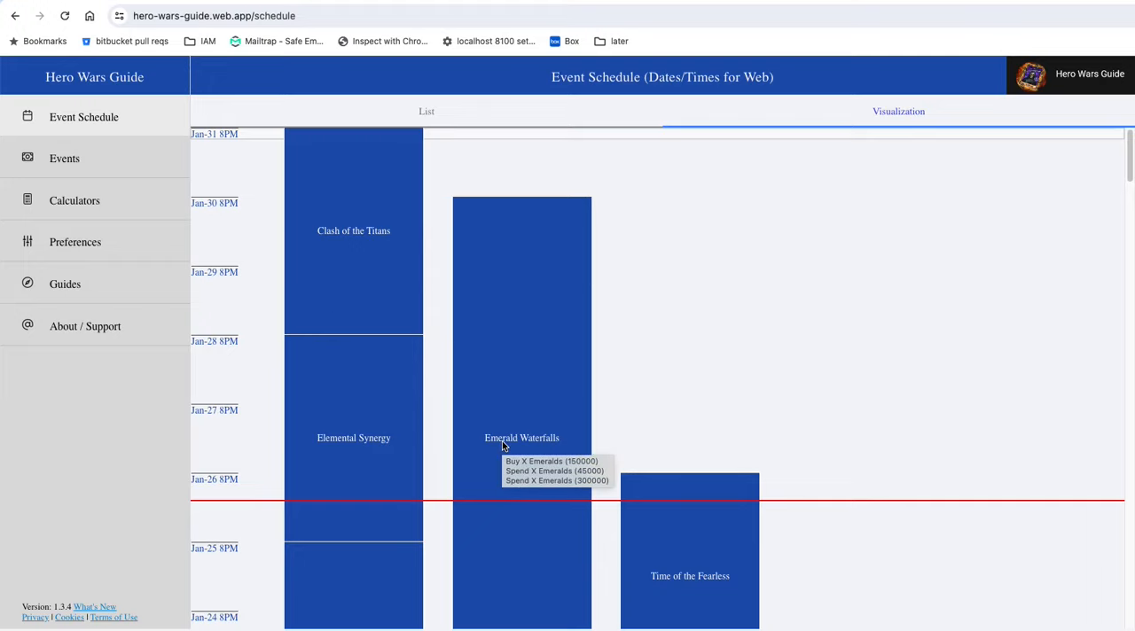
pyautogui.moveTo(404, 264)
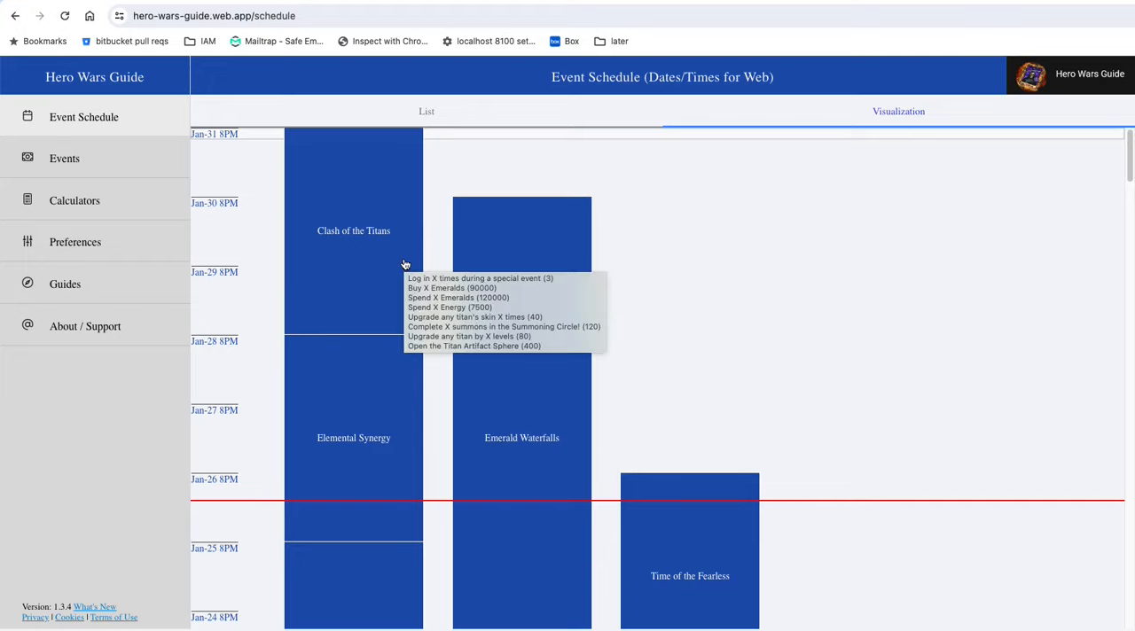
pyautogui.moveTo(575, 200)
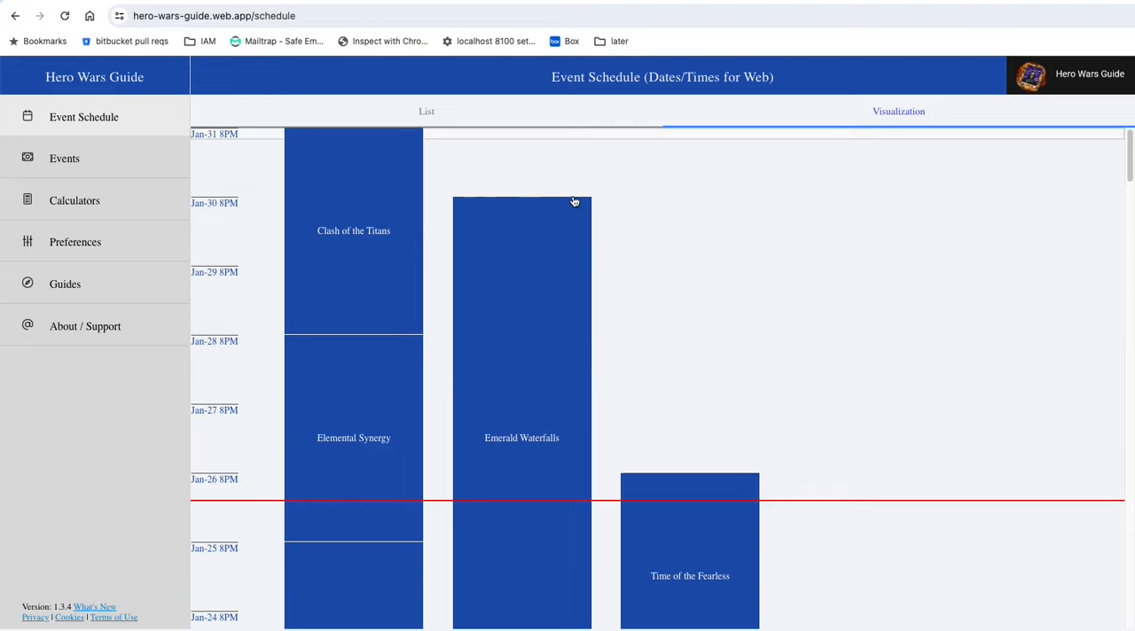
pyautogui.moveTo(456, 196)
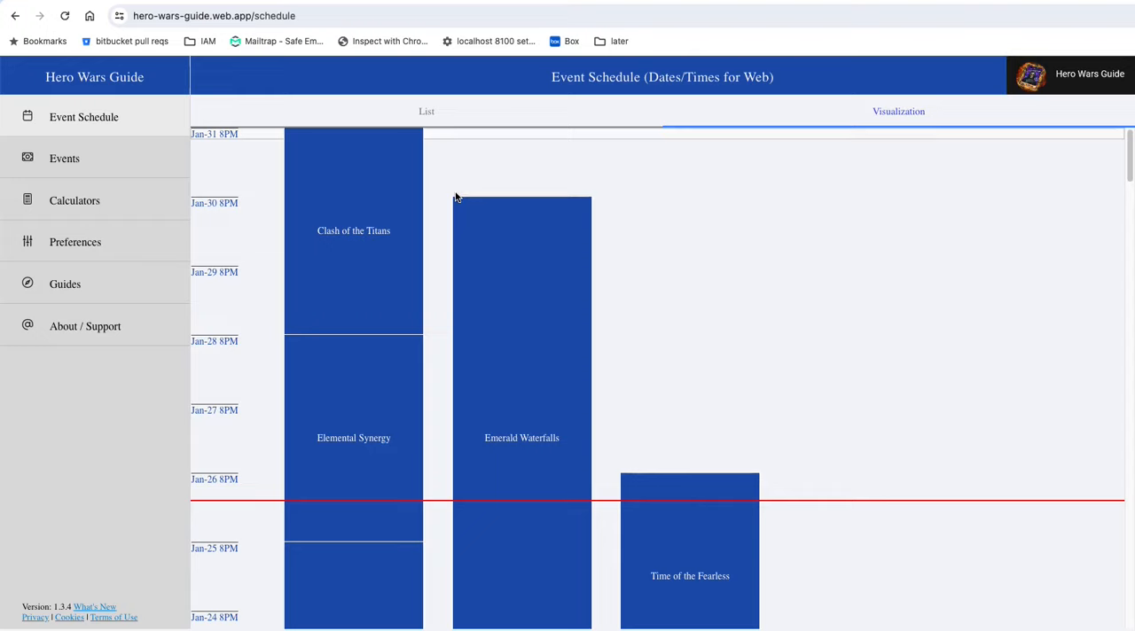
pyautogui.moveTo(553, 174)
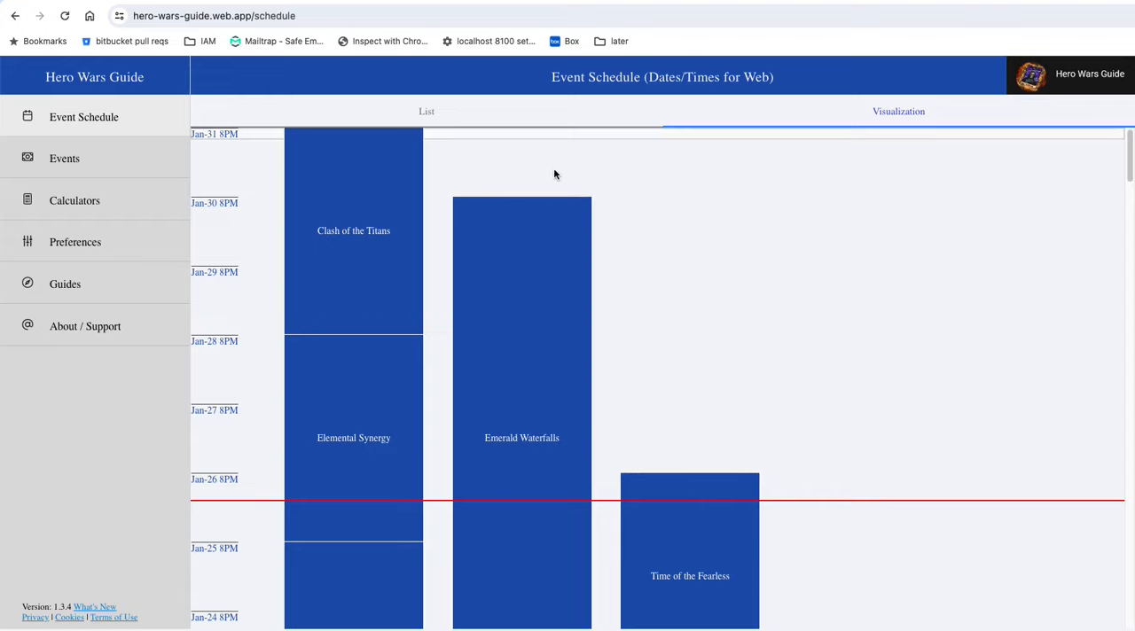
pyautogui.moveTo(386, 202)
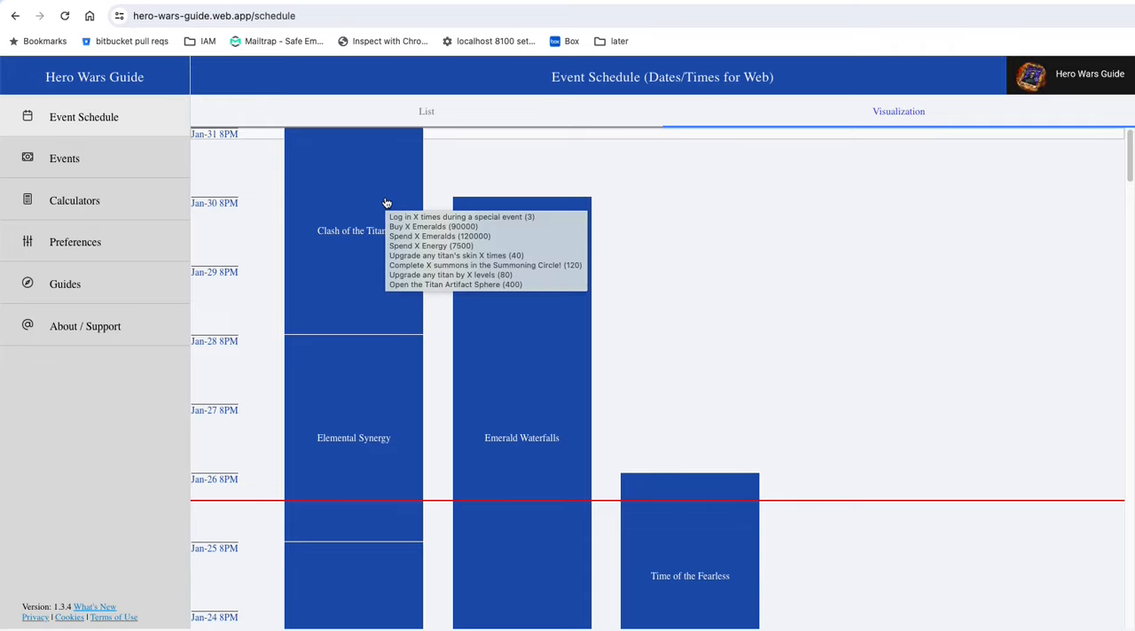
pyautogui.moveTo(347, 223)
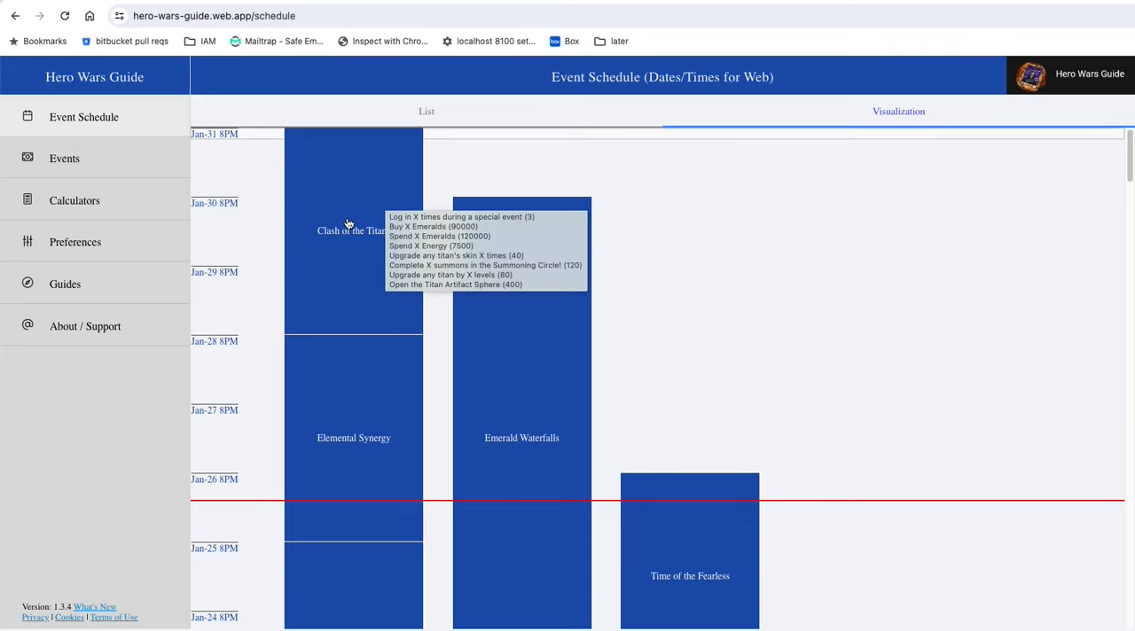
pyautogui.moveTo(457, 179)
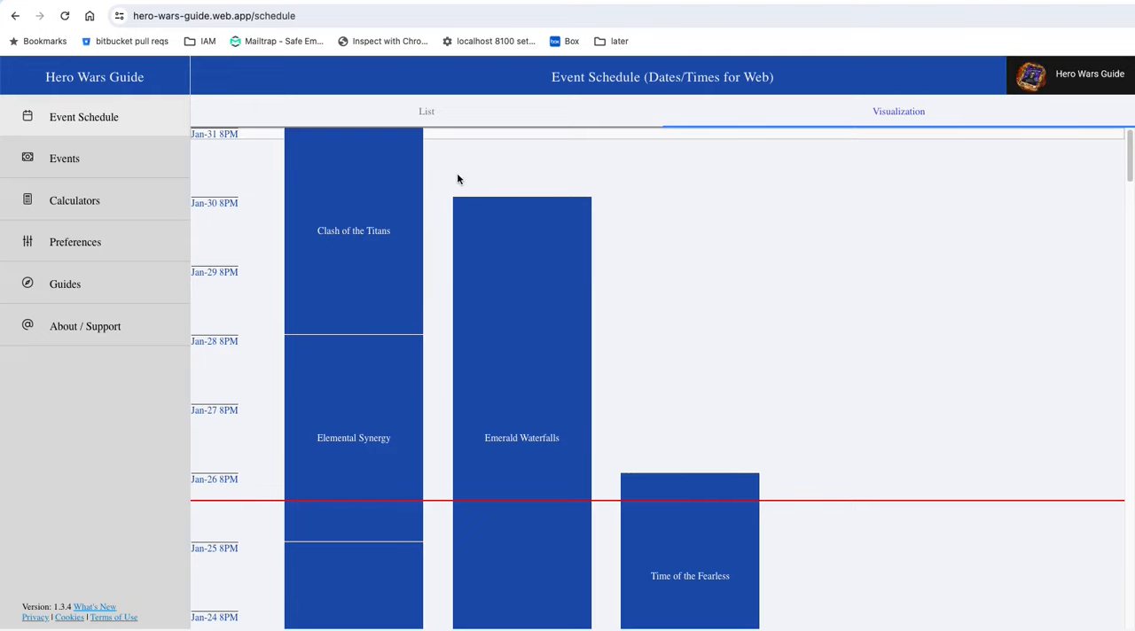
pyautogui.moveTo(466, 177)
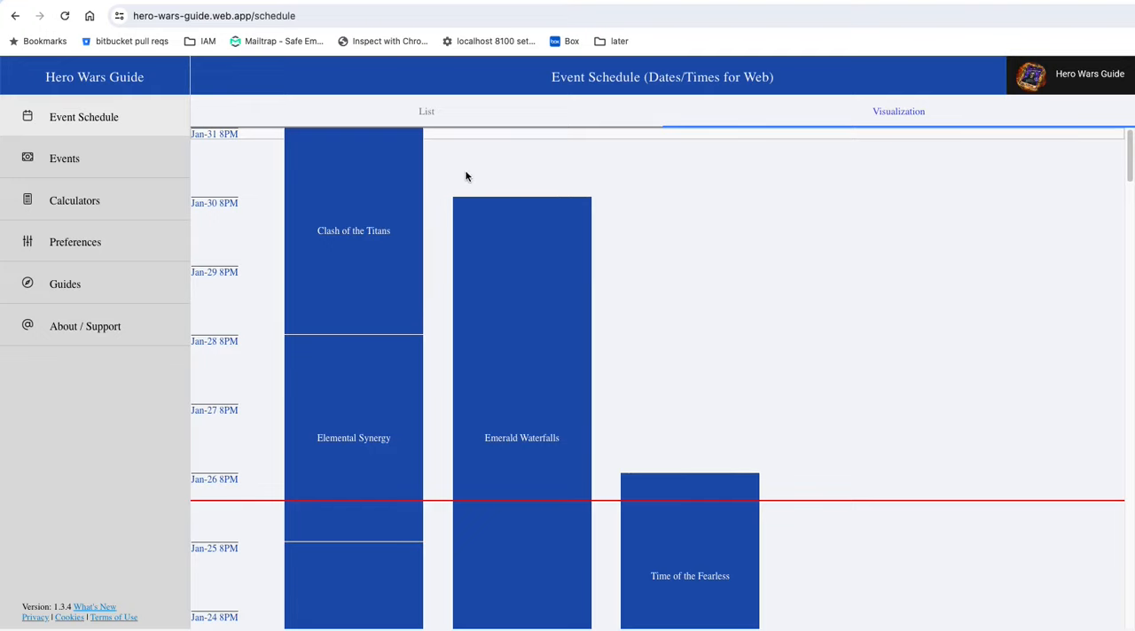
pyautogui.moveTo(476, 315)
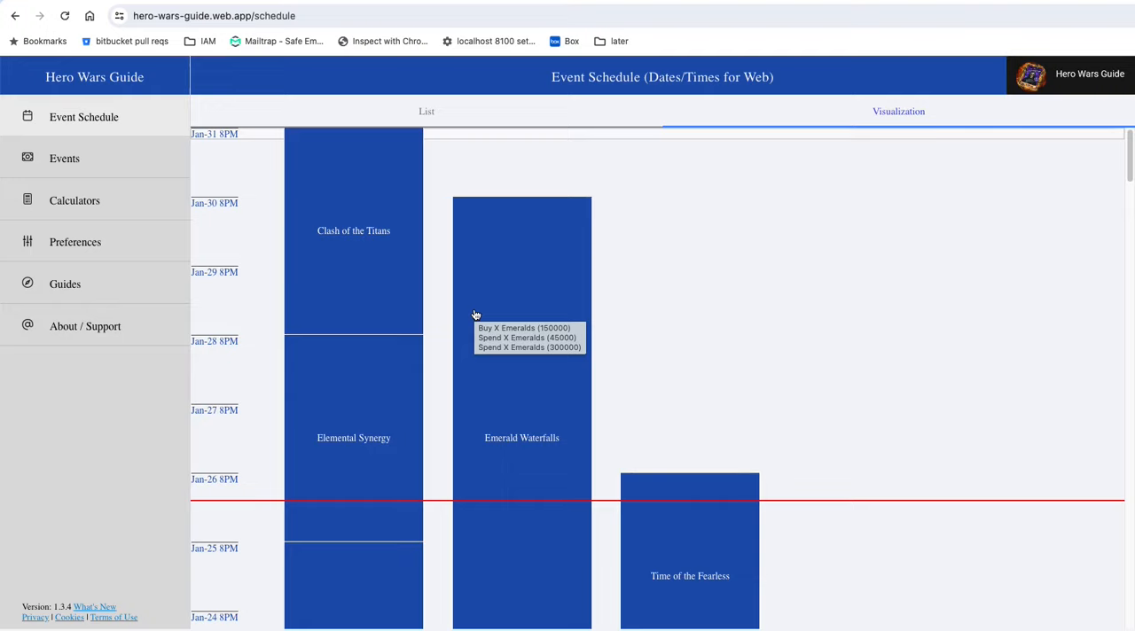
pyautogui.moveTo(448, 181)
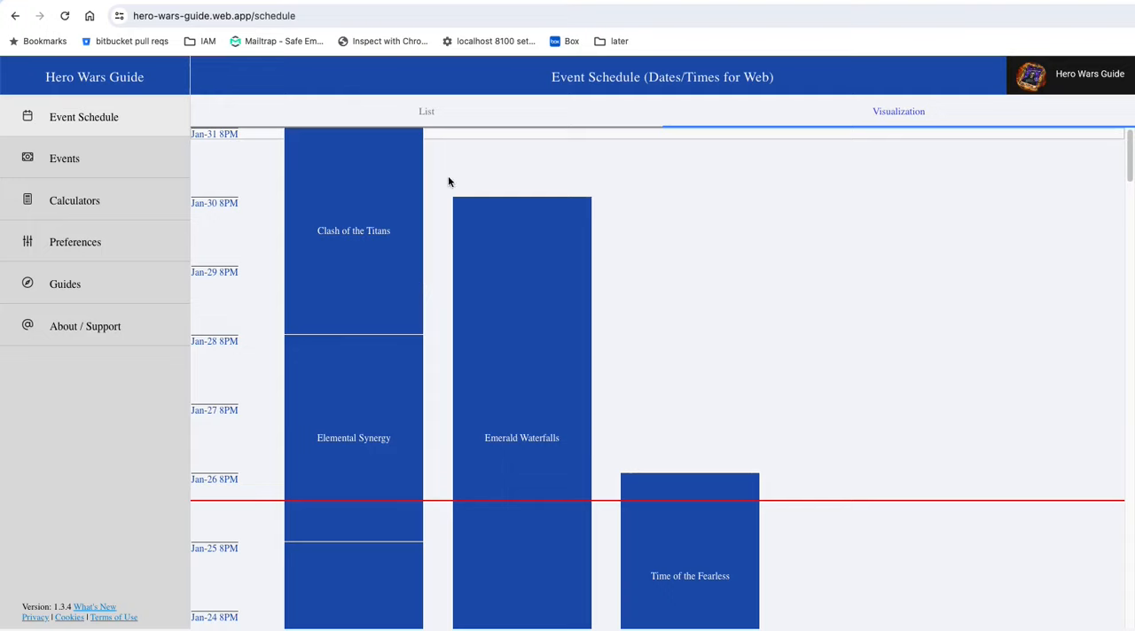
pyautogui.moveTo(461, 174)
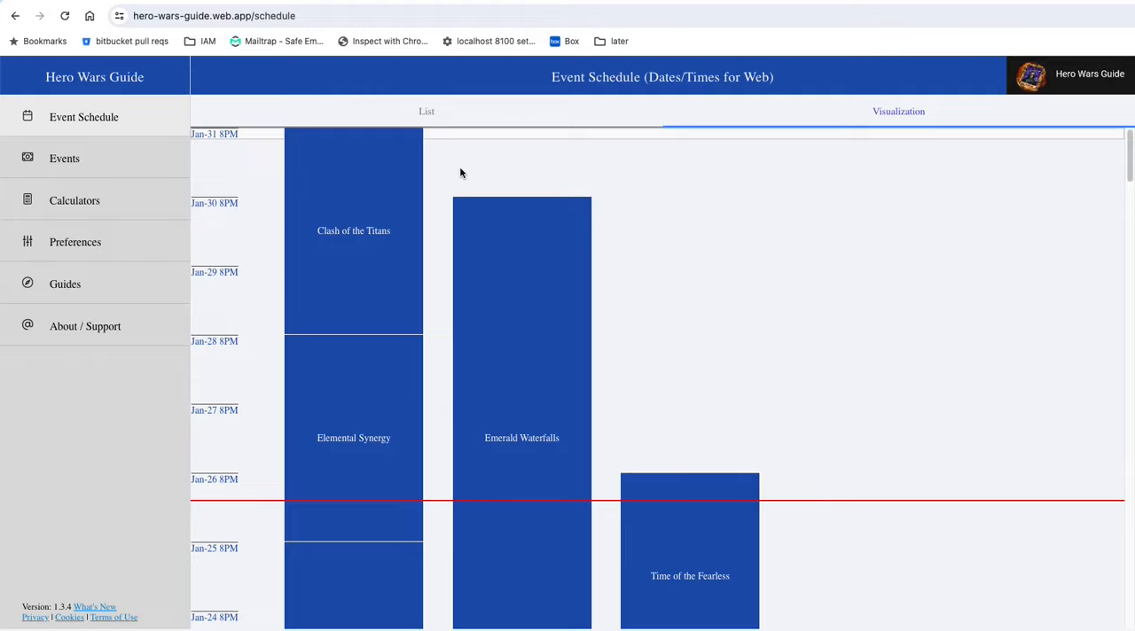
# - Select the Clash of the Titans bar to list its v1 (6 days) and v2 (3 days) versions
pyautogui.click(353, 230)
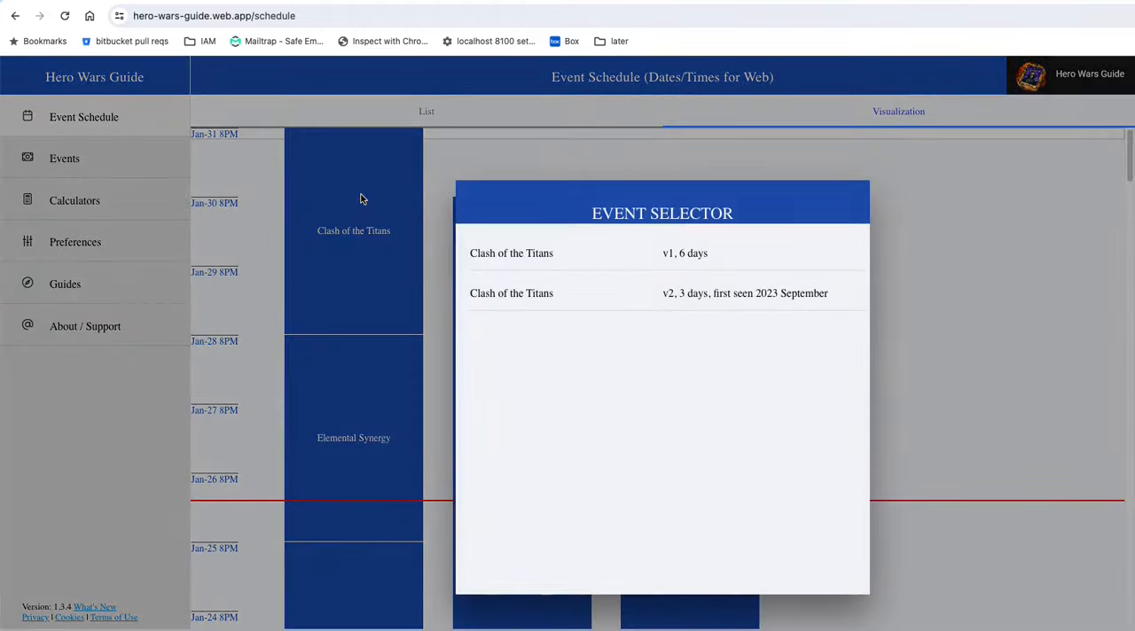
pyautogui.moveTo(511, 291)
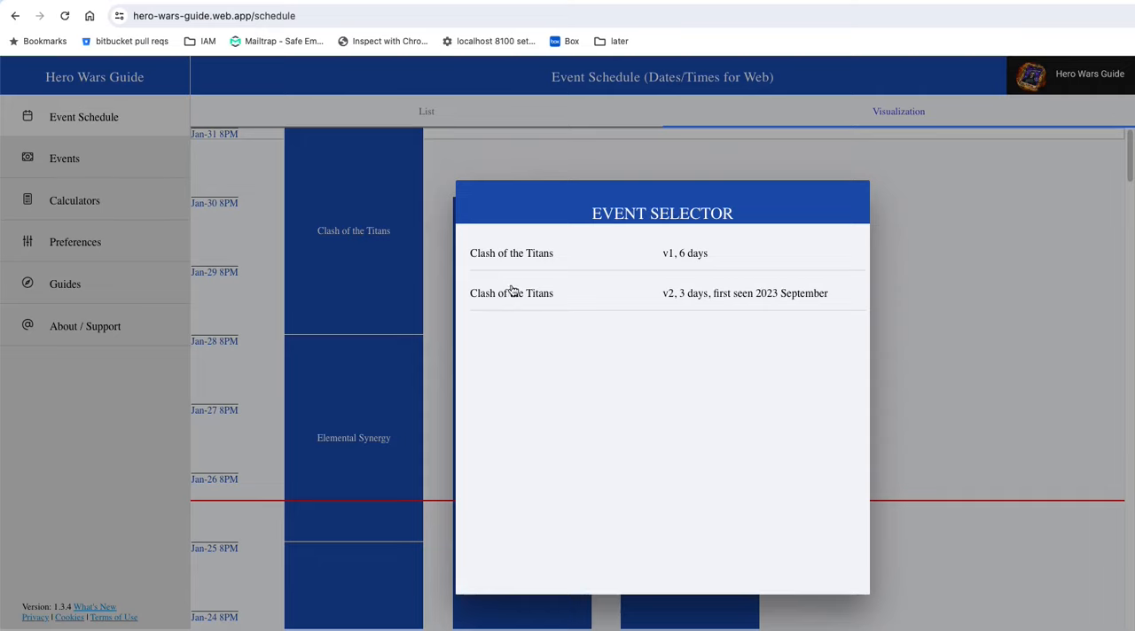
pyautogui.moveTo(657, 305)
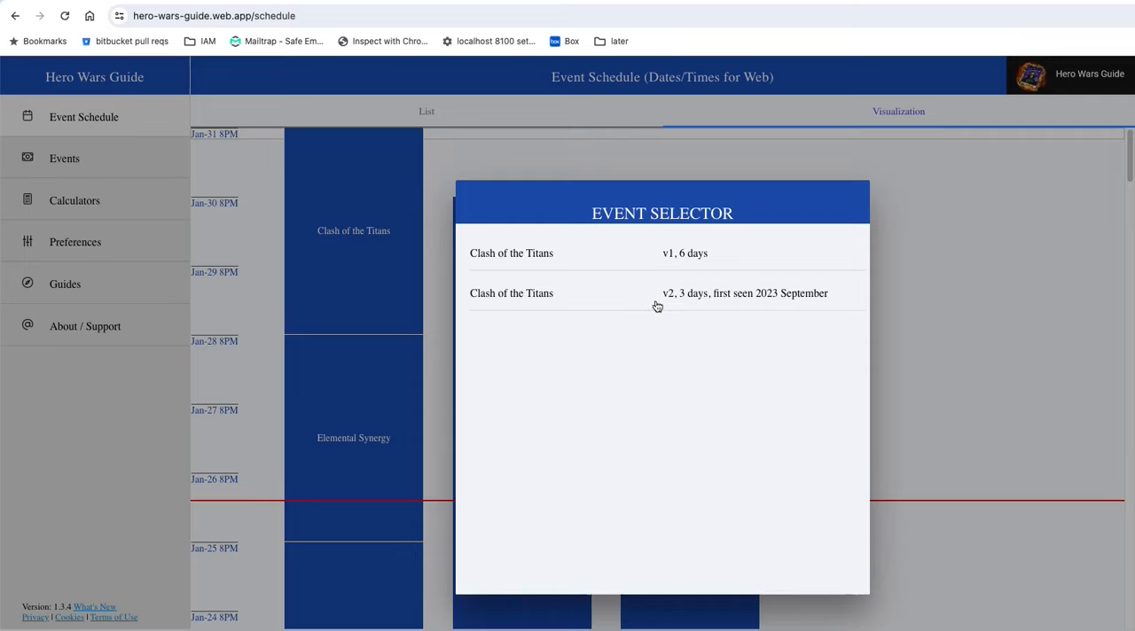
pyautogui.moveTo(681, 301)
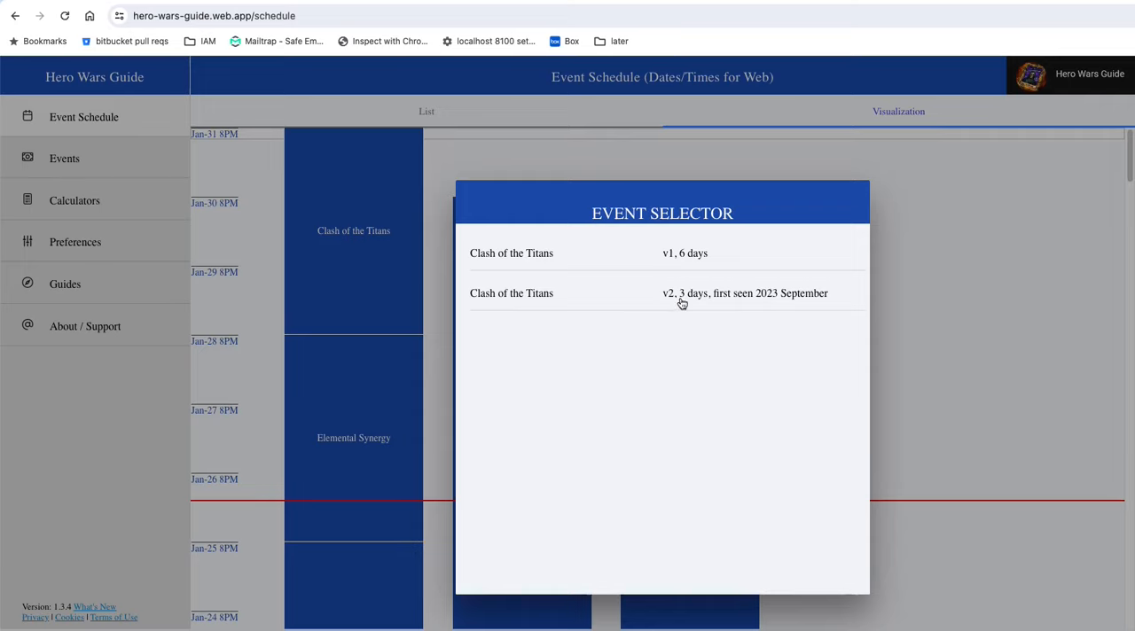
pyautogui.moveTo(646, 298)
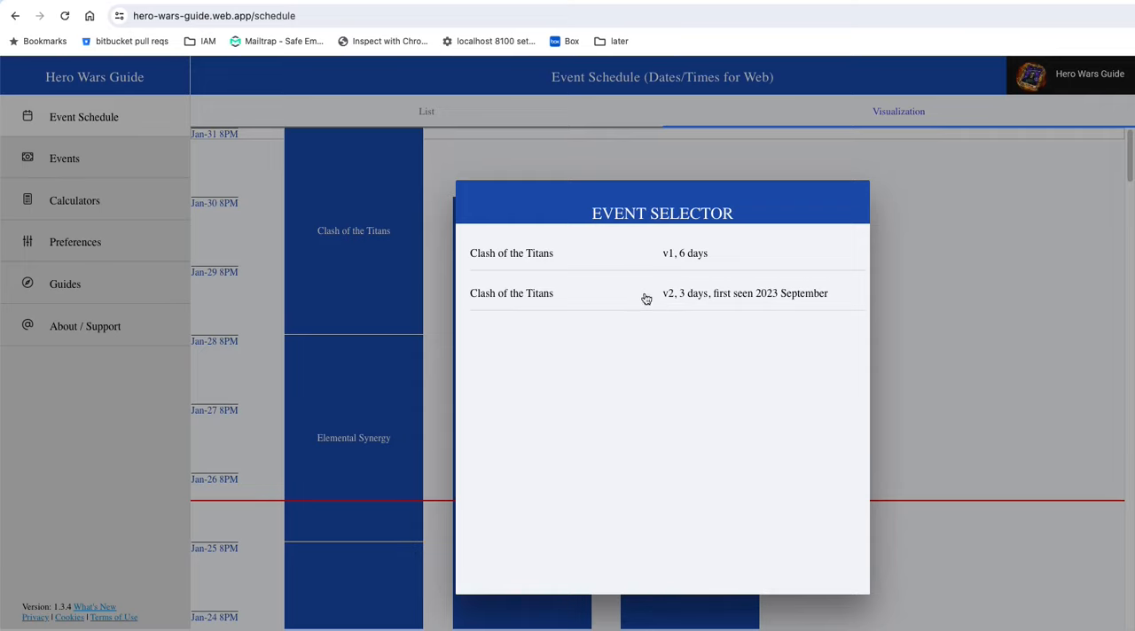
pyautogui.moveTo(727, 301)
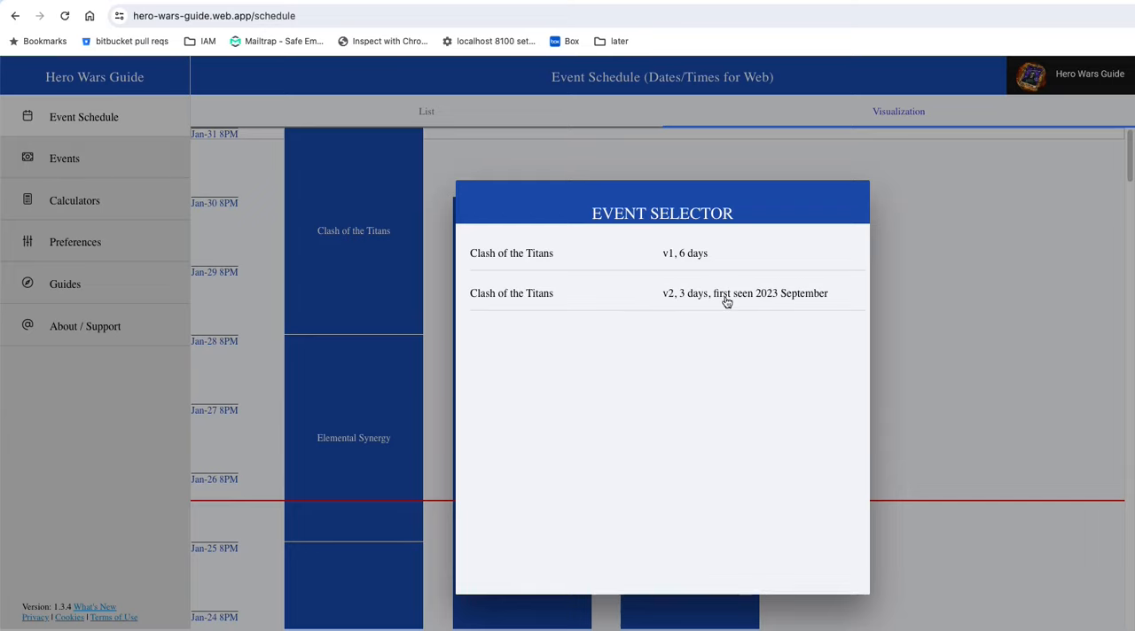
pyautogui.moveTo(756, 305)
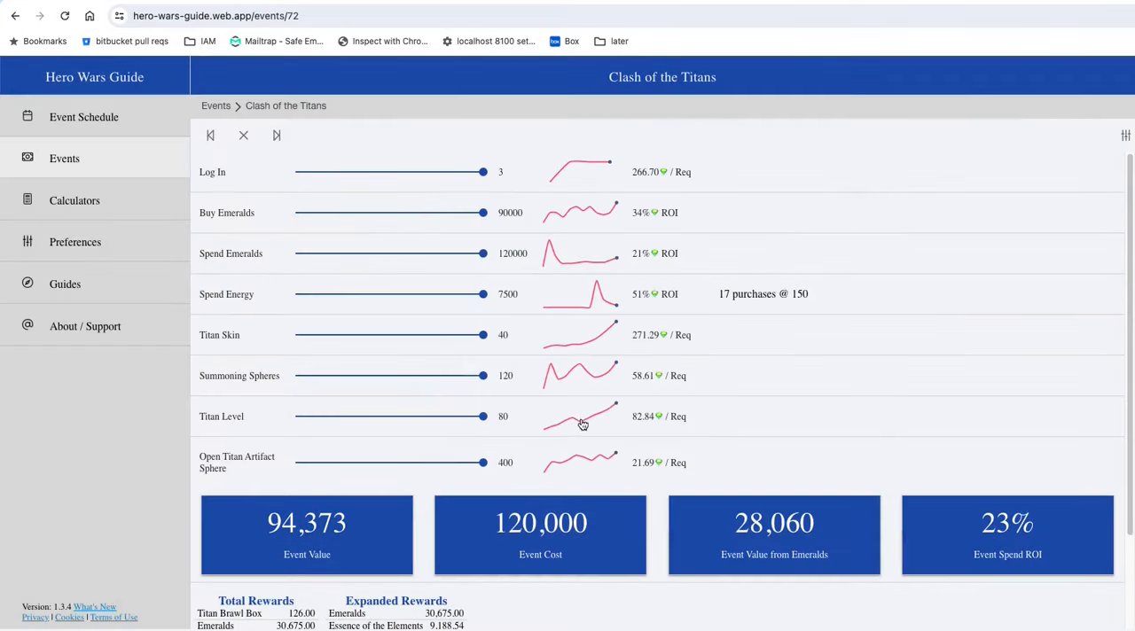
pyautogui.moveTo(545, 265)
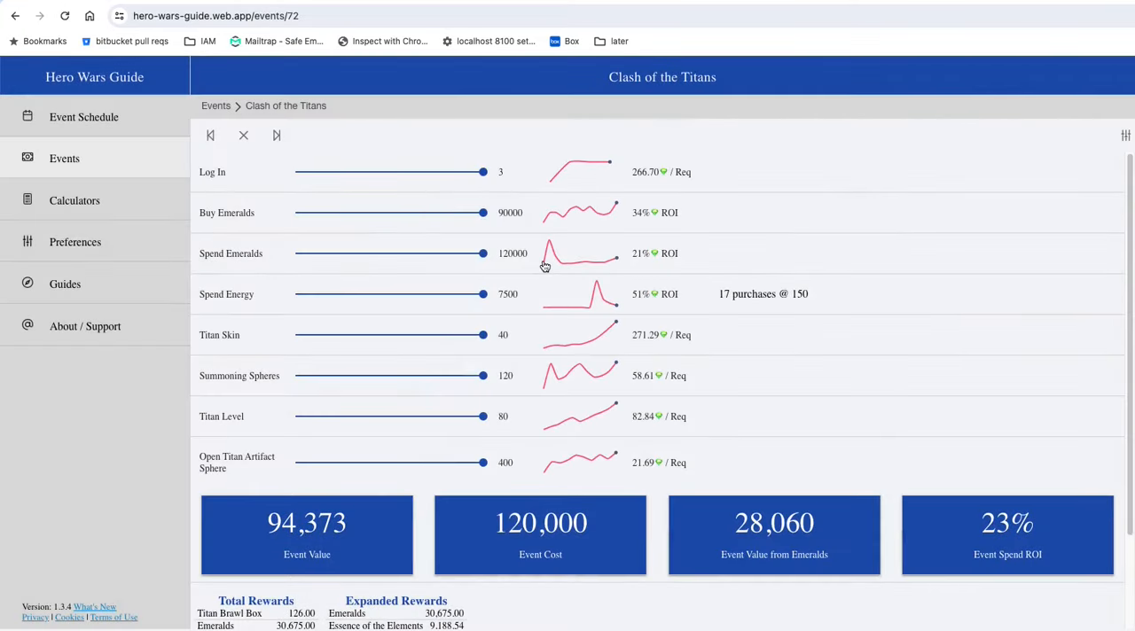
pyautogui.moveTo(543, 298)
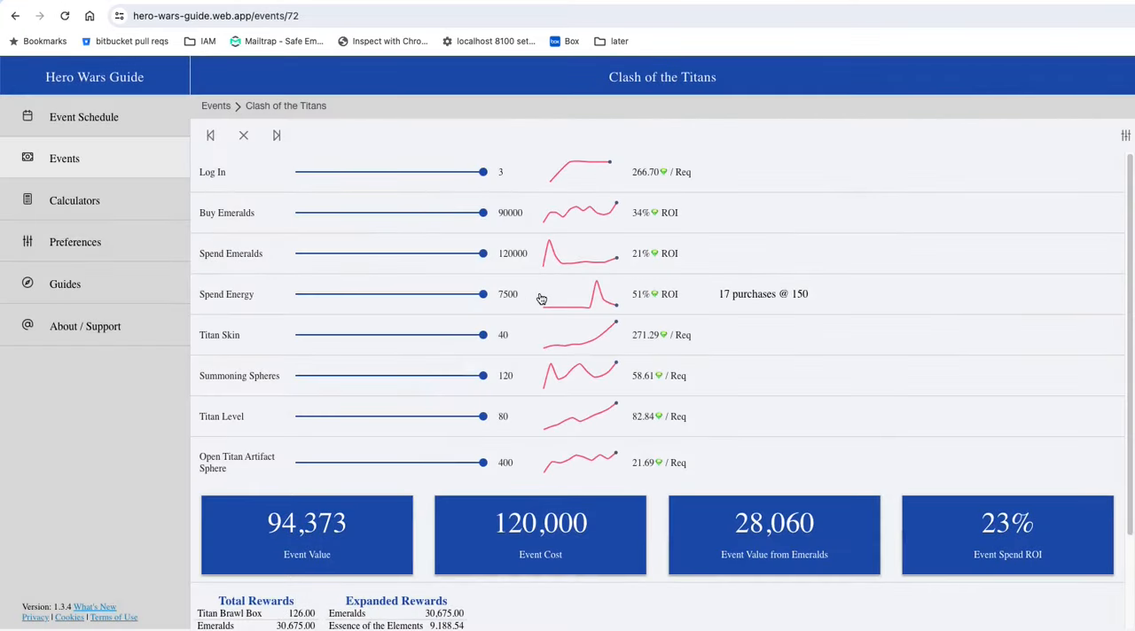
# - Set Buy Emeralds to 0, dropping the event value from 94,373 to 63,698
pyautogui.scroll(-3)
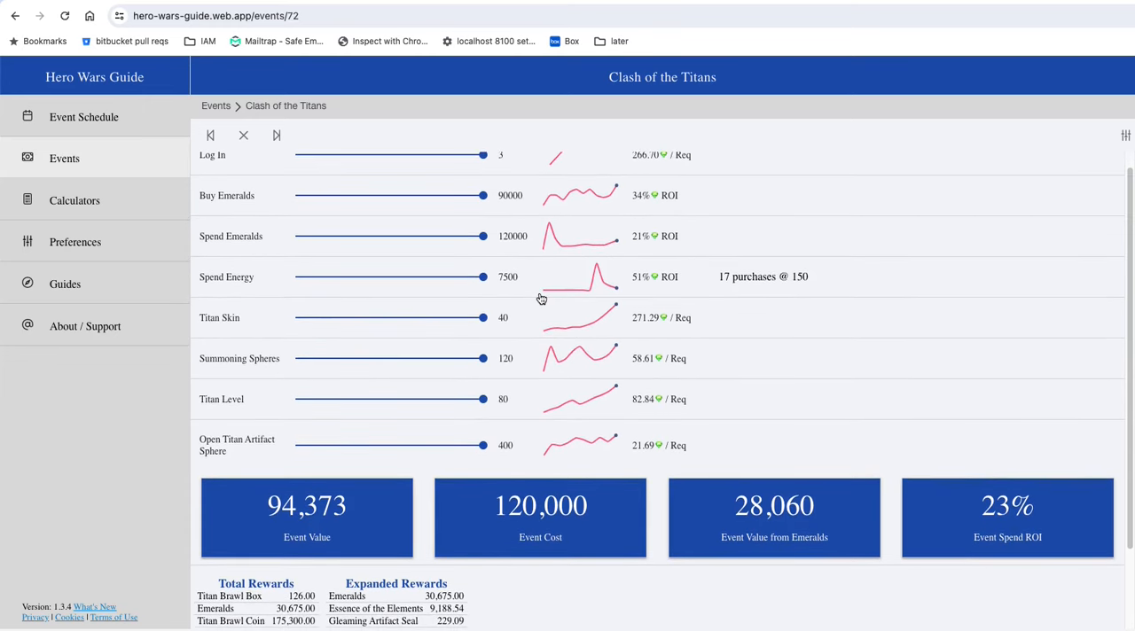
pyautogui.moveTo(460, 422)
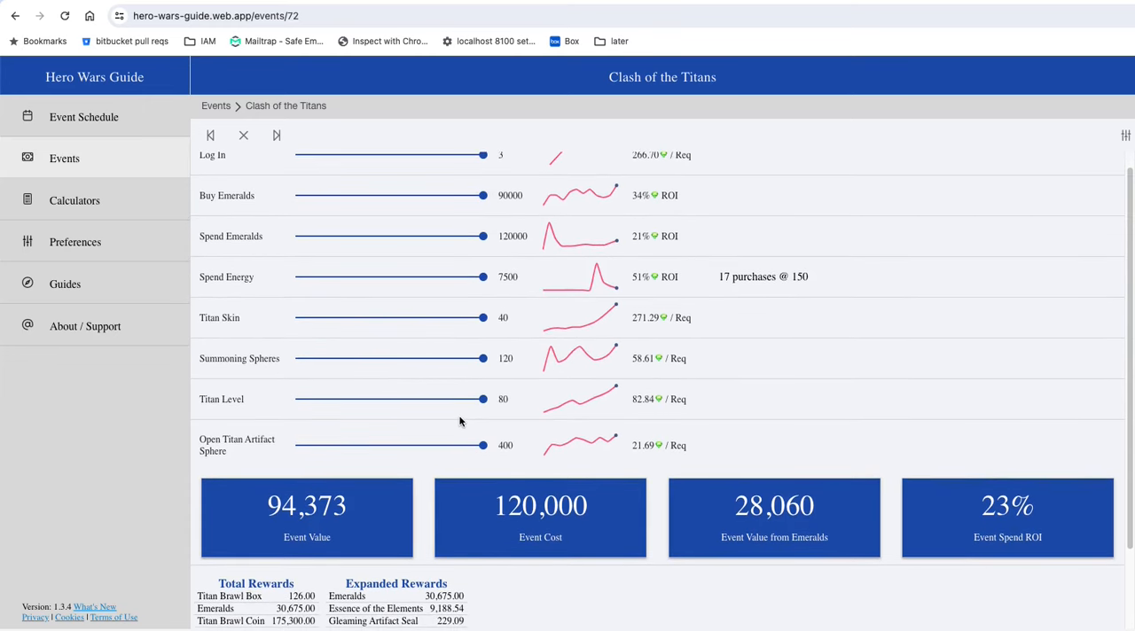
pyautogui.scroll(-3)
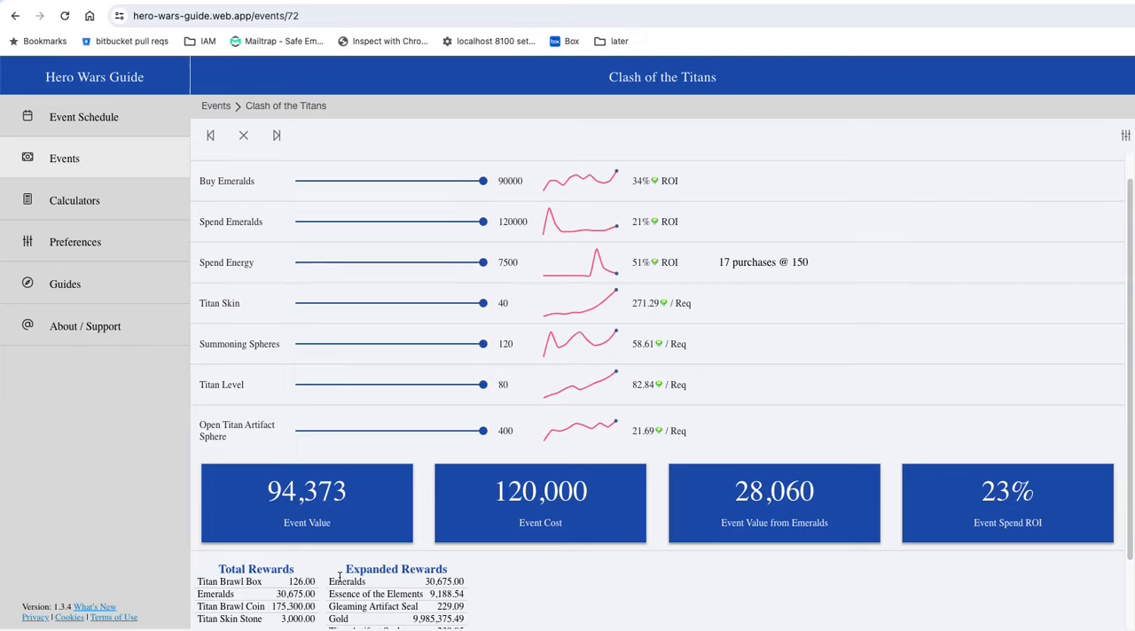
pyautogui.moveTo(283, 181)
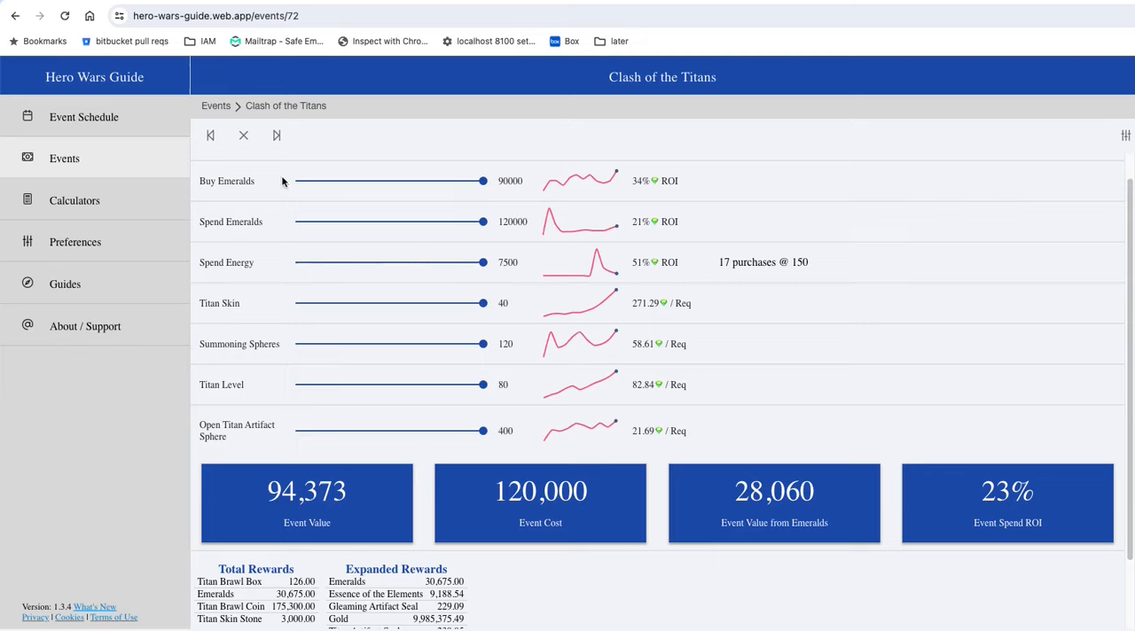
pyautogui.moveTo(482, 181); pyautogui.dragTo(294, 181)
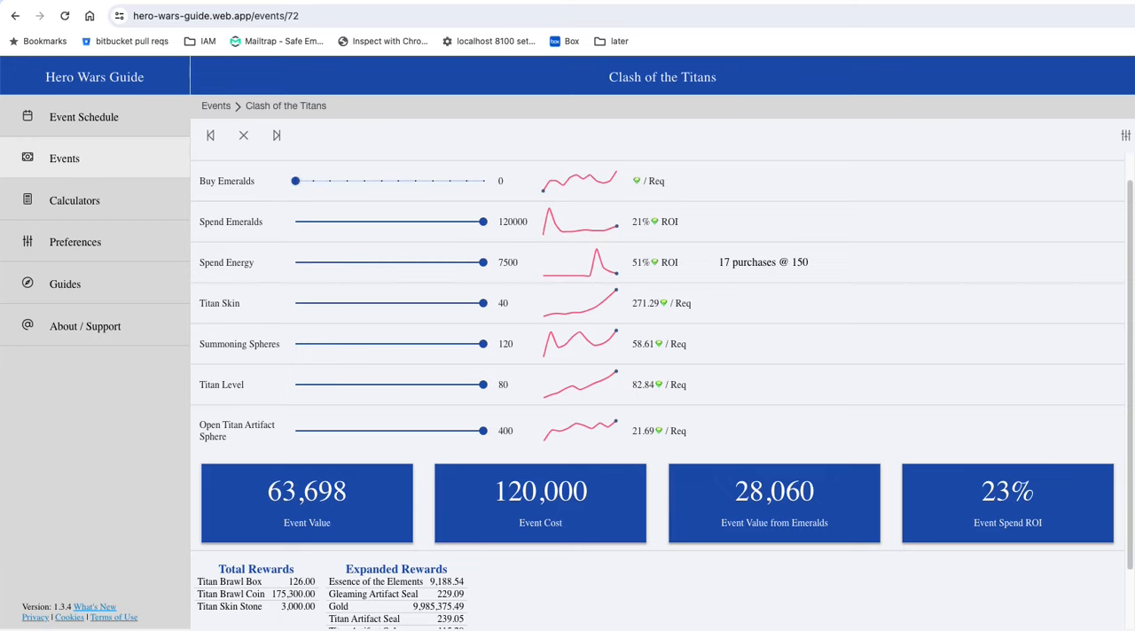
pyautogui.moveTo(289, 617)
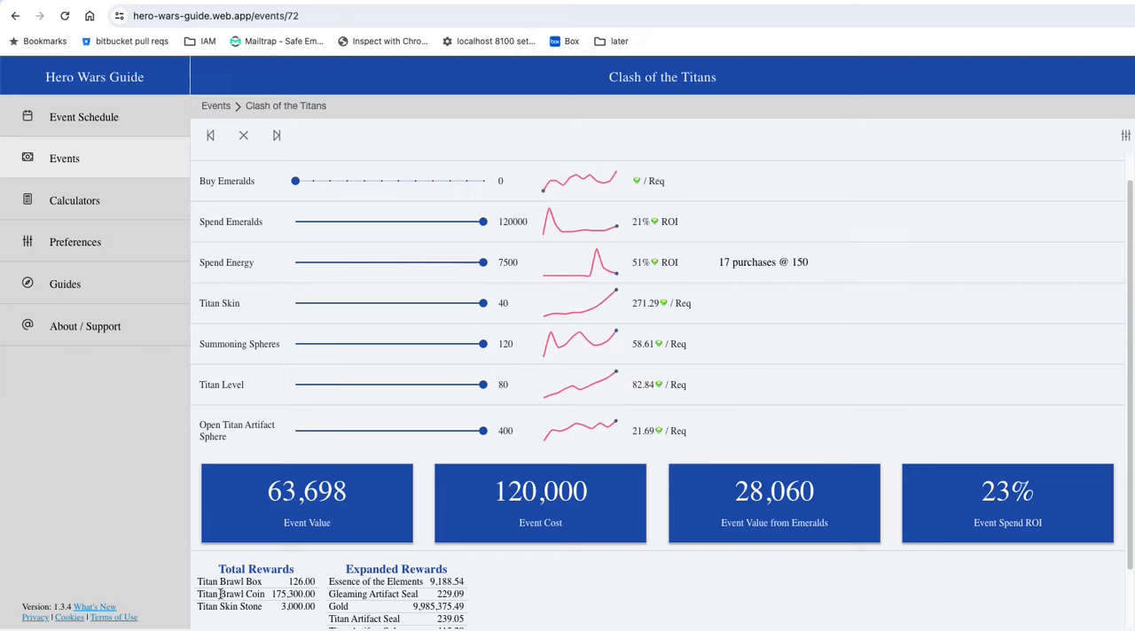
pyautogui.moveTo(270, 601)
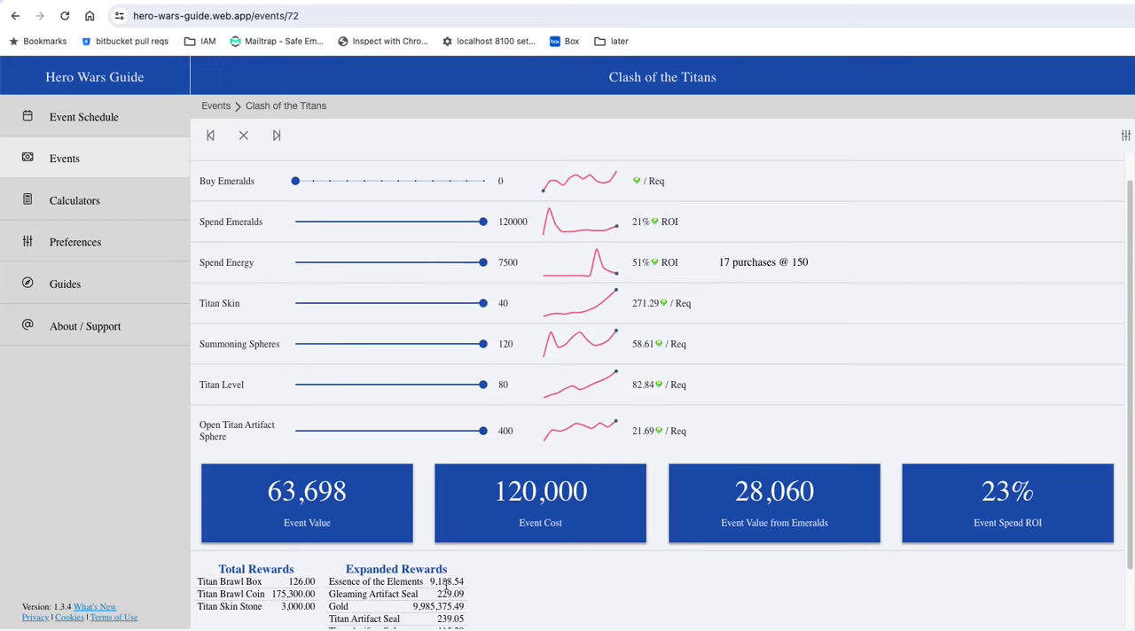
pyautogui.scroll(3)
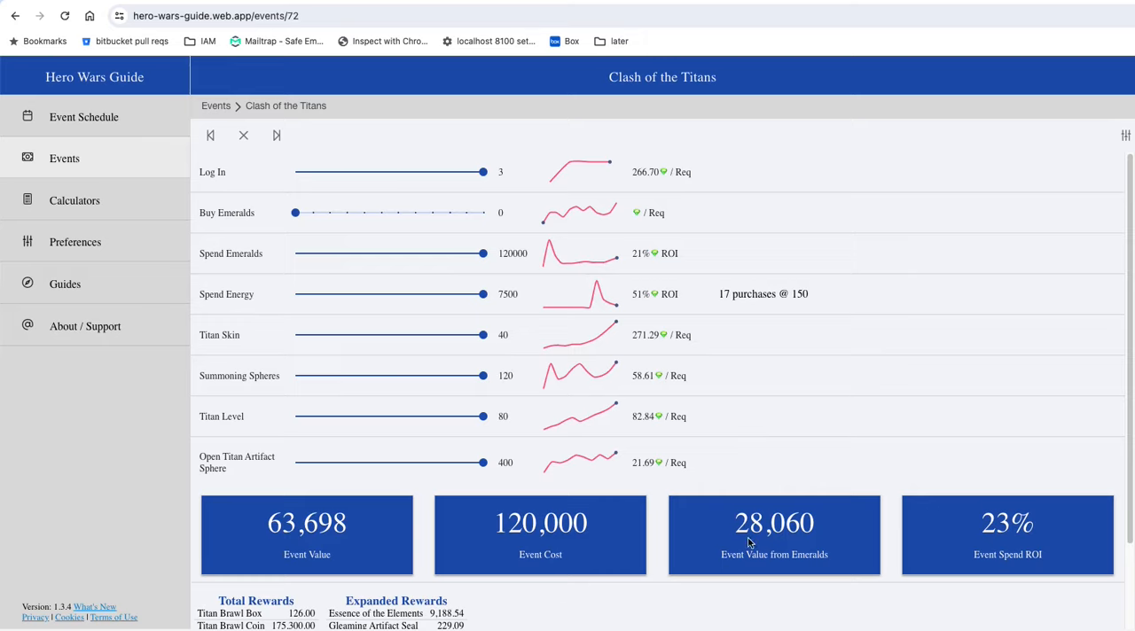
pyautogui.moveTo(691, 532)
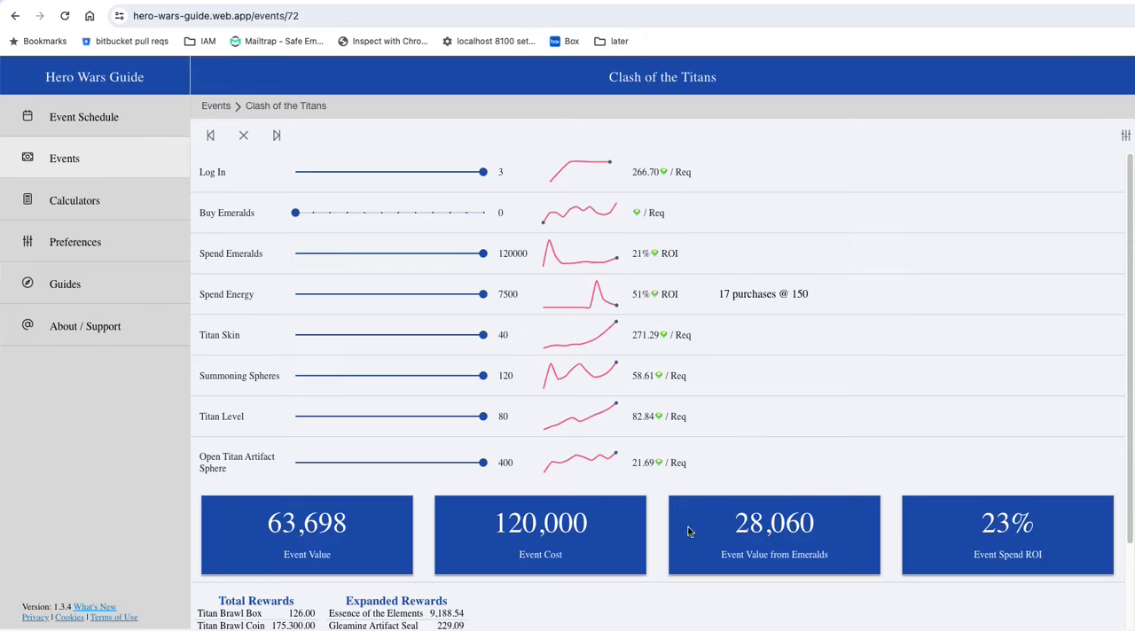
pyautogui.moveTo(246, 624)
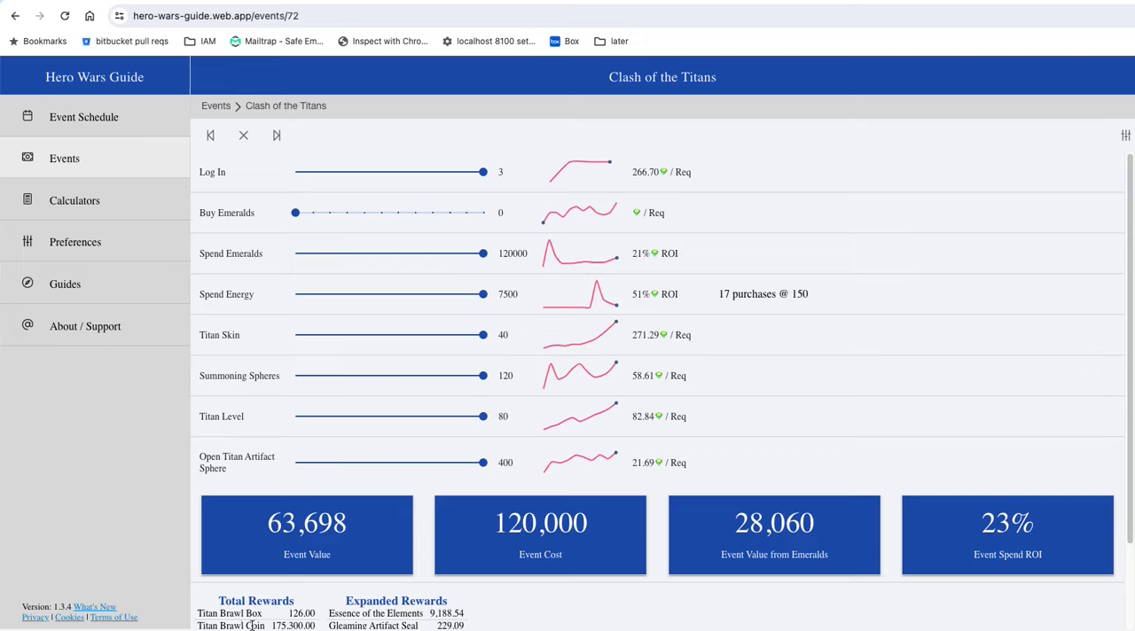
pyautogui.moveTo(723, 574)
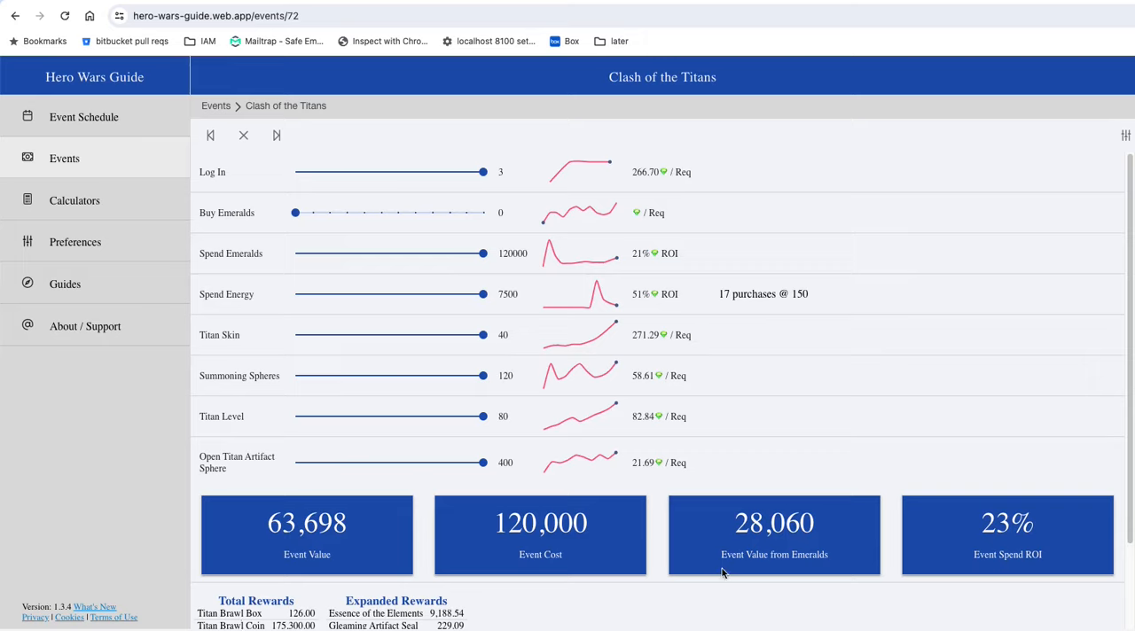
pyautogui.moveTo(822, 514)
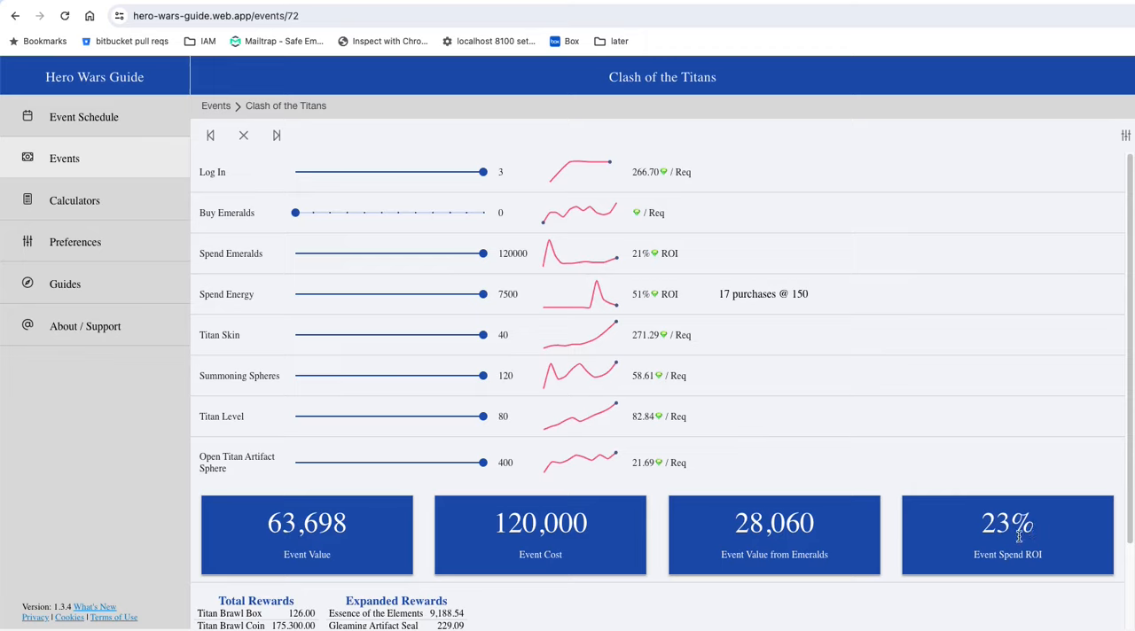
pyautogui.moveTo(822, 532)
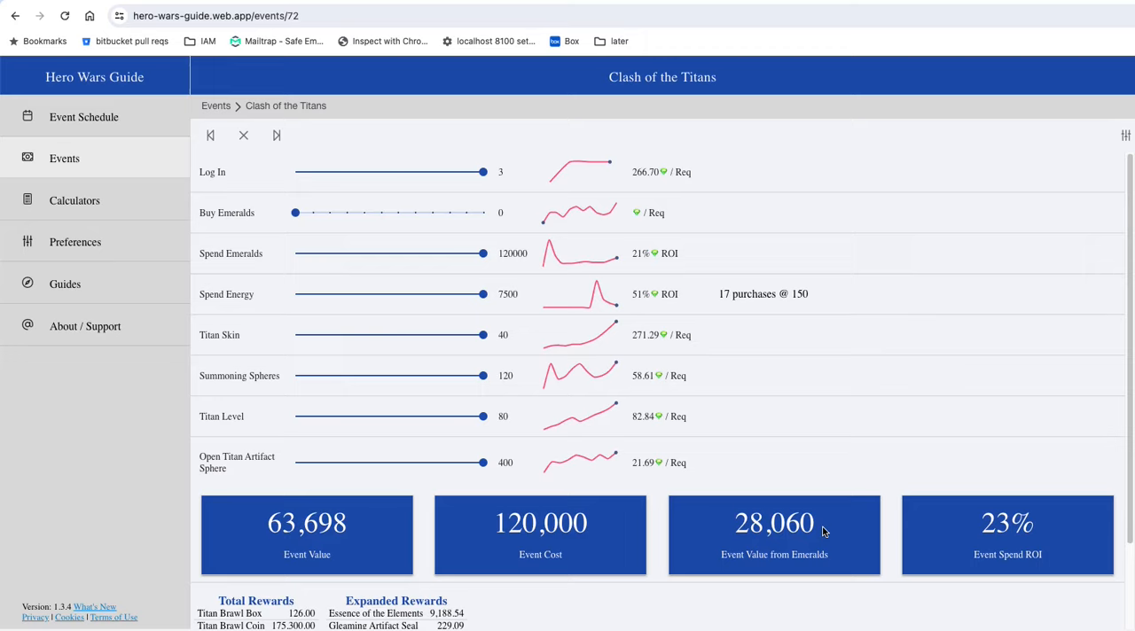
pyautogui.moveTo(507, 255)
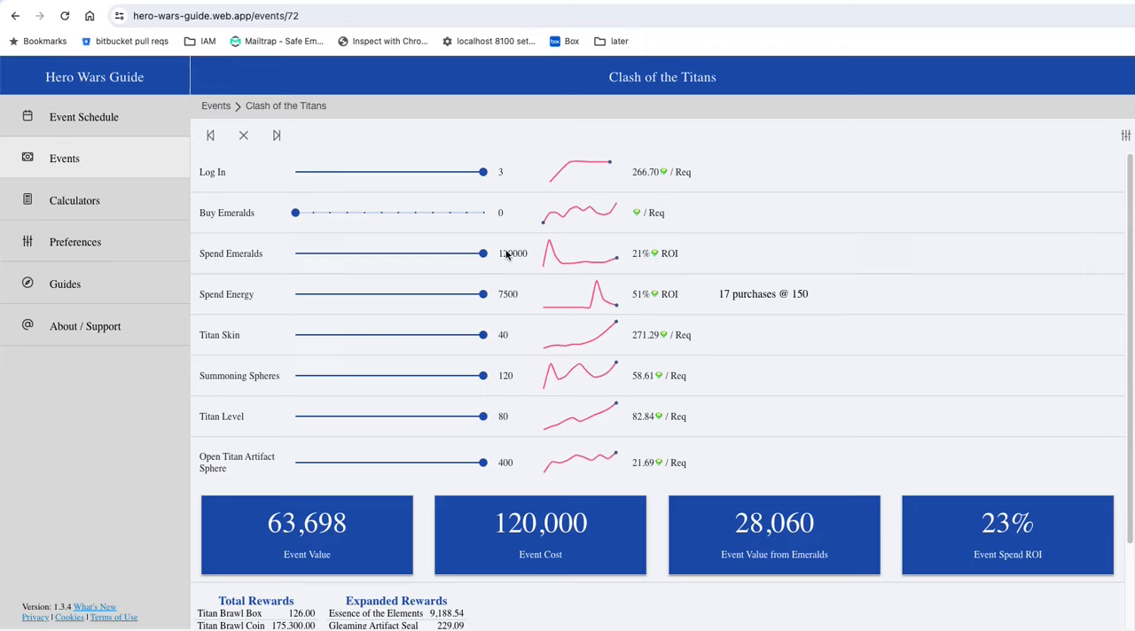
pyautogui.moveTo(566, 280)
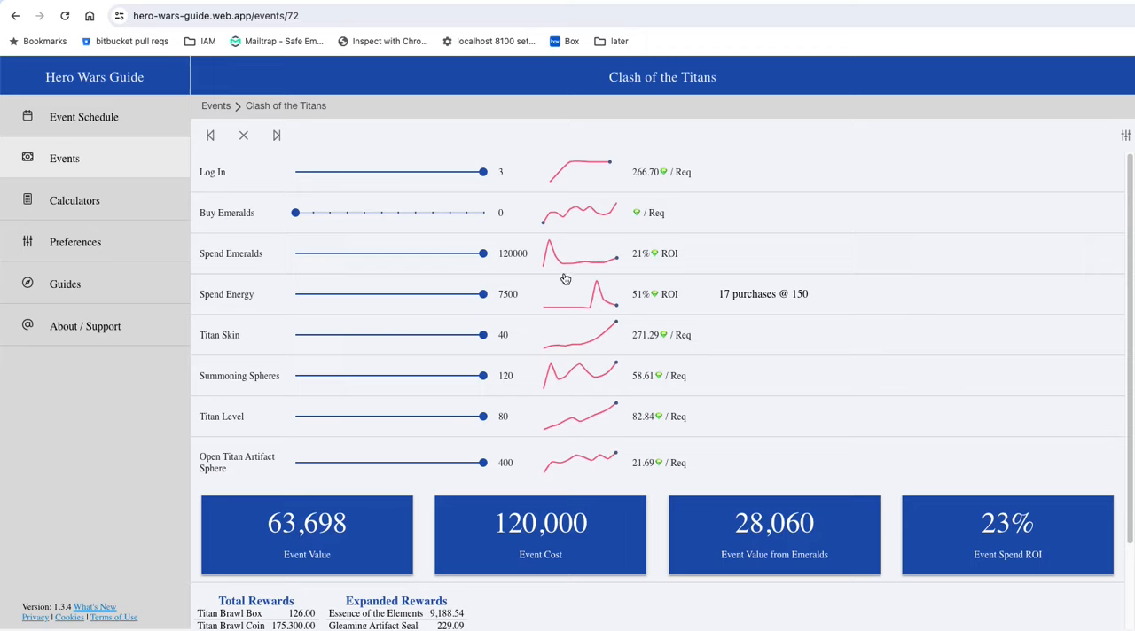
pyautogui.moveTo(551, 253)
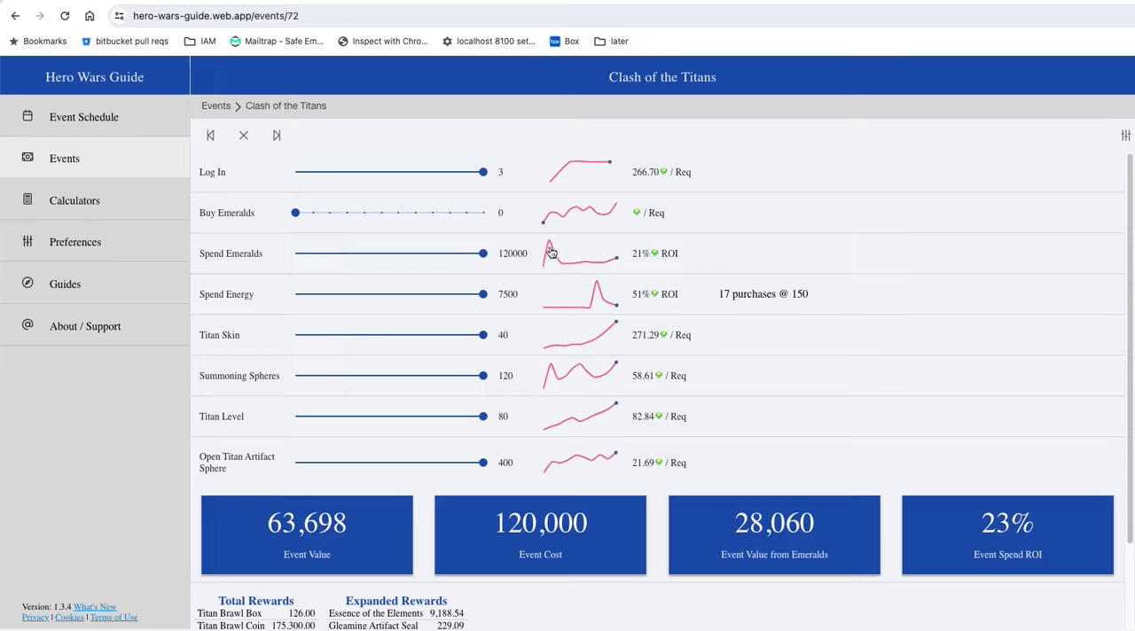
pyautogui.moveTo(705, 269)
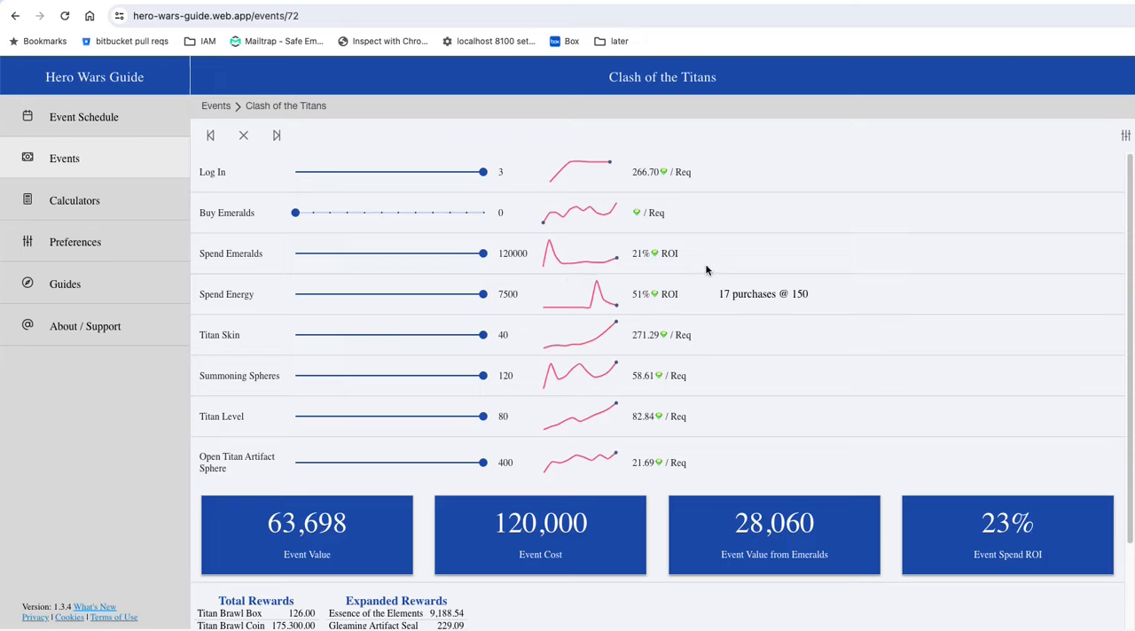
pyautogui.moveTo(675, 294)
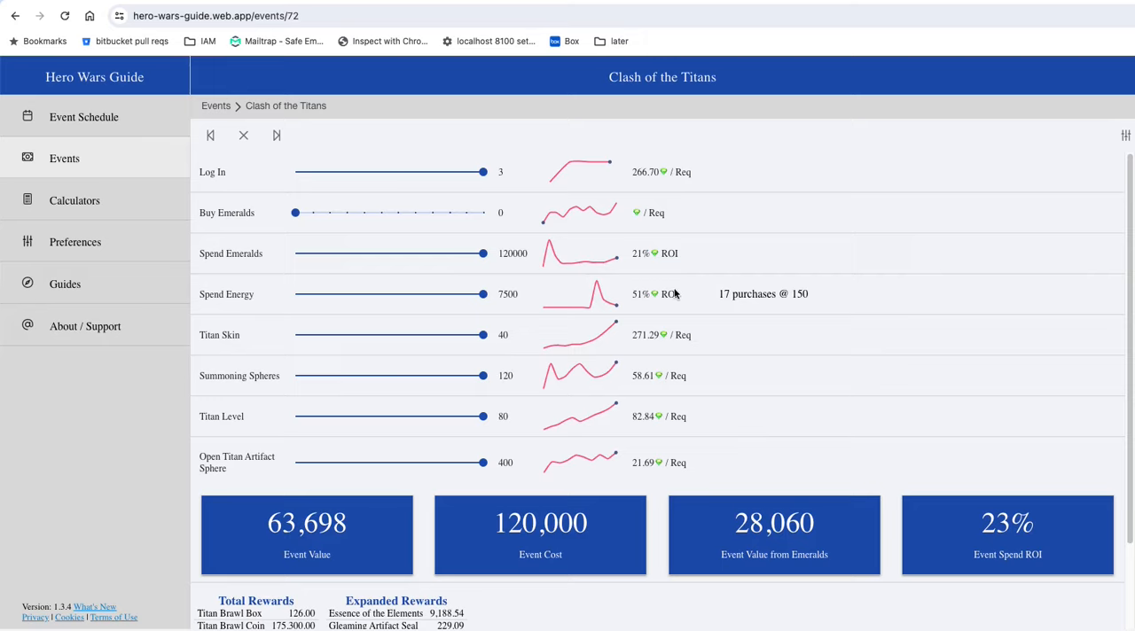
pyautogui.moveTo(607, 273)
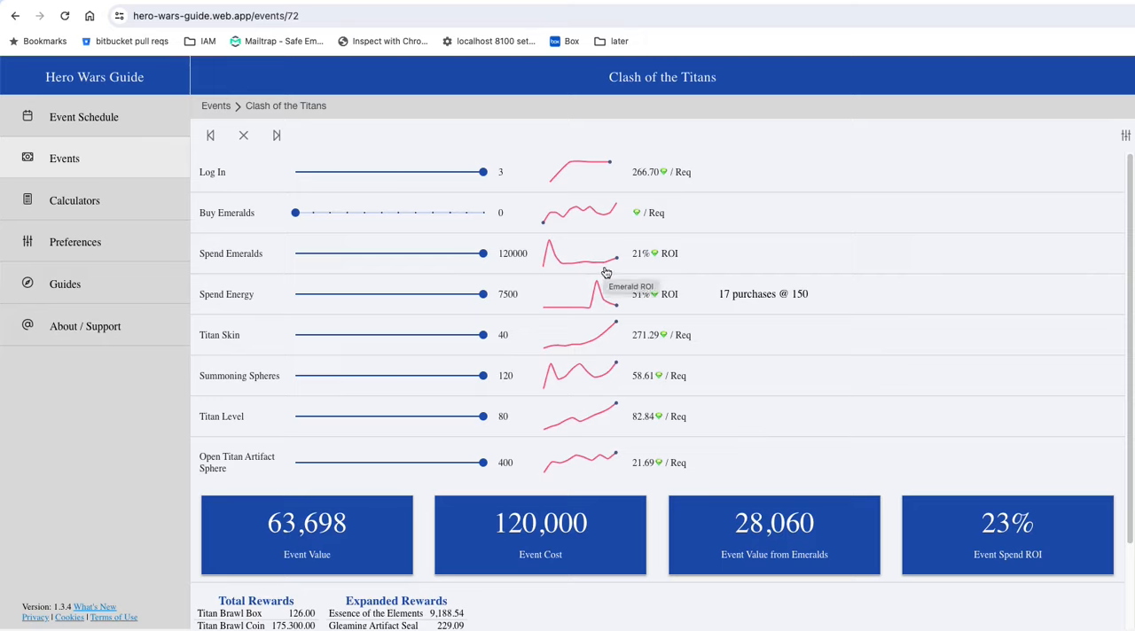
pyautogui.moveTo(621, 309)
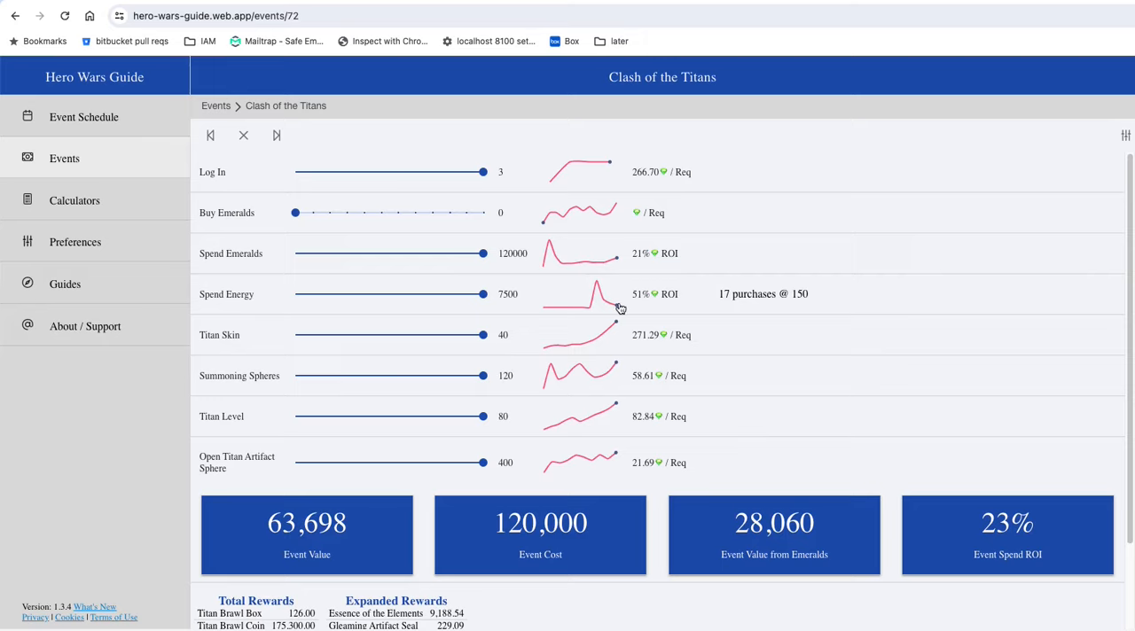
pyautogui.moveTo(621, 312)
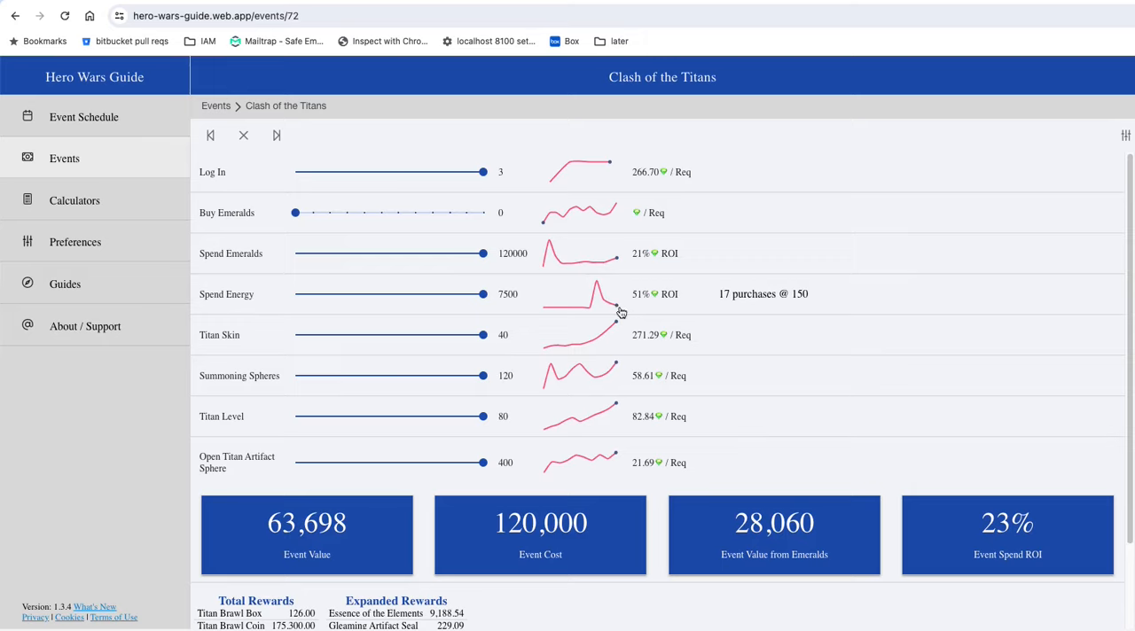
pyautogui.moveTo(612, 305)
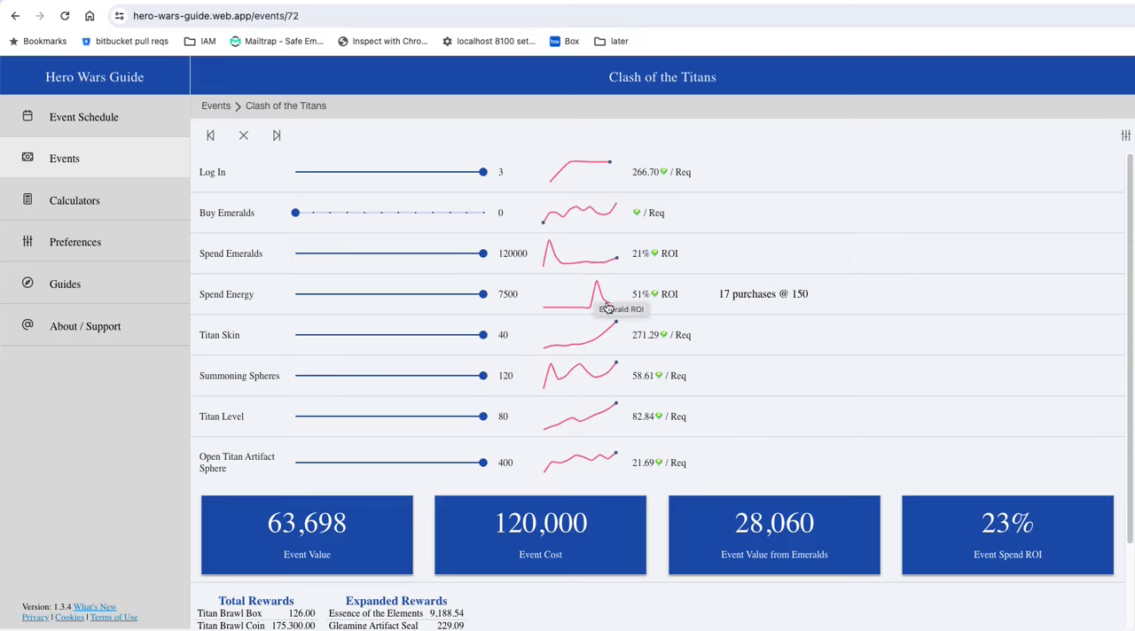
pyautogui.click(581, 294)
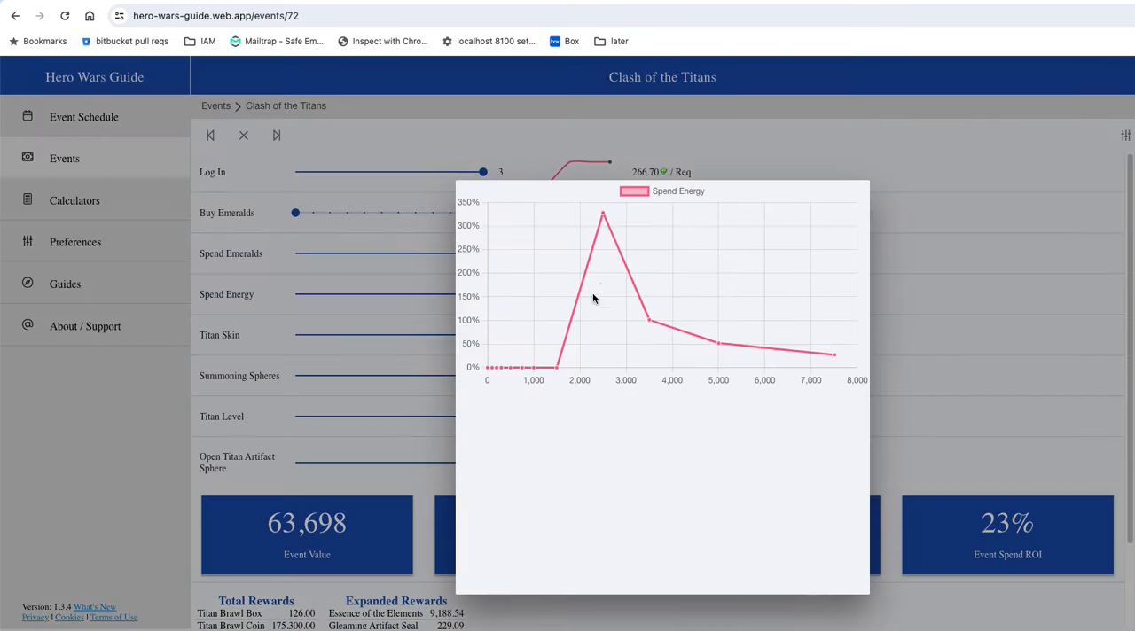
pyautogui.moveTo(603, 216)
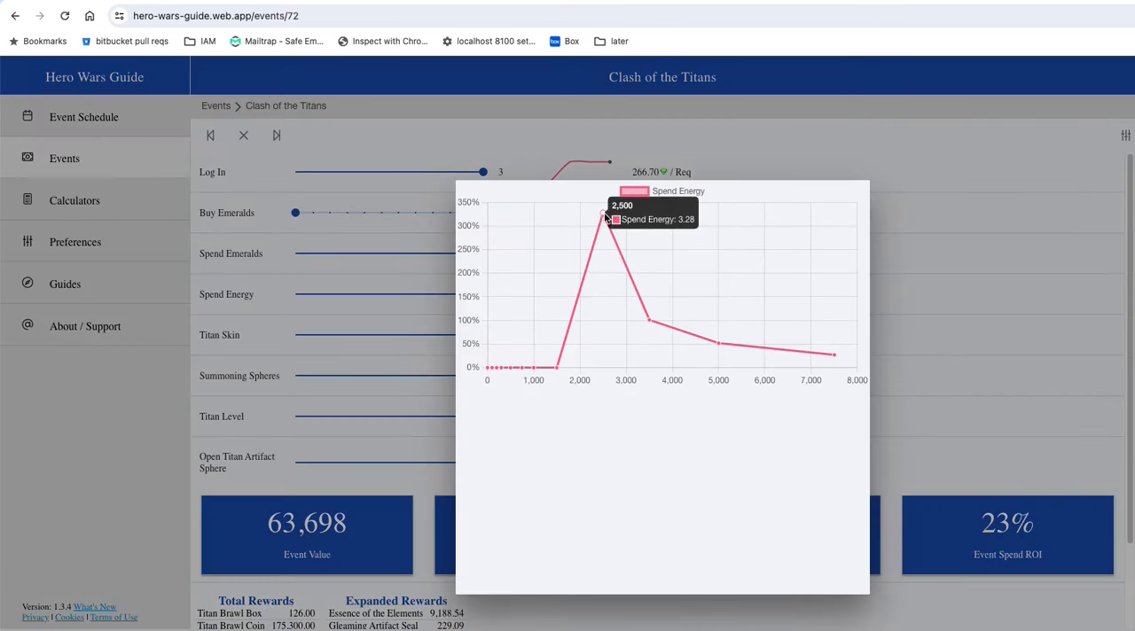
pyautogui.moveTo(777, 347)
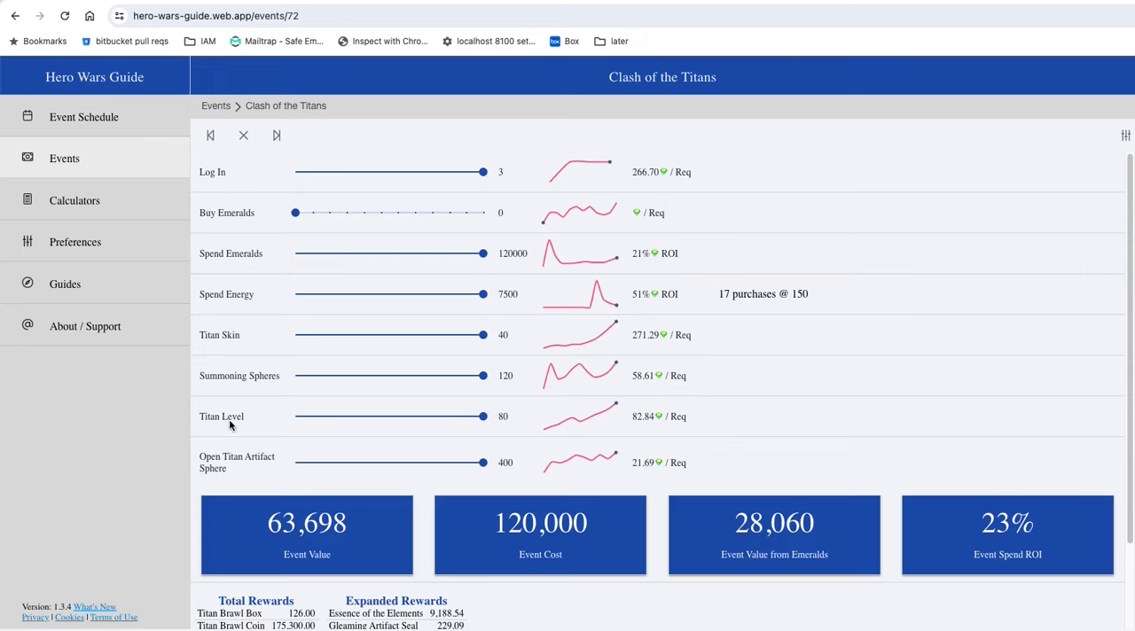
pyautogui.moveTo(227, 422)
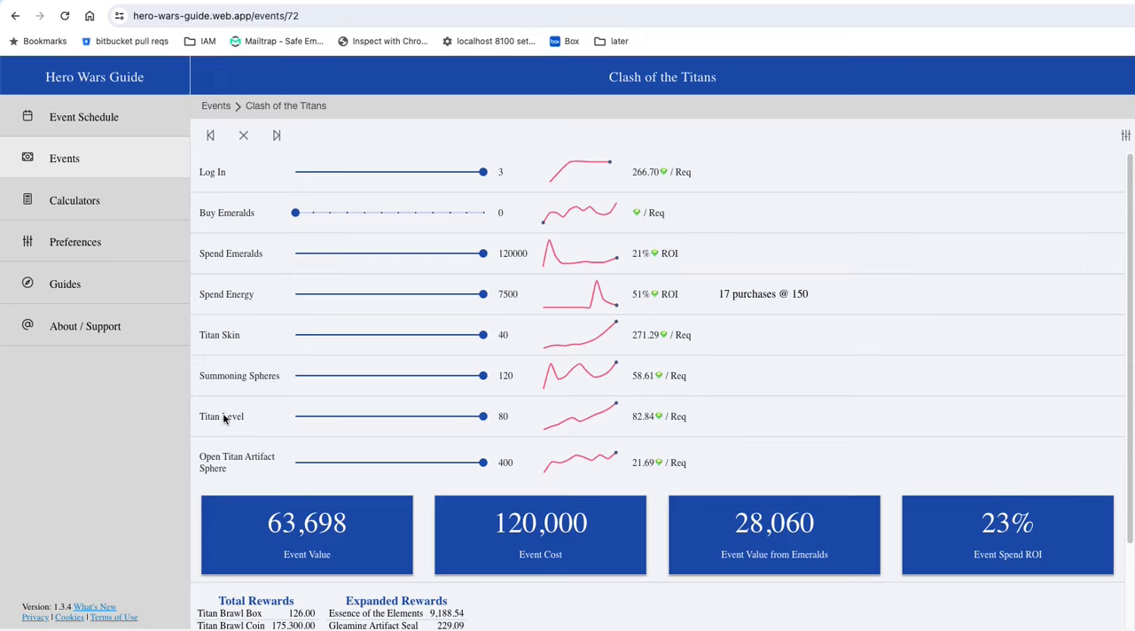
pyautogui.moveTo(241, 418)
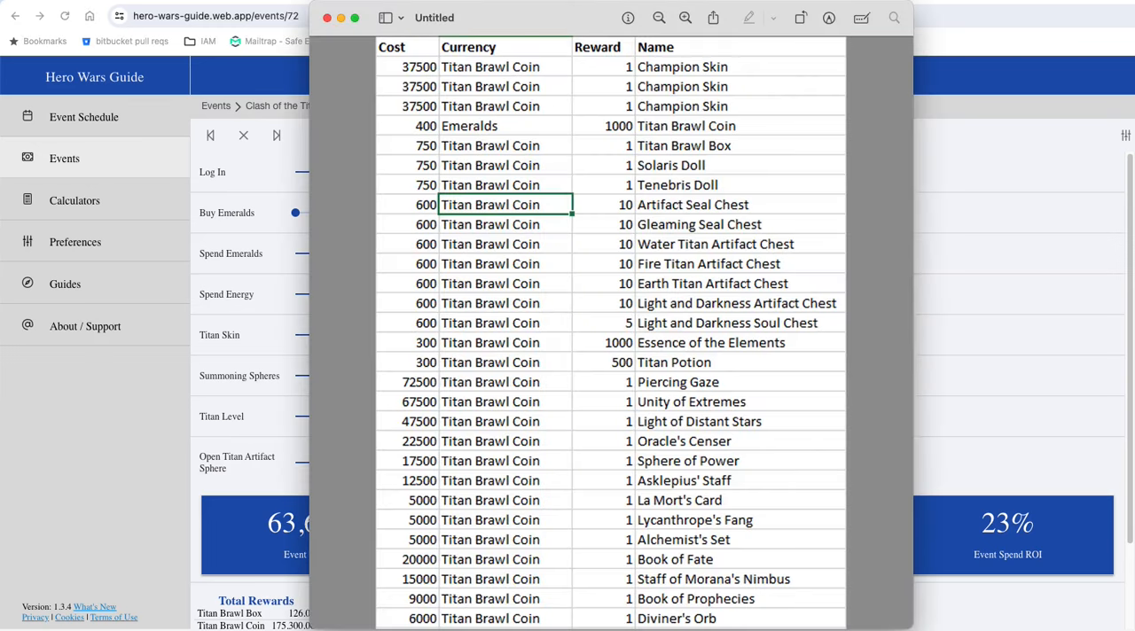
pyautogui.moveTo(614, 452)
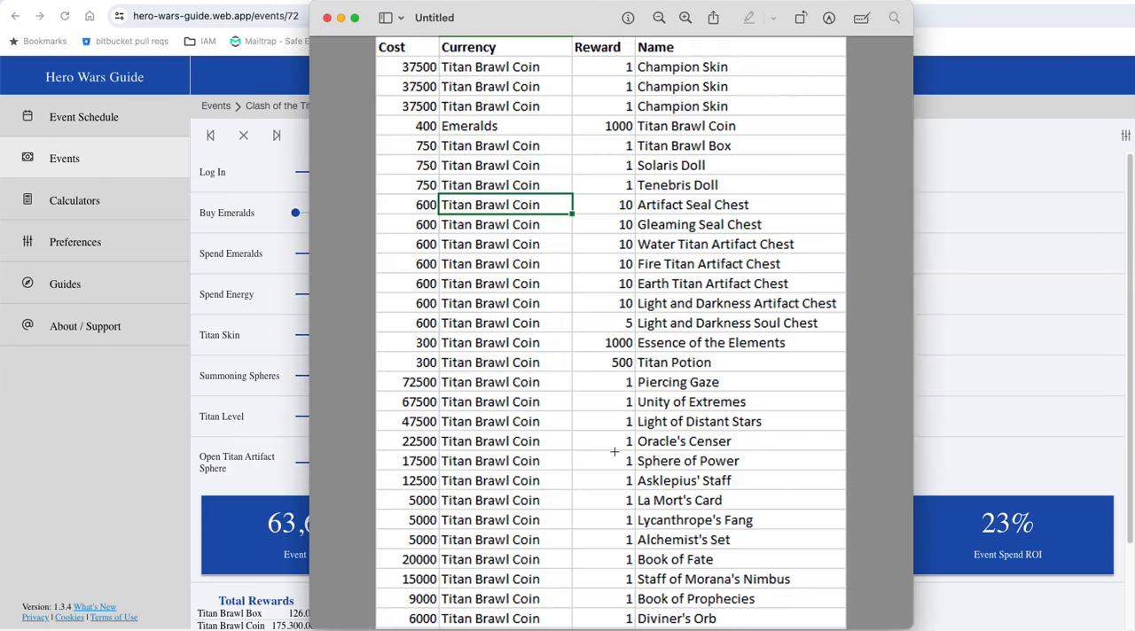
pyautogui.moveTo(597, 450)
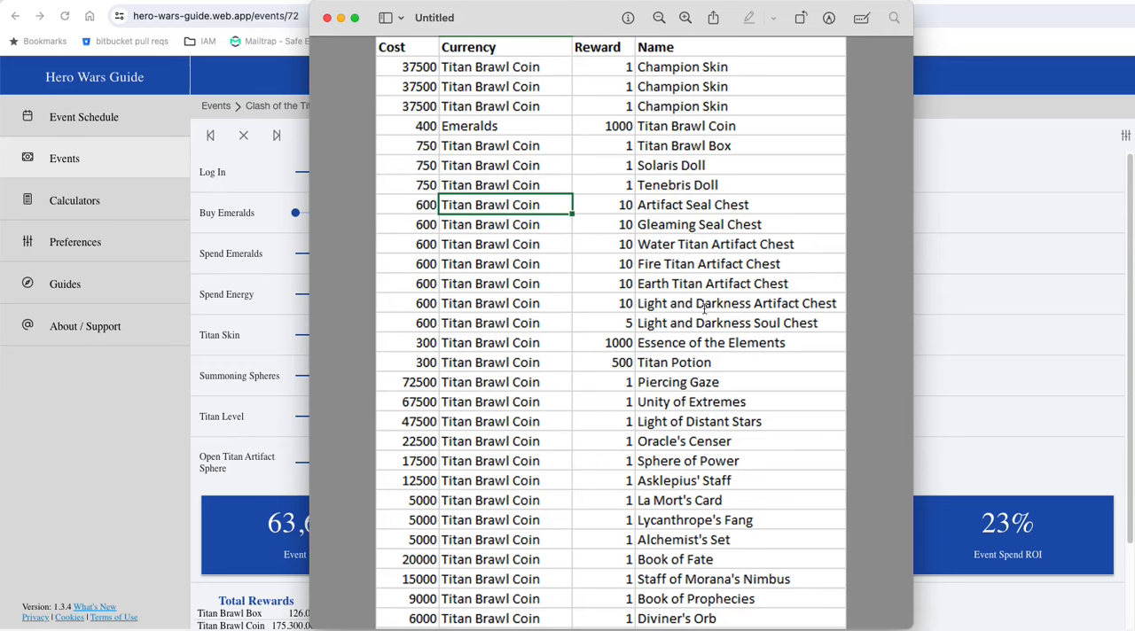
pyautogui.moveTo(781, 81)
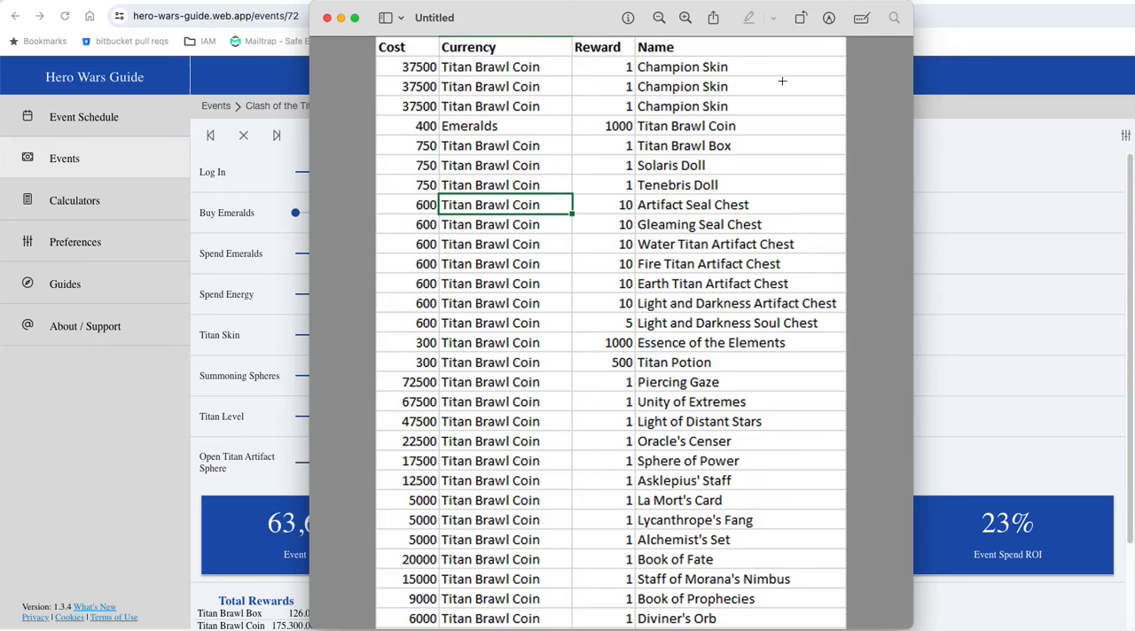
pyautogui.moveTo(770, 85)
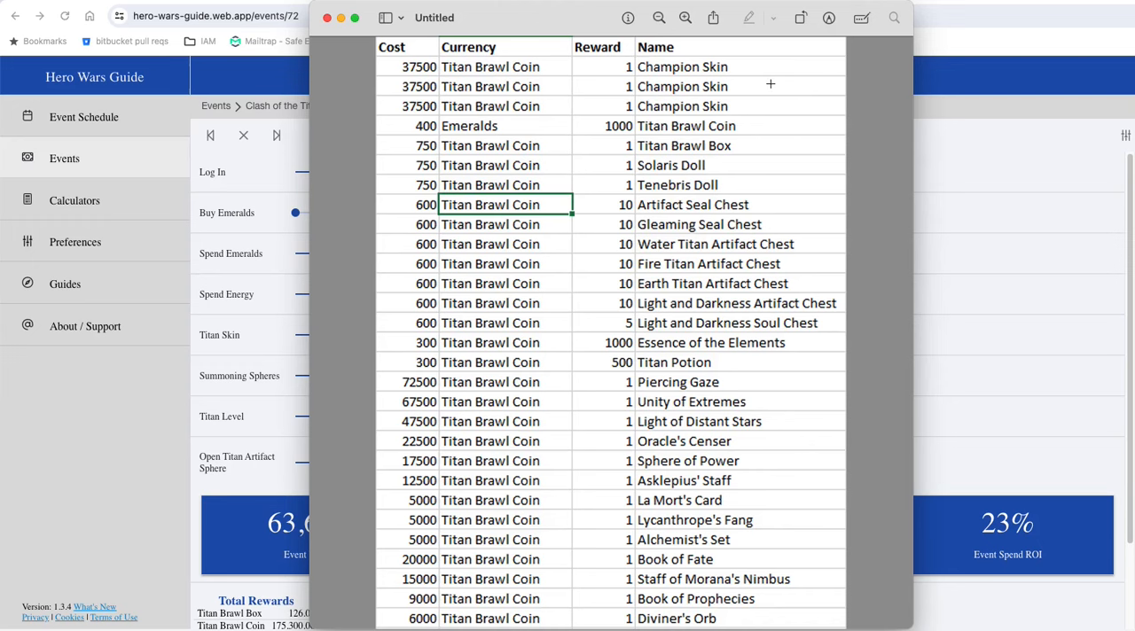
pyautogui.moveTo(749, 67)
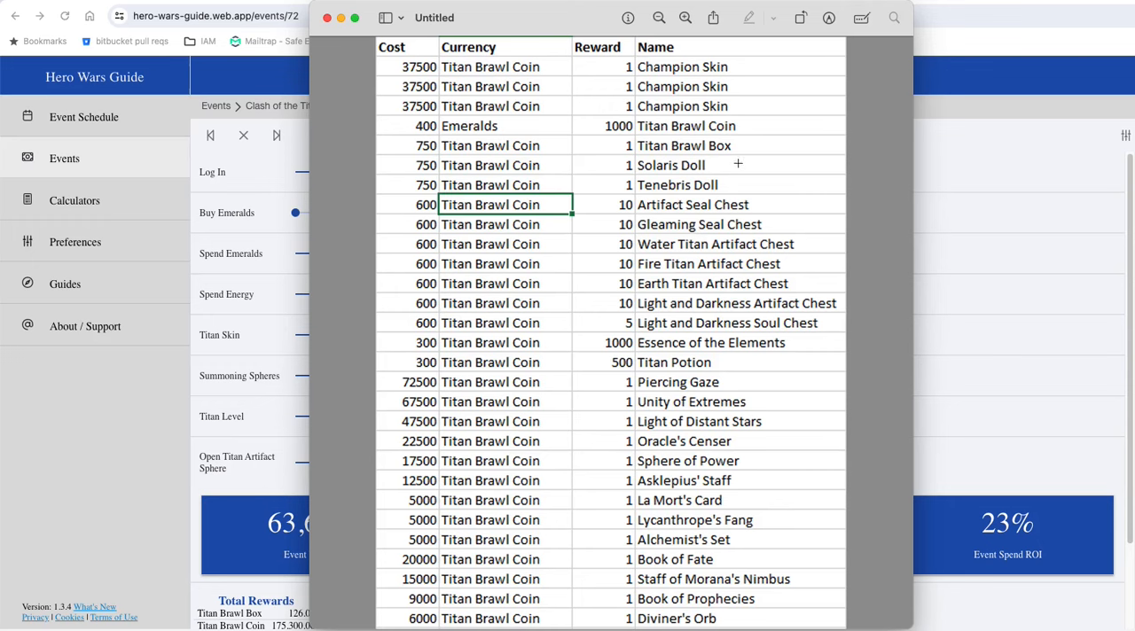
pyautogui.moveTo(573, 156)
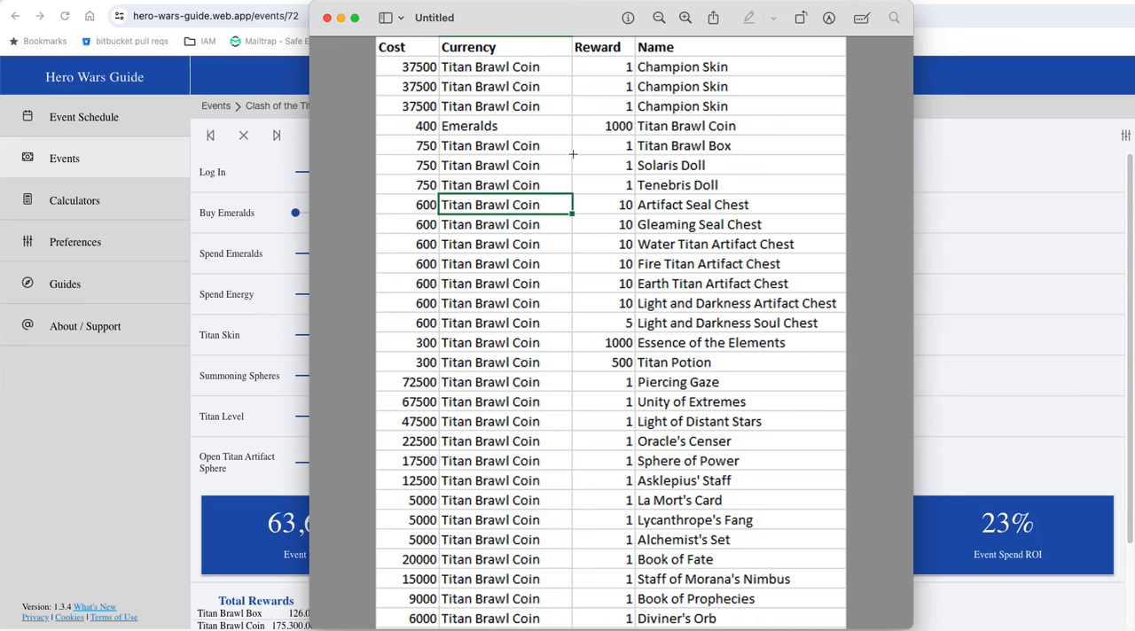
pyautogui.moveTo(805, 326)
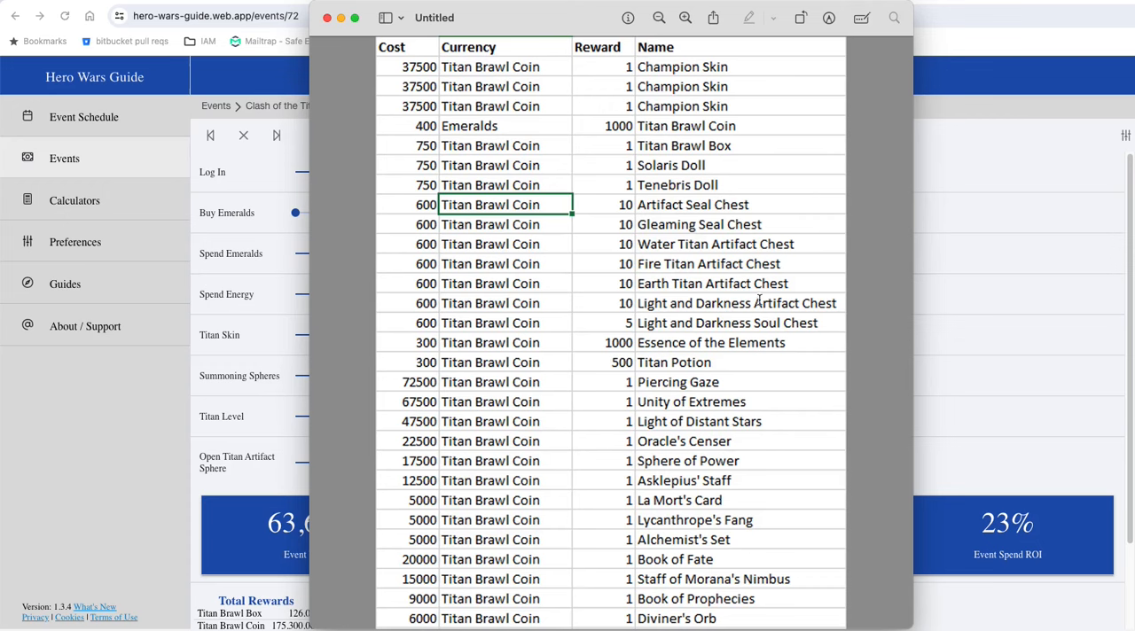
pyautogui.moveTo(453, 122)
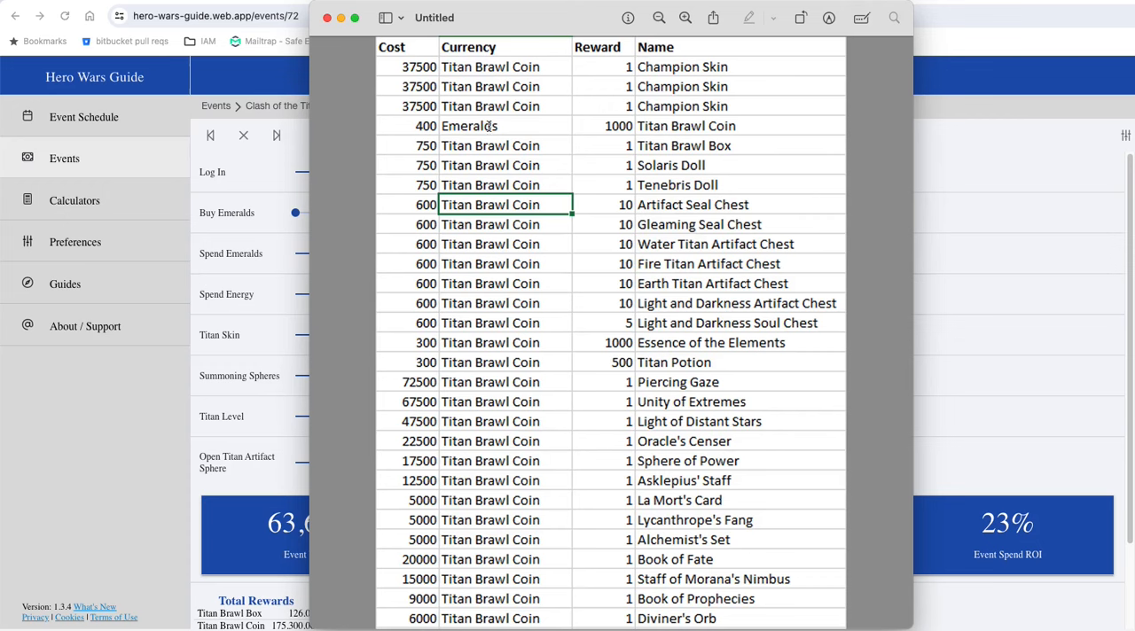
pyautogui.moveTo(574, 127)
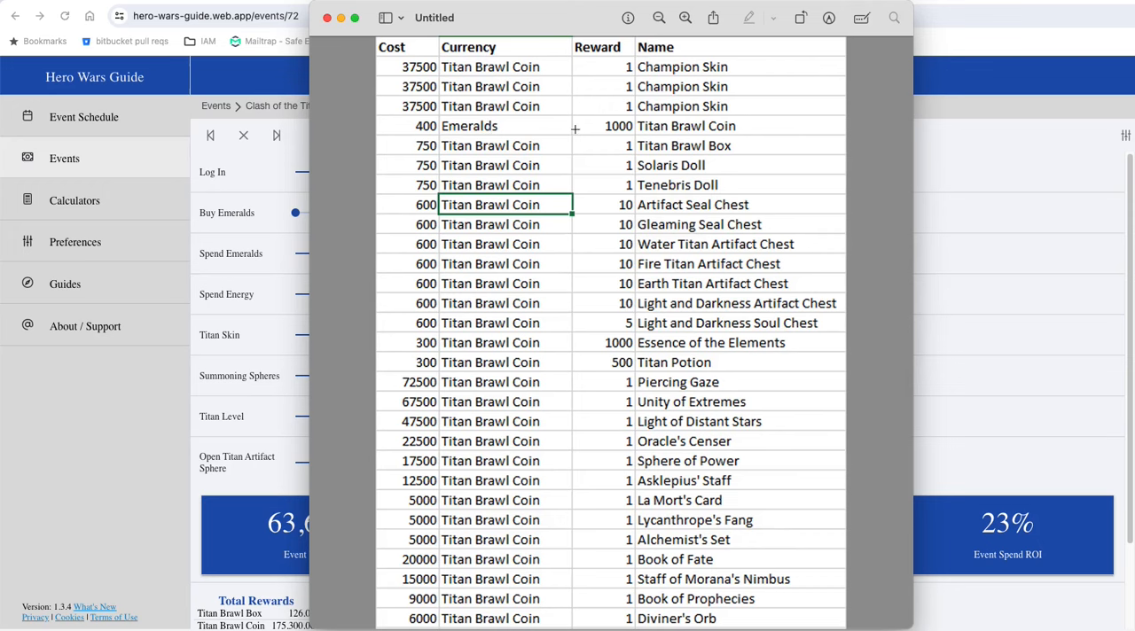
pyautogui.moveTo(652, 344)
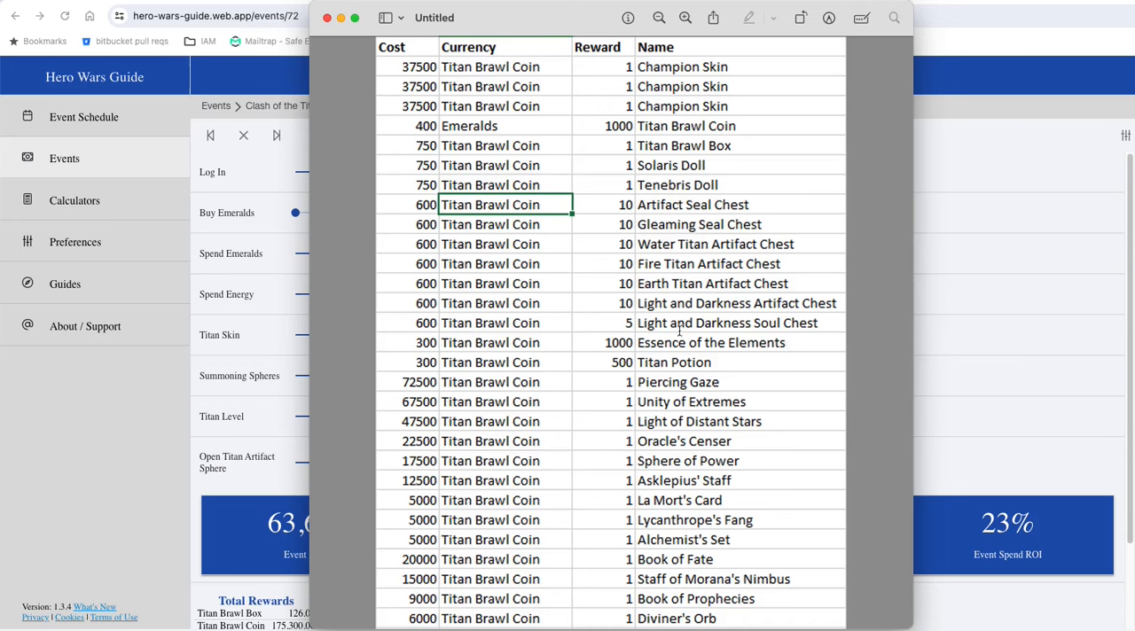
pyautogui.moveTo(642, 343)
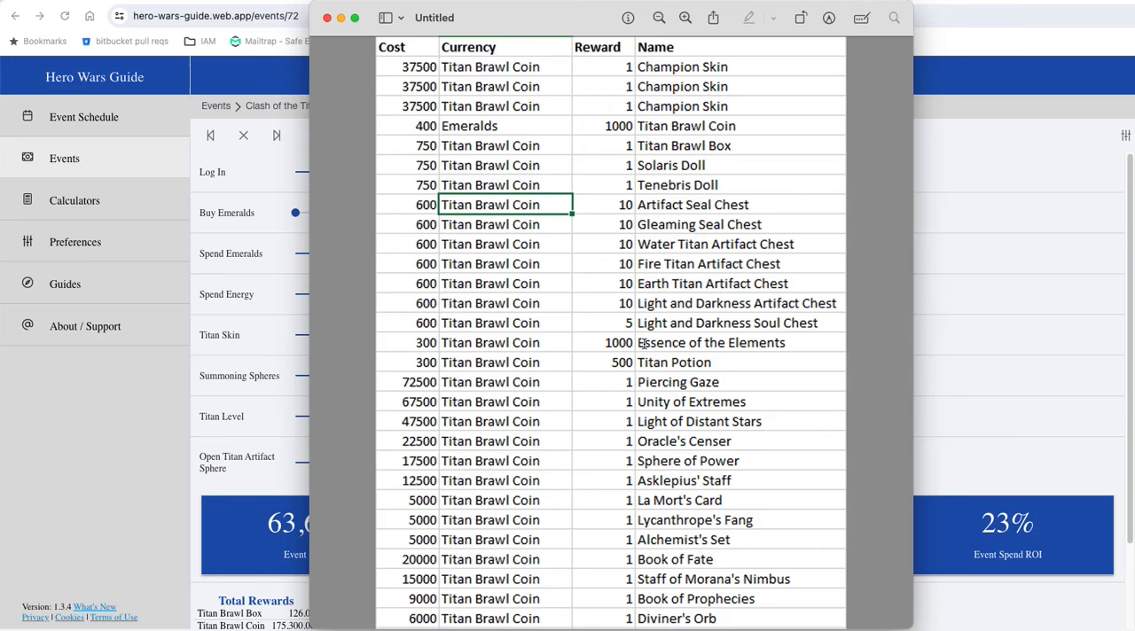
pyautogui.moveTo(773, 585)
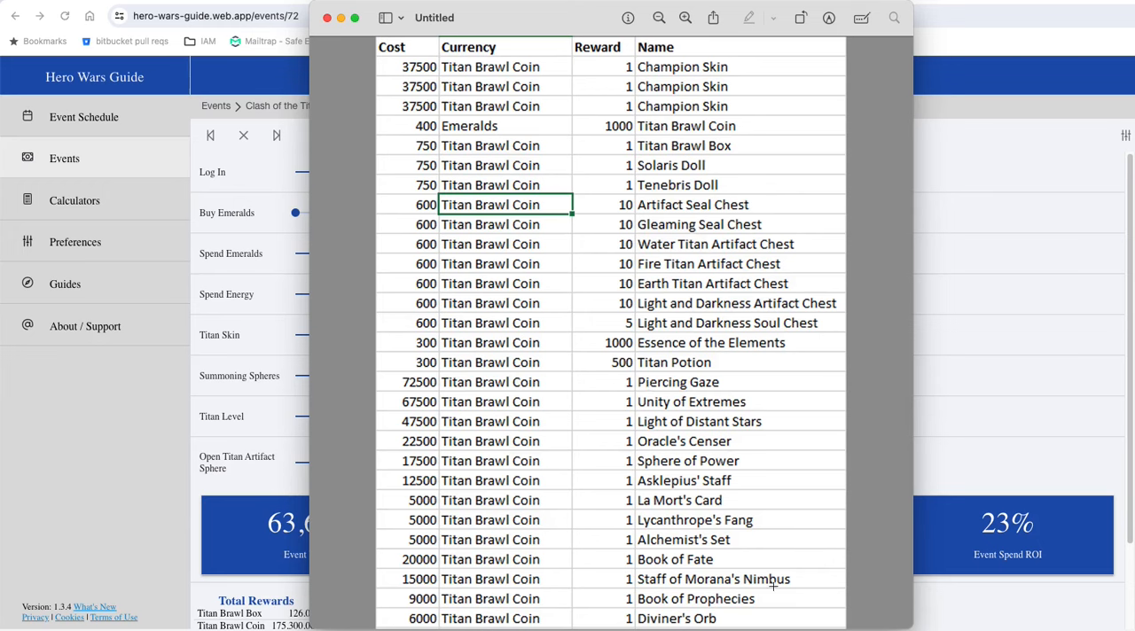
pyautogui.moveTo(787, 617)
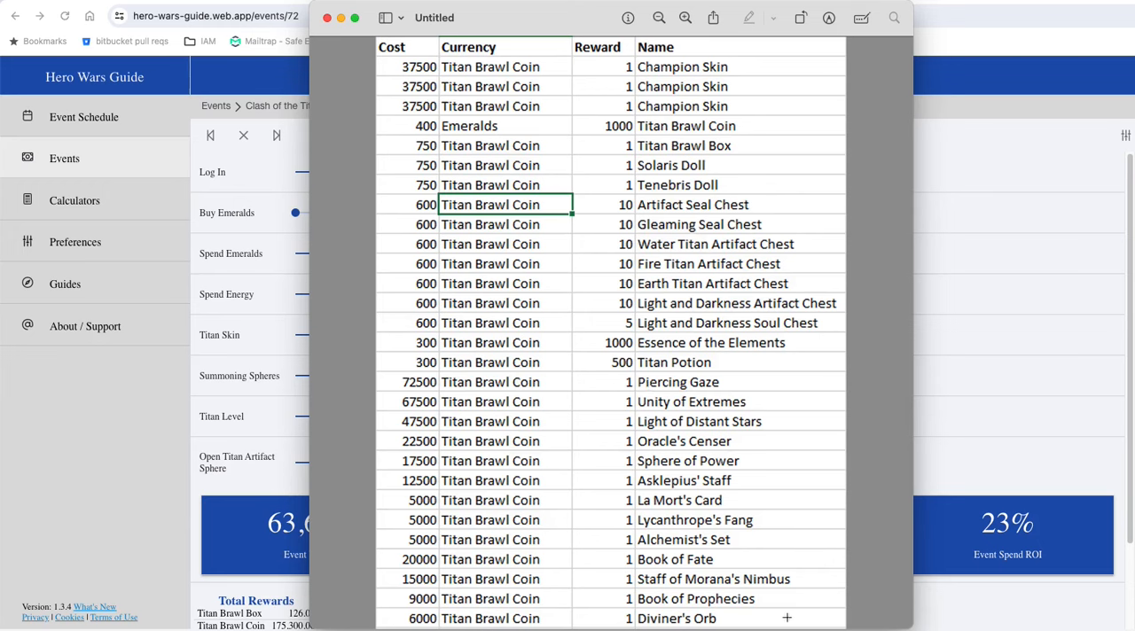
pyautogui.moveTo(773, 382)
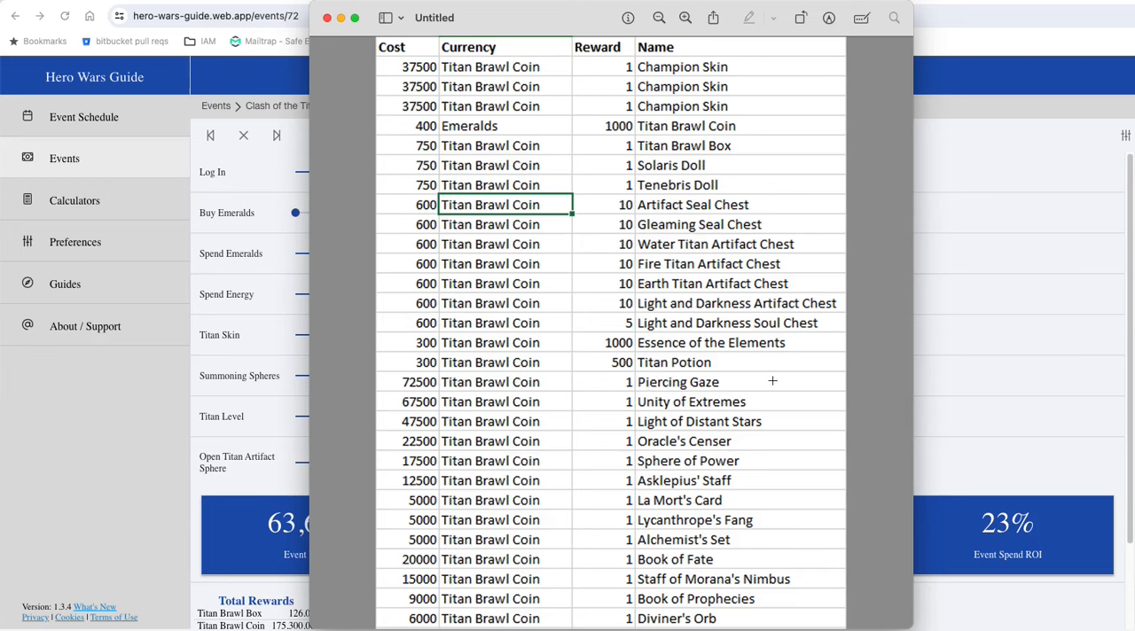
pyautogui.moveTo(705, 311)
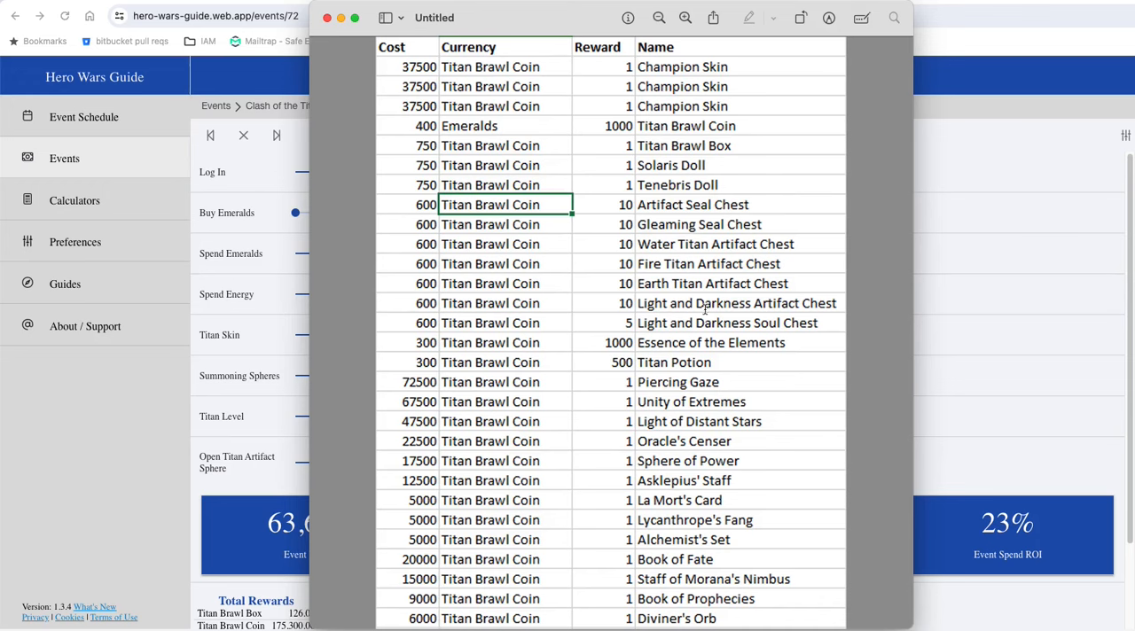
pyautogui.moveTo(642, 386)
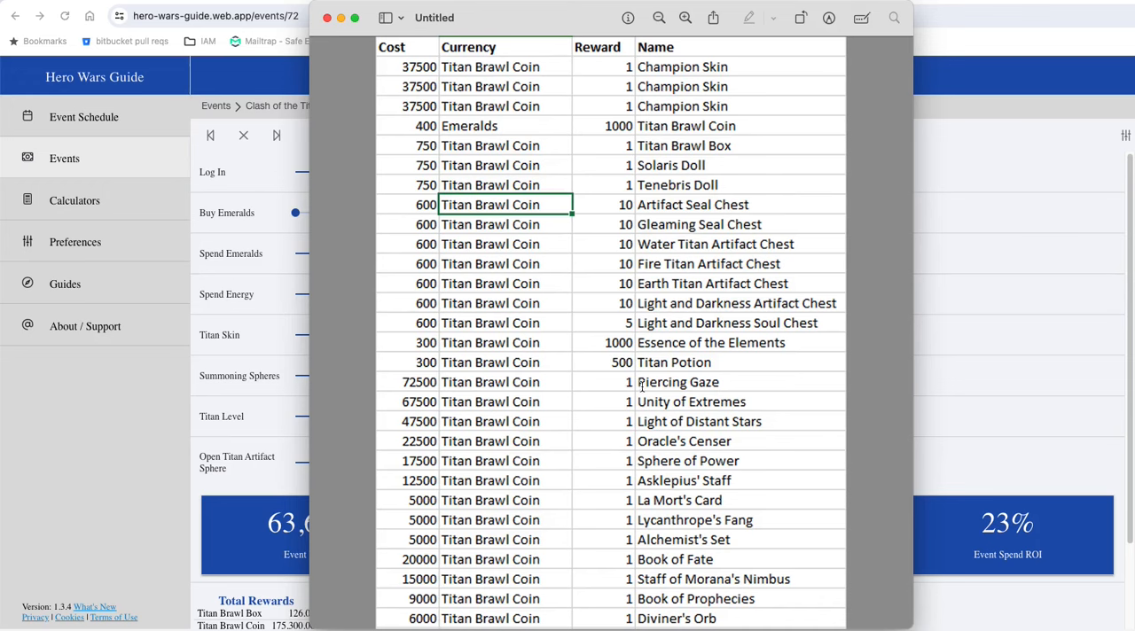
pyautogui.moveTo(642, 386)
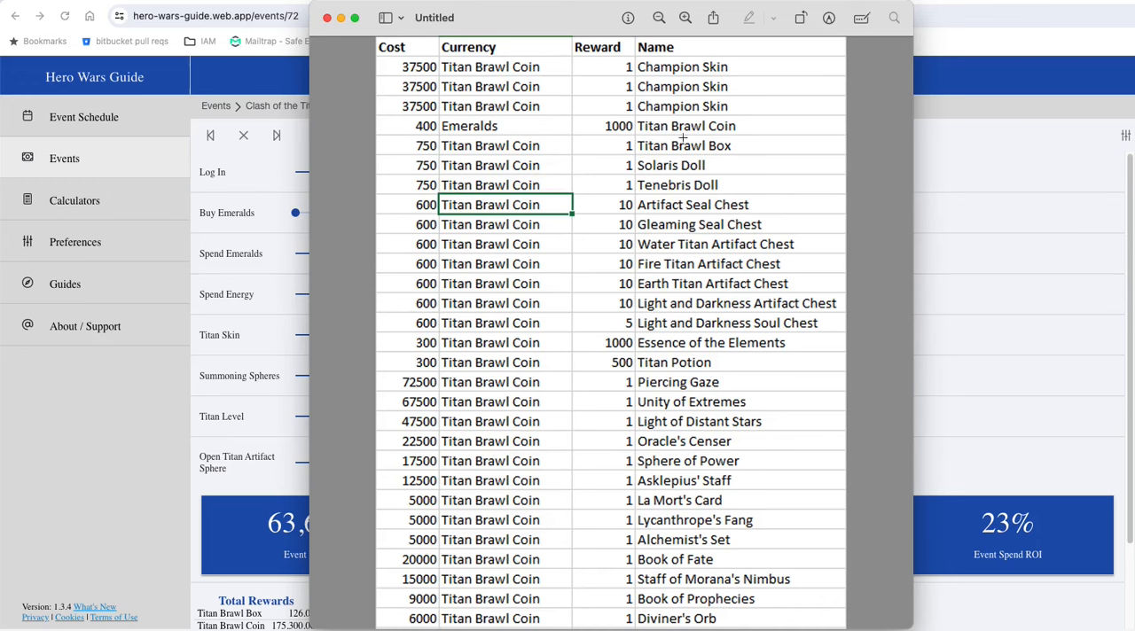
pyautogui.moveTo(681, 269)
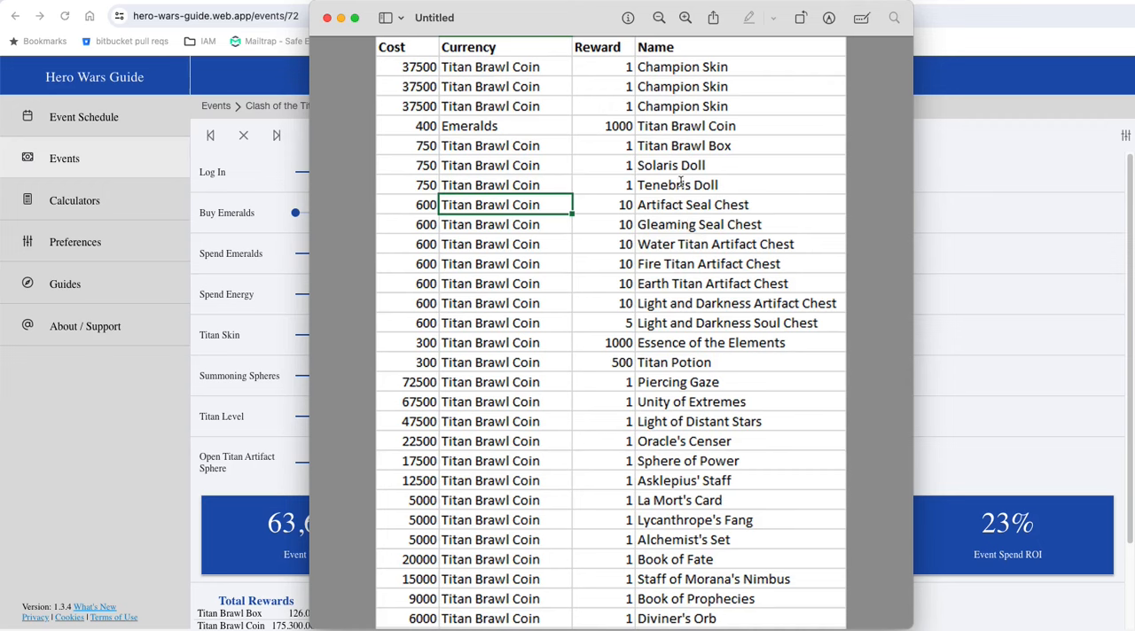
pyautogui.moveTo(663, 156)
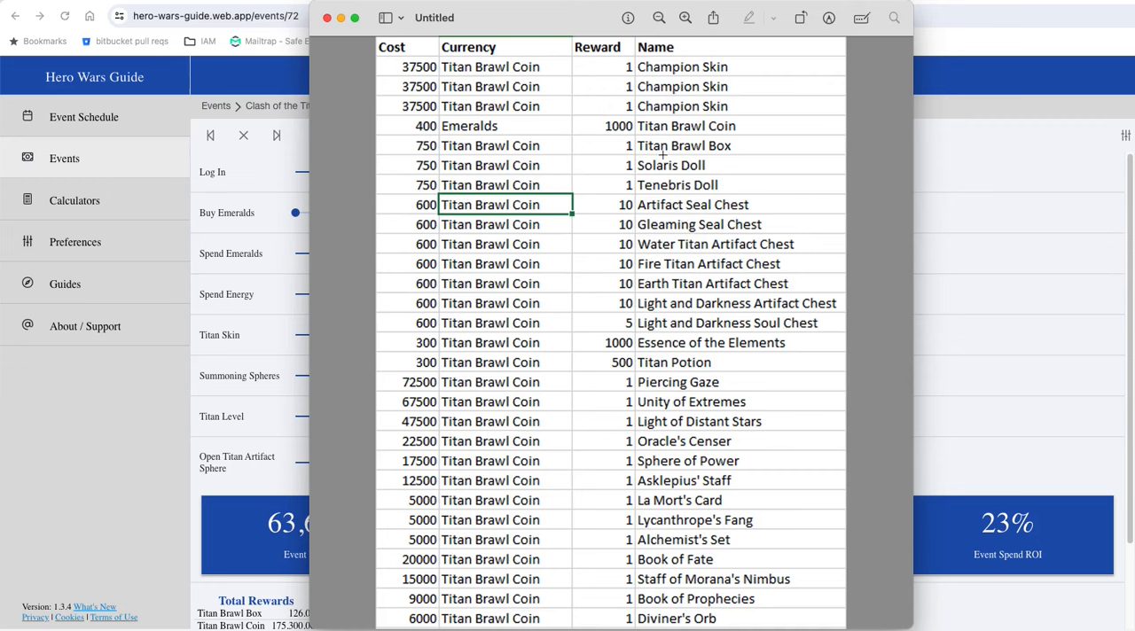
pyautogui.moveTo(670, 322)
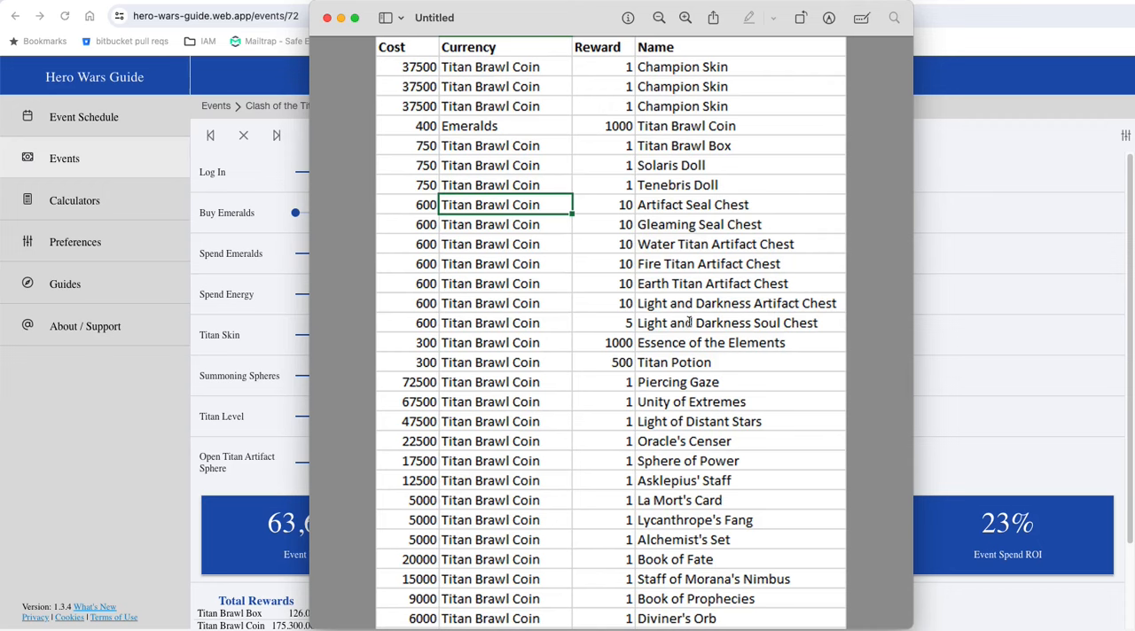
pyautogui.moveTo(662, 340)
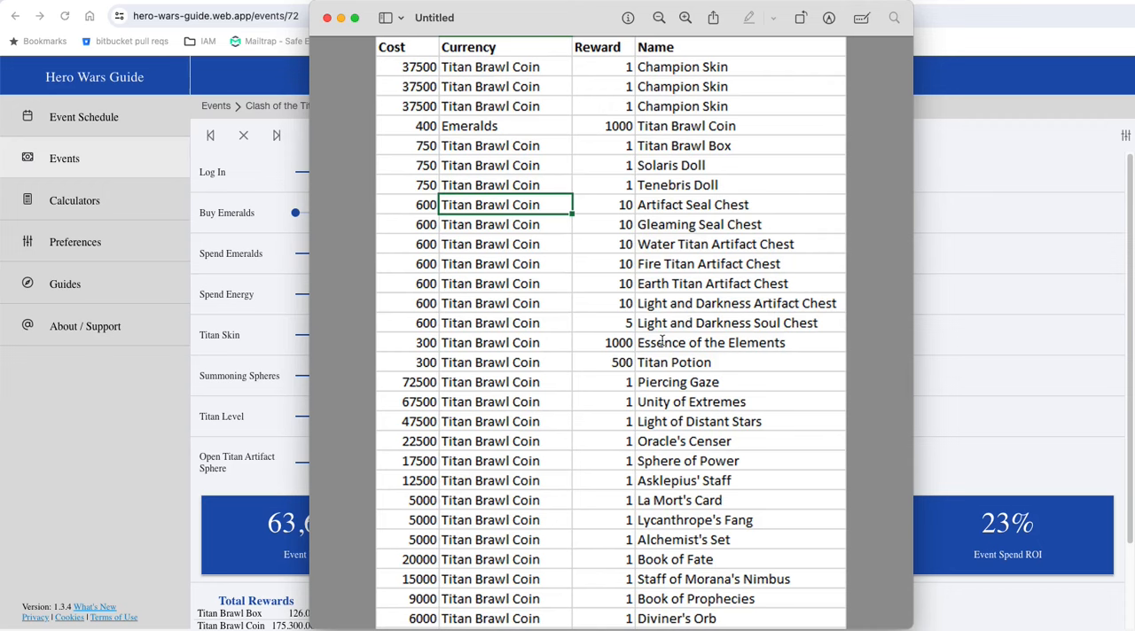
pyautogui.moveTo(702, 249)
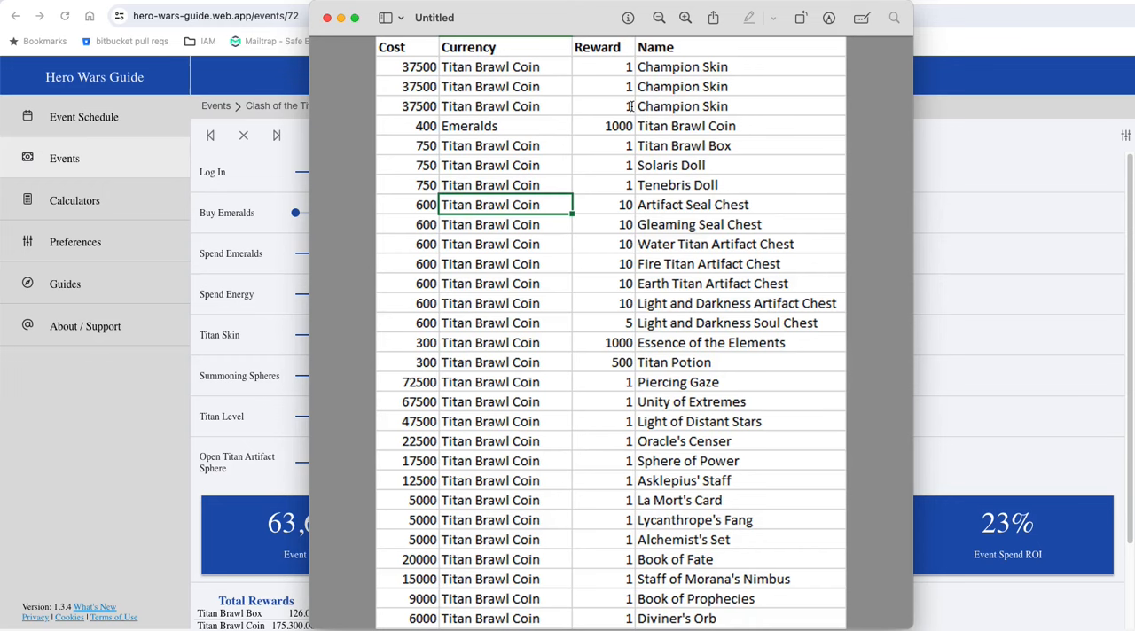
pyautogui.moveTo(613, 333)
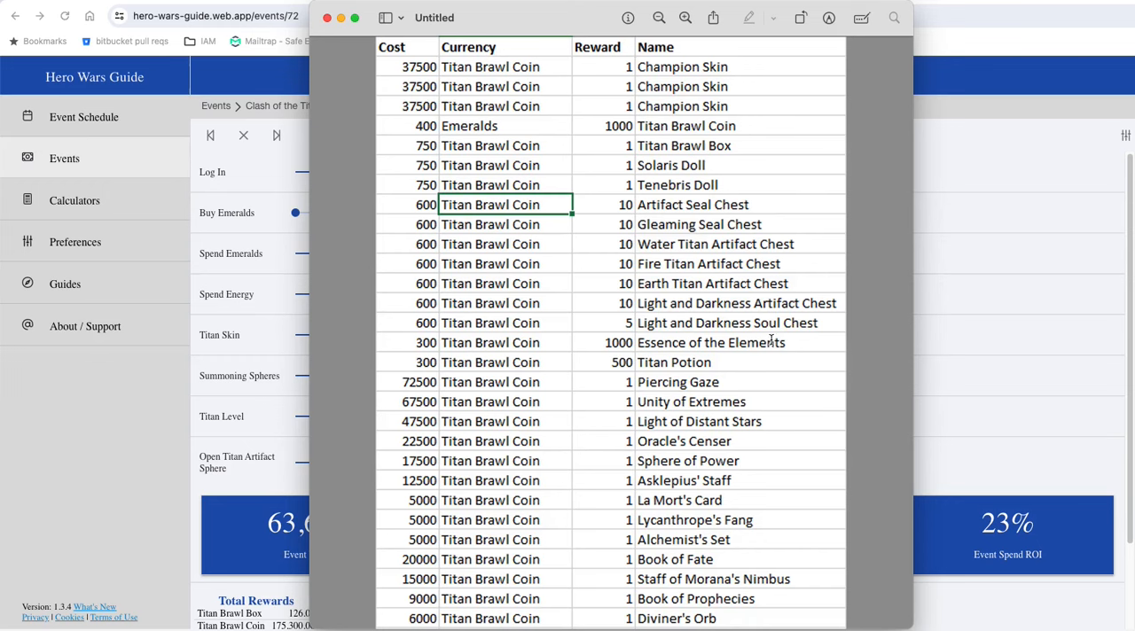
pyautogui.moveTo(647, 342)
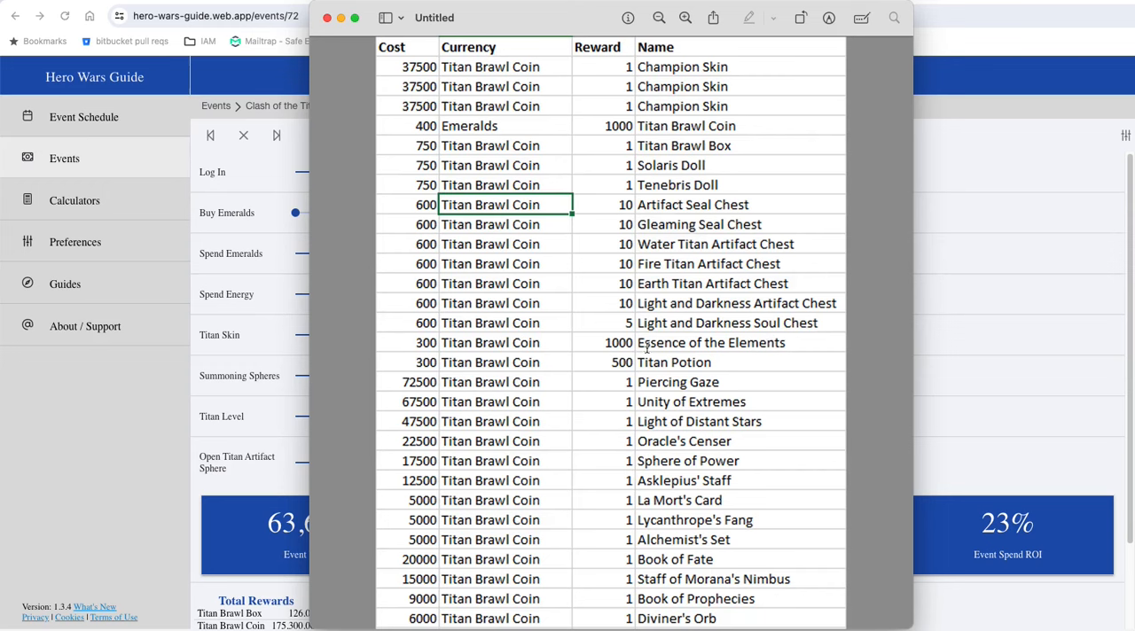
pyautogui.moveTo(407, 344)
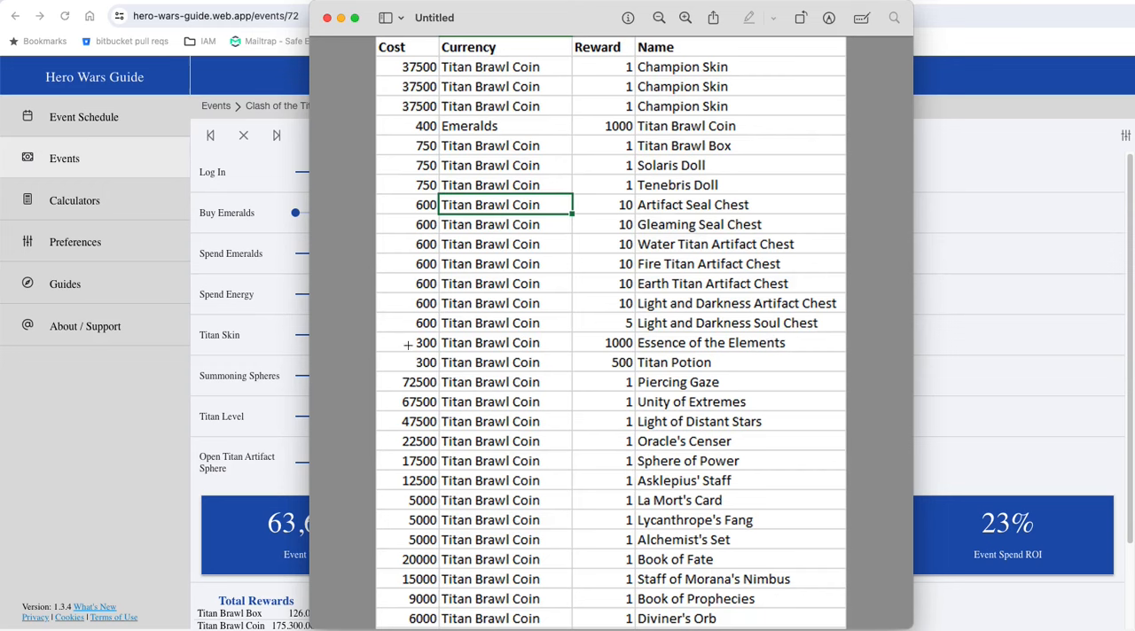
pyautogui.moveTo(607, 340)
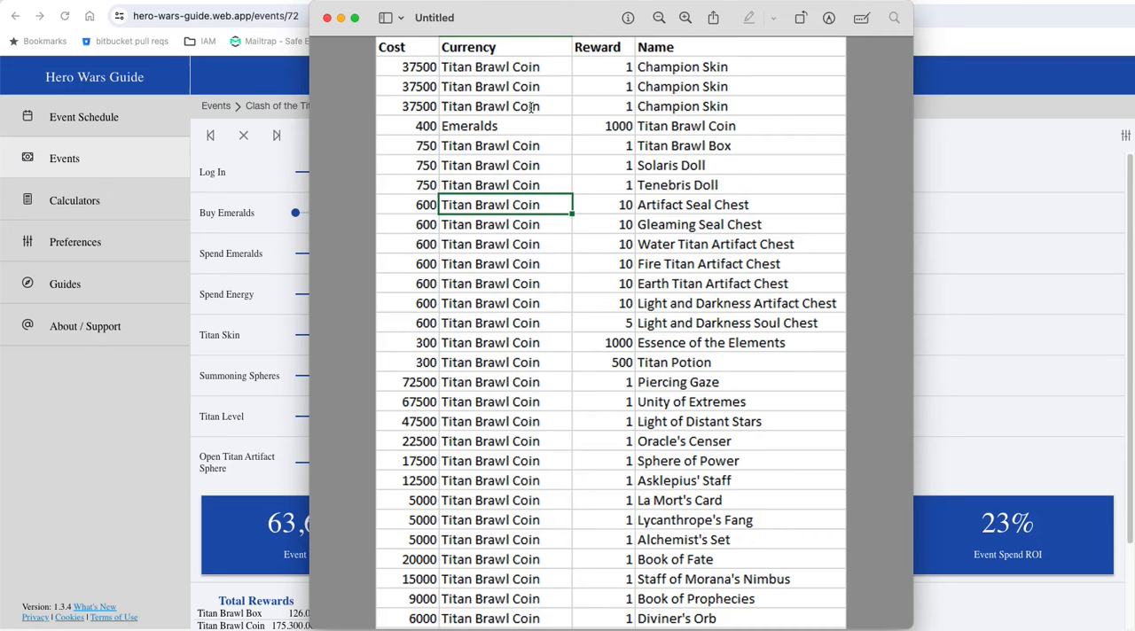
pyautogui.moveTo(667, 103)
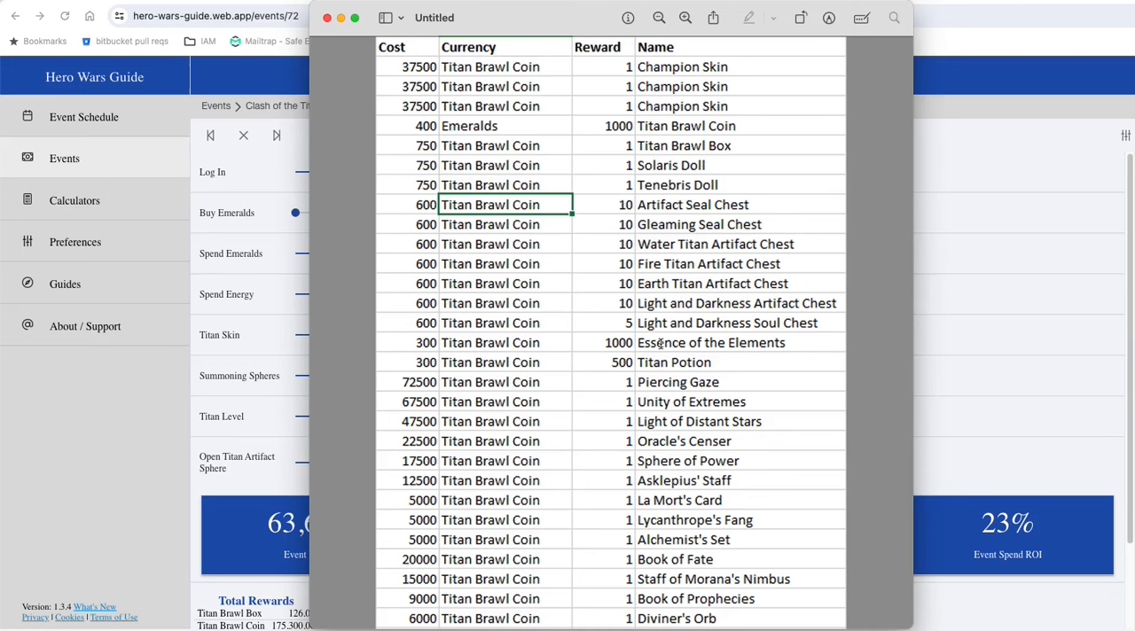
pyautogui.moveTo(642, 133)
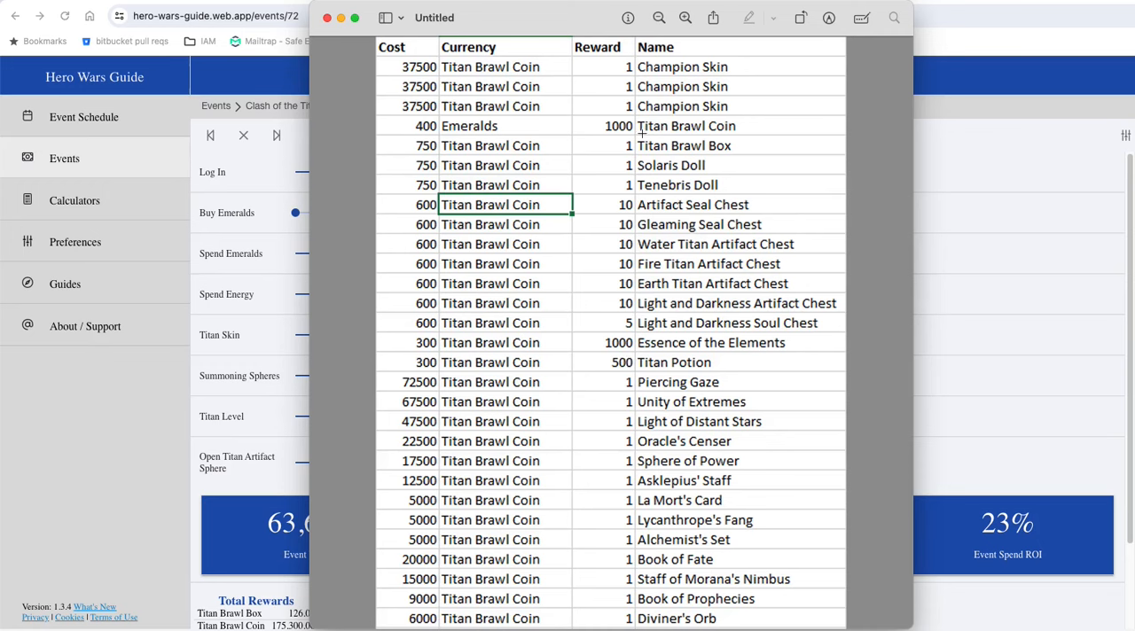
pyautogui.moveTo(707, 83)
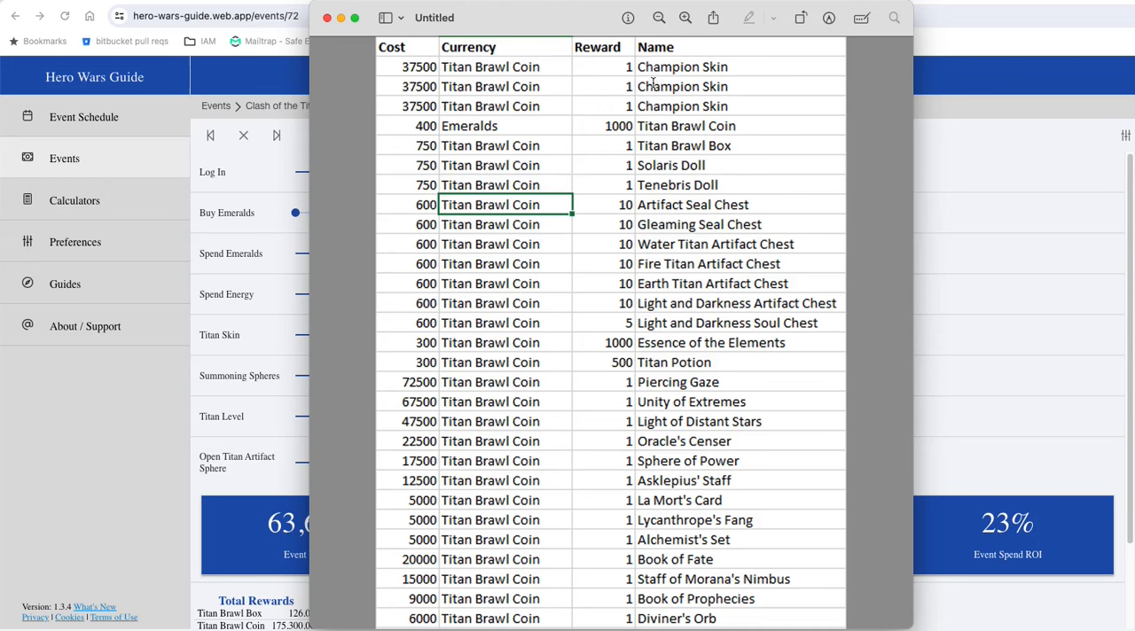
pyautogui.moveTo(645, 344)
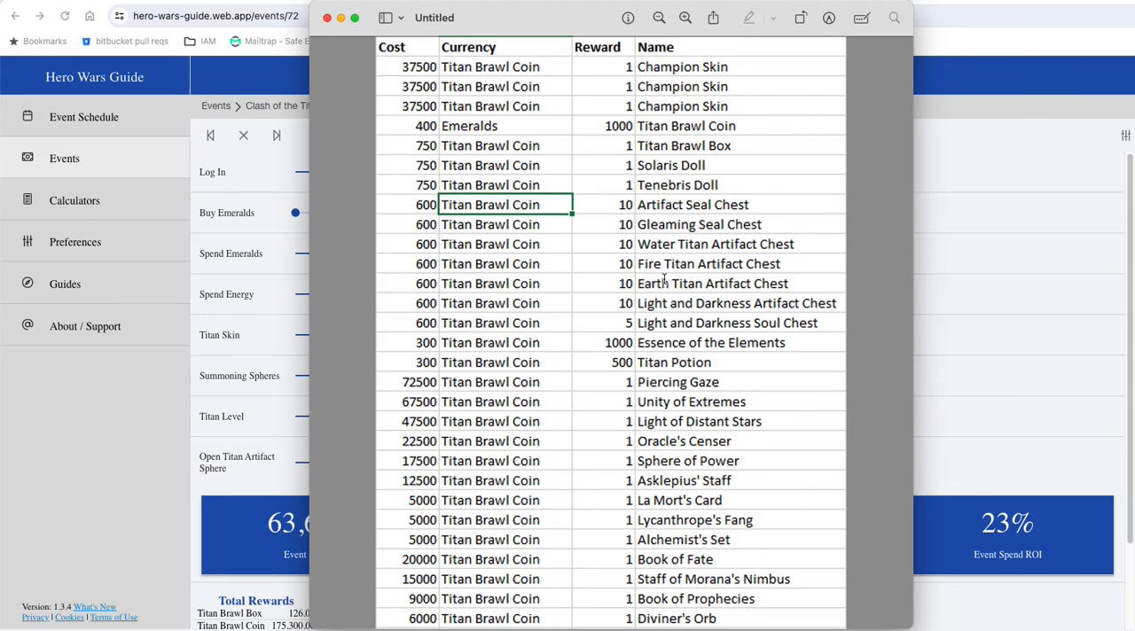
pyautogui.moveTo(674, 236)
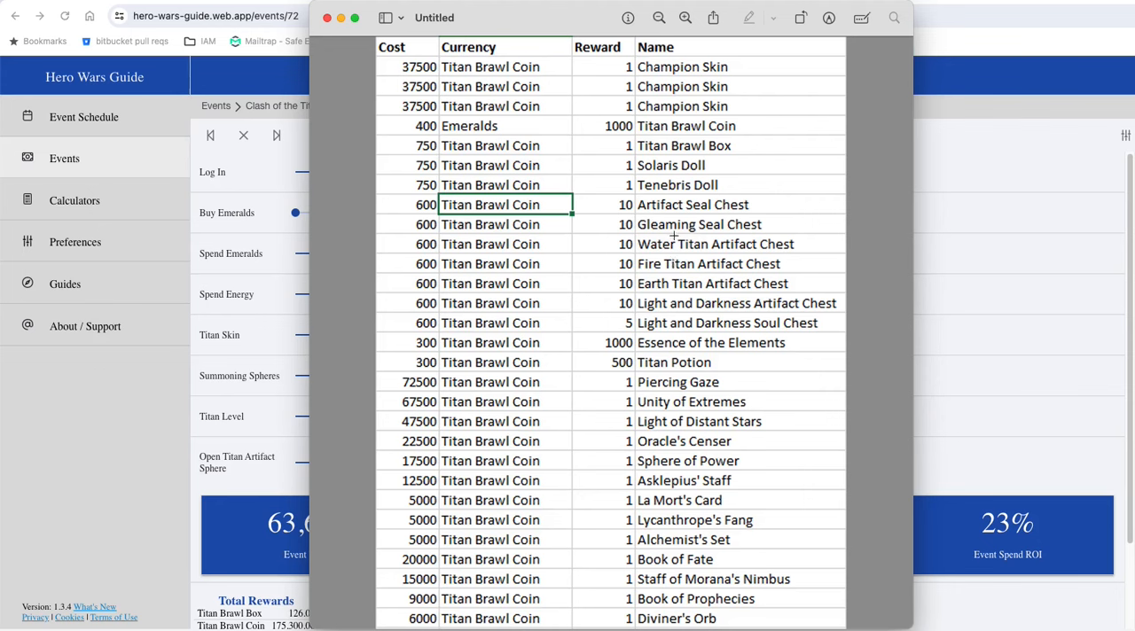
pyautogui.moveTo(688, 167)
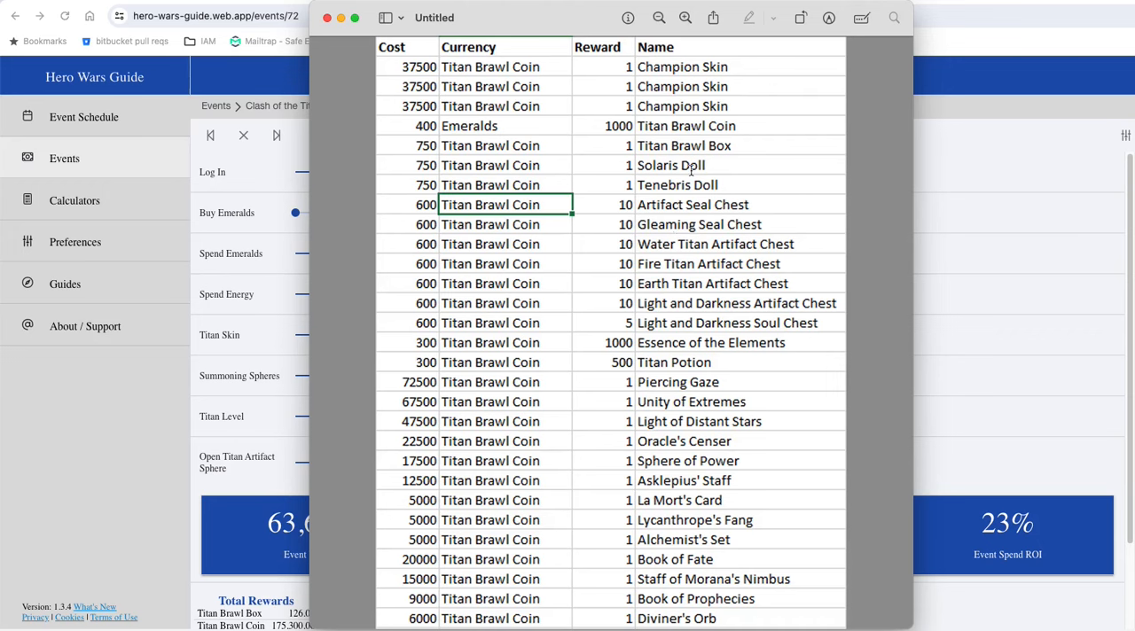
pyautogui.moveTo(737, 104)
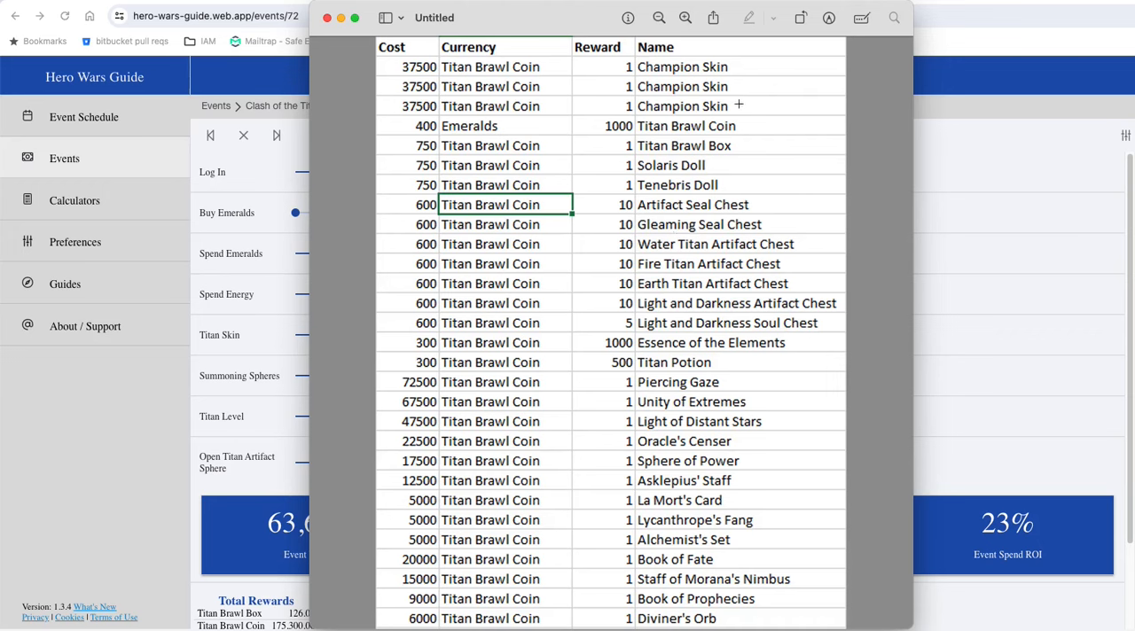
pyautogui.moveTo(730, 78)
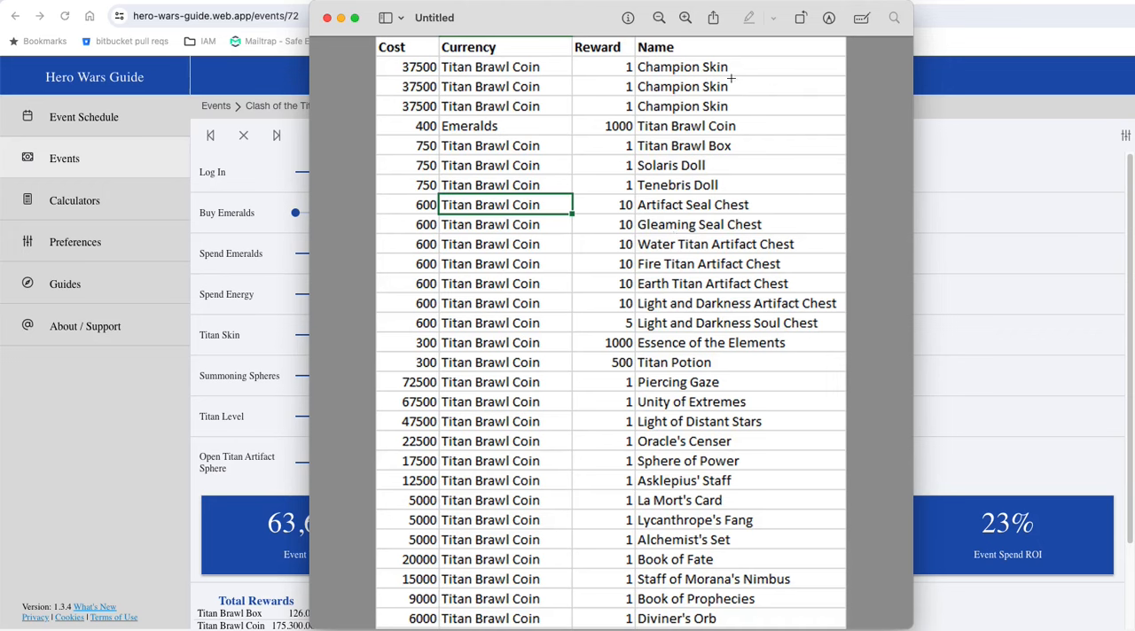
pyautogui.moveTo(777, 78)
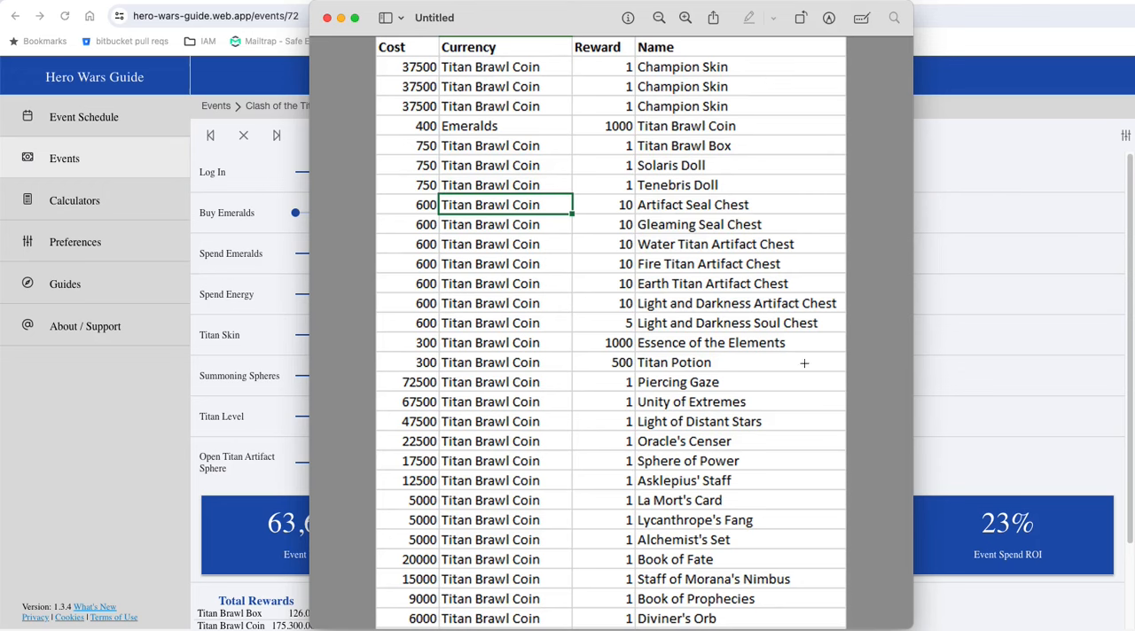
pyautogui.moveTo(817, 438)
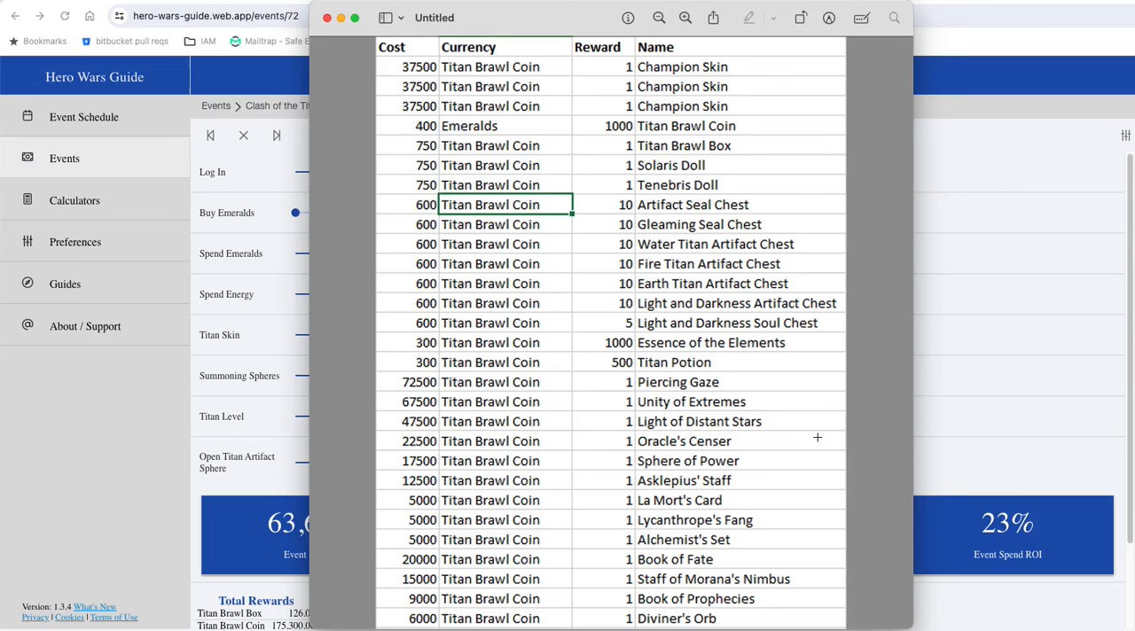
pyautogui.moveTo(806, 376)
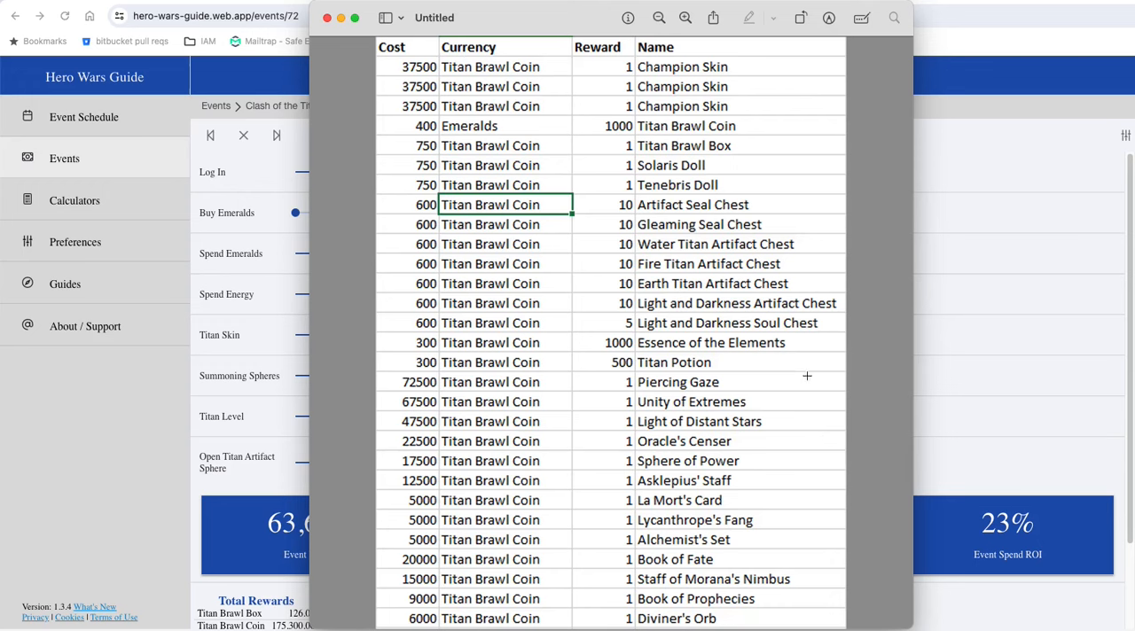
pyautogui.moveTo(801, 459)
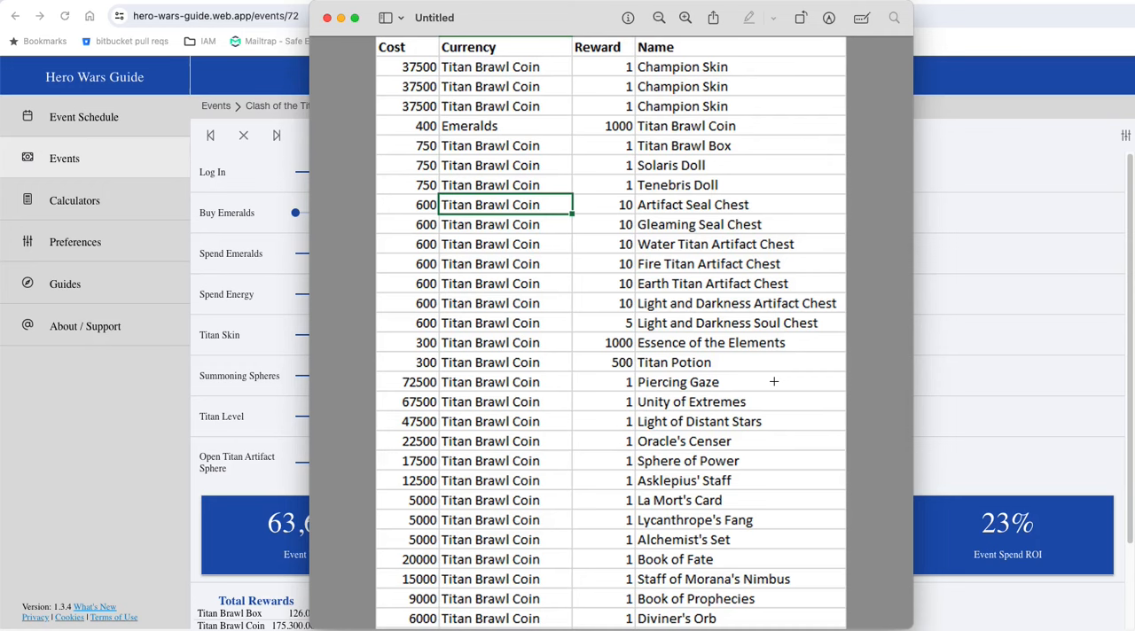
pyautogui.moveTo(838, 388)
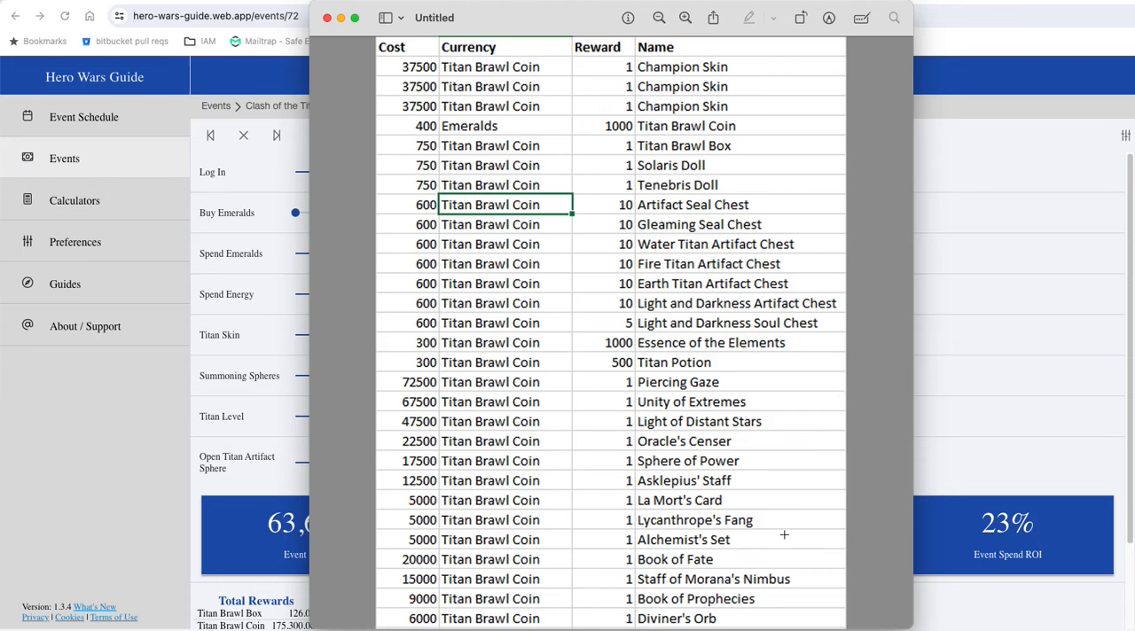
pyautogui.moveTo(782, 507)
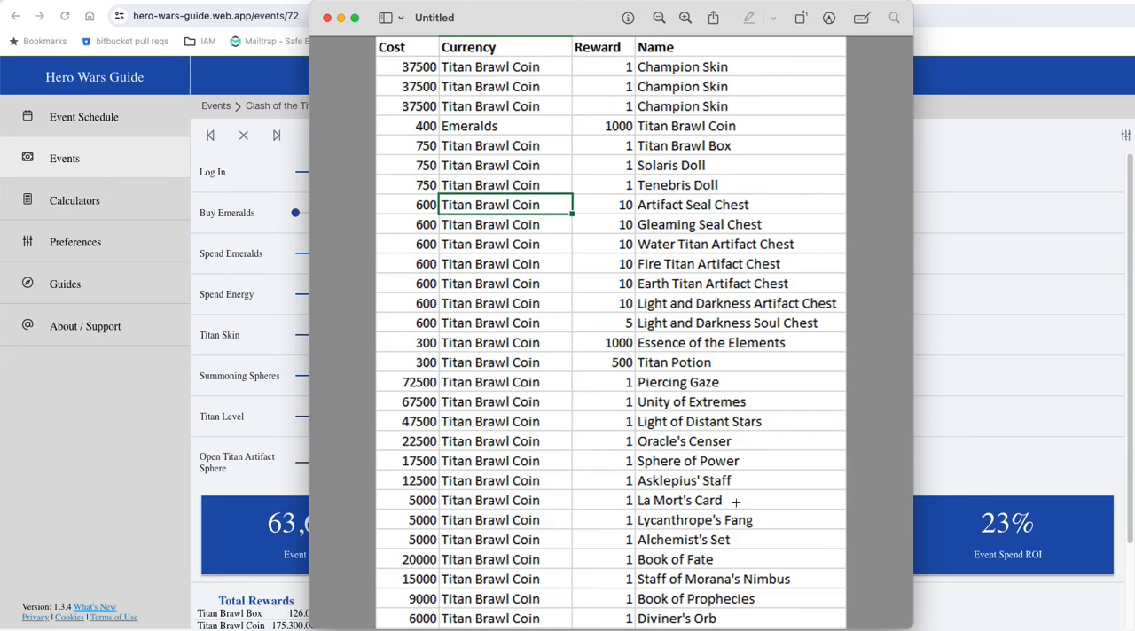
pyautogui.moveTo(777, 414)
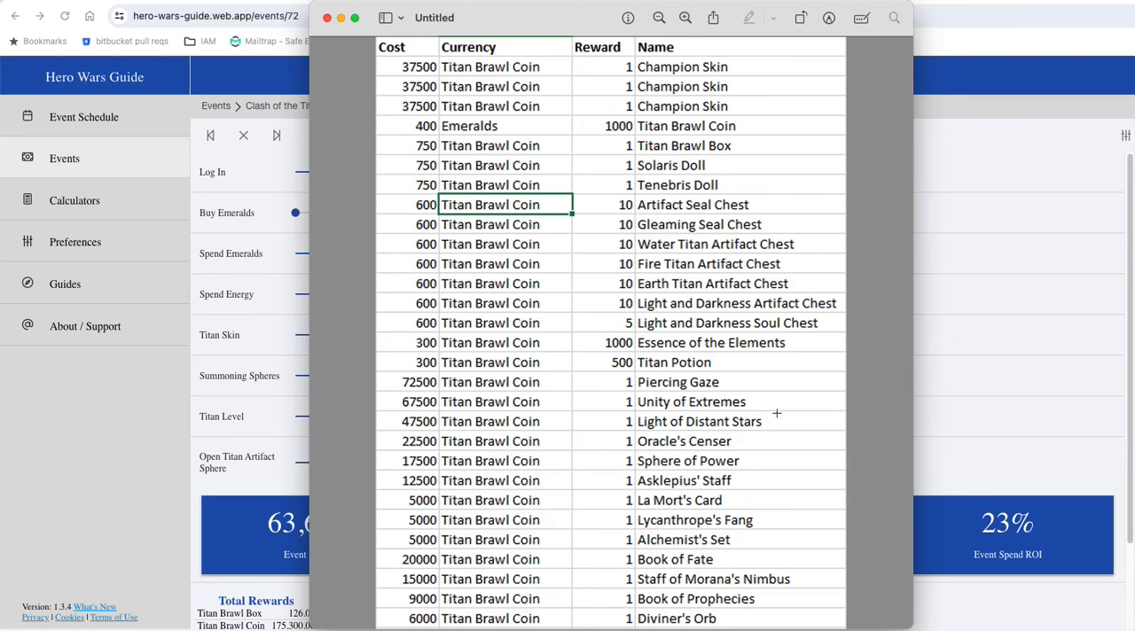
pyautogui.moveTo(472, 390)
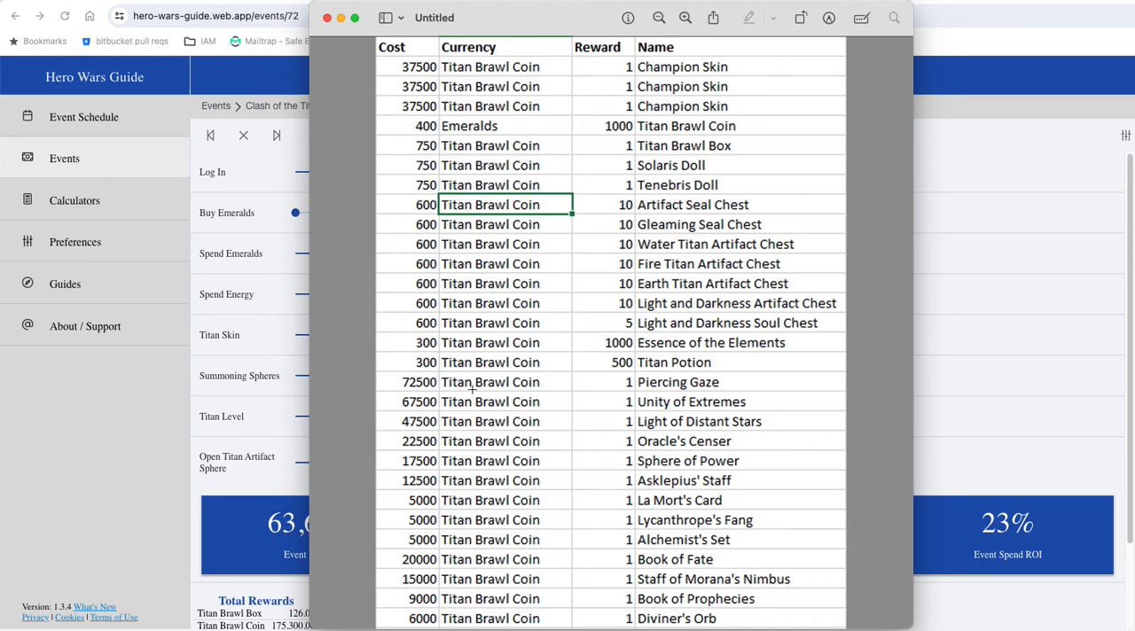
pyautogui.moveTo(723, 507)
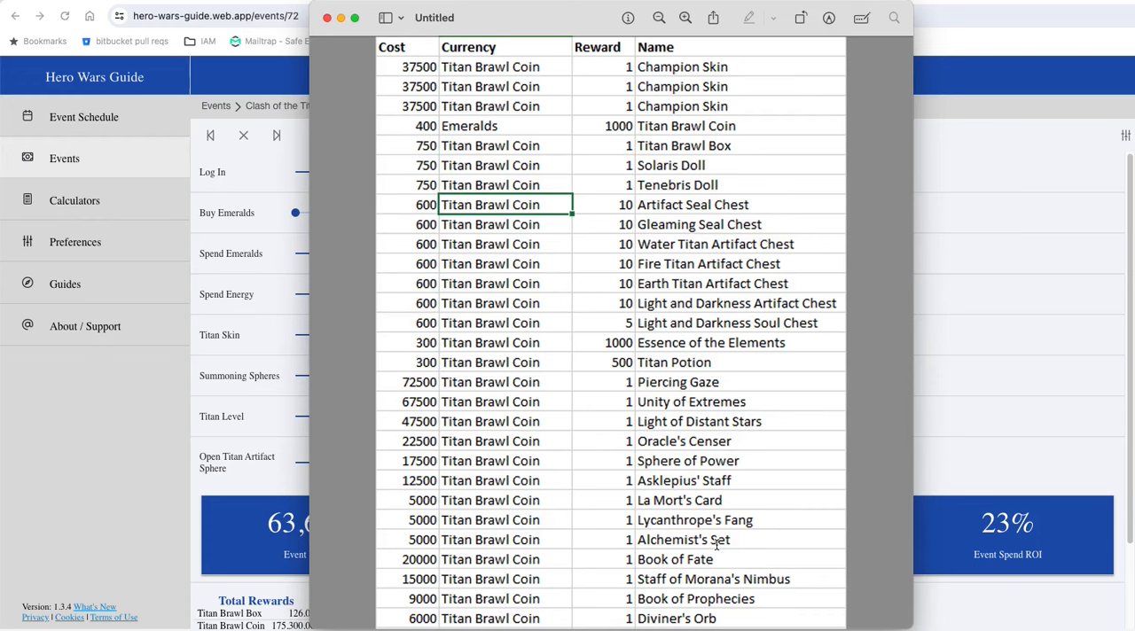
pyautogui.moveTo(725, 417)
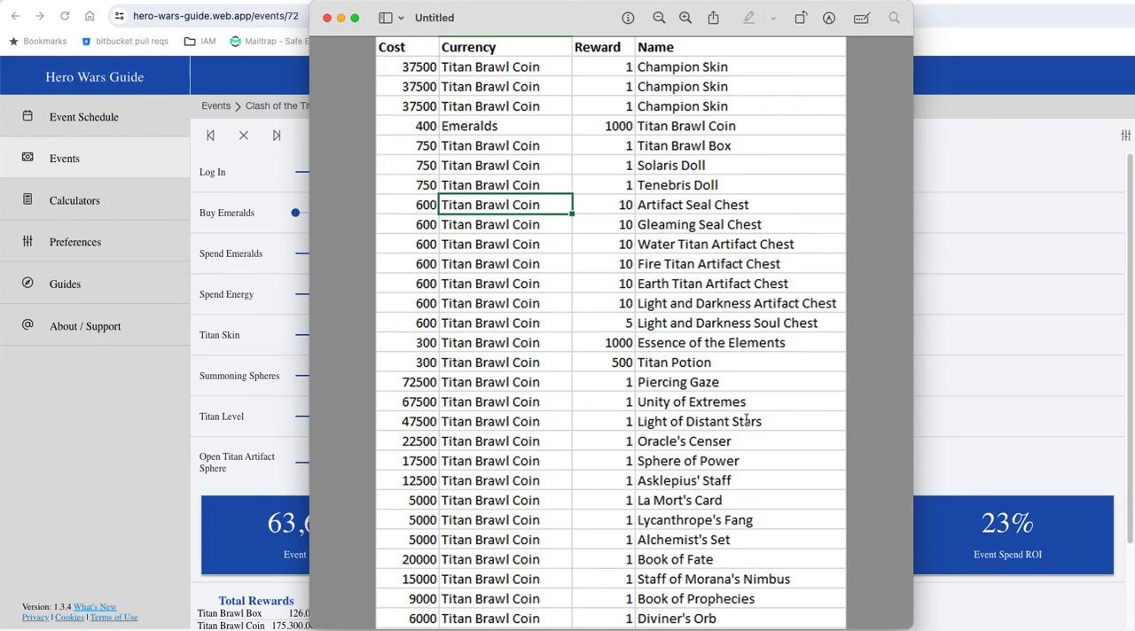
pyautogui.moveTo(907, 331)
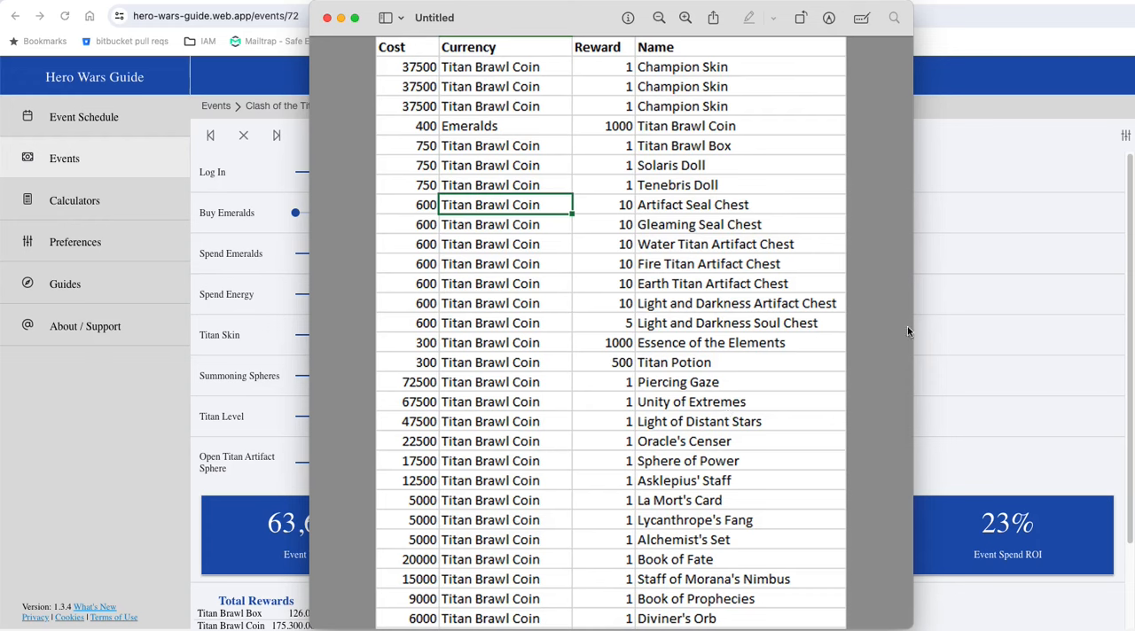
pyautogui.moveTo(739, 349)
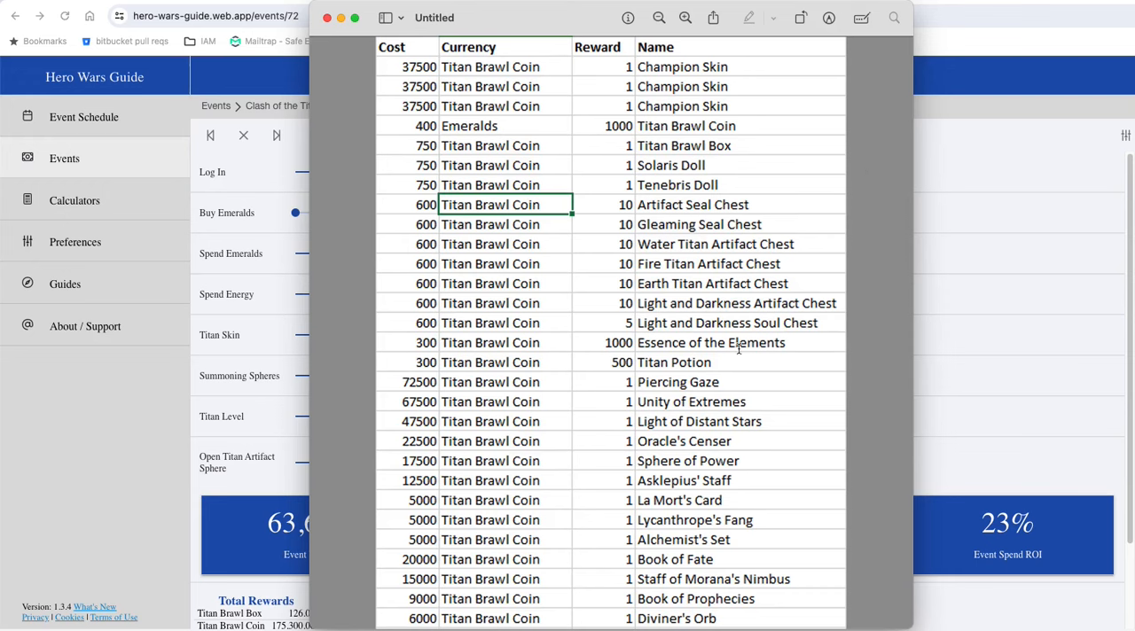
pyautogui.moveTo(647, 340)
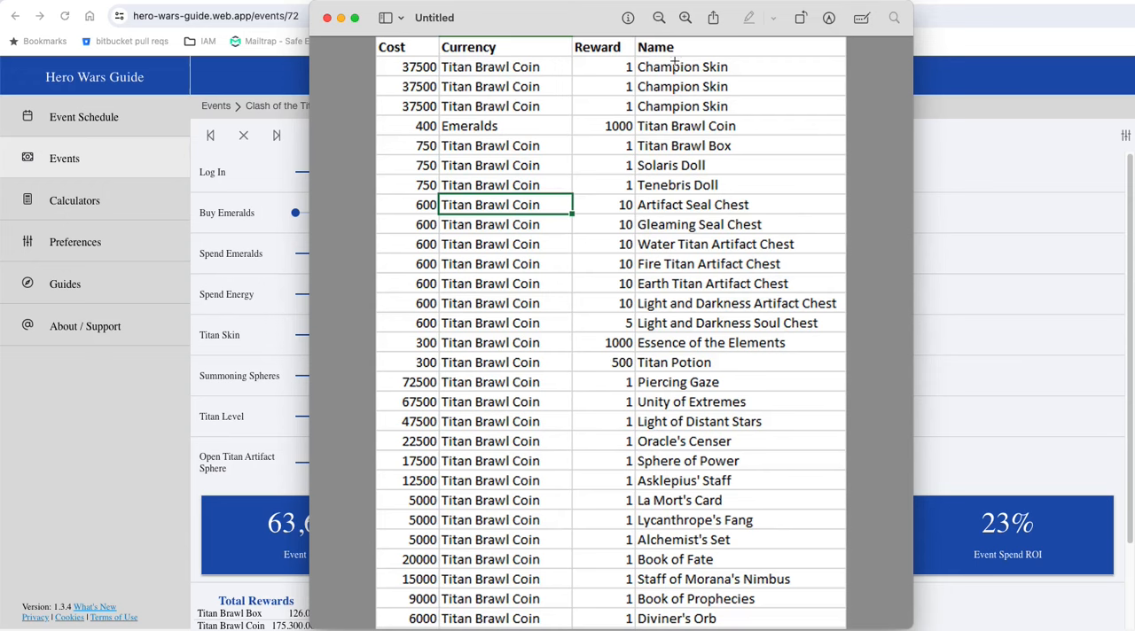
pyautogui.moveTo(668, 82)
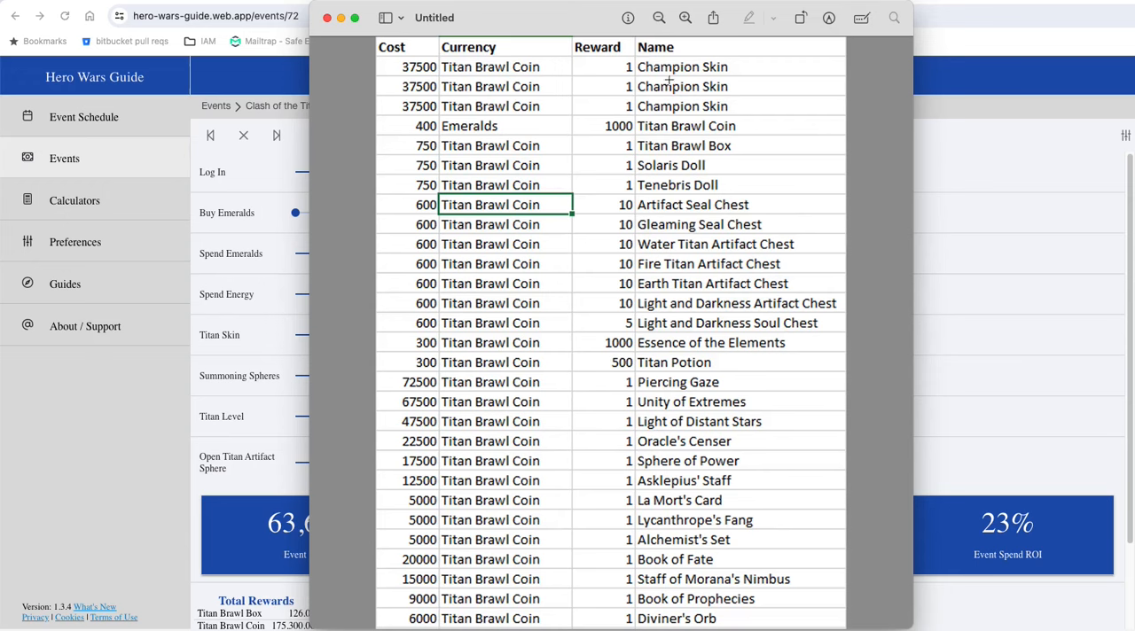
pyautogui.moveTo(645, 110)
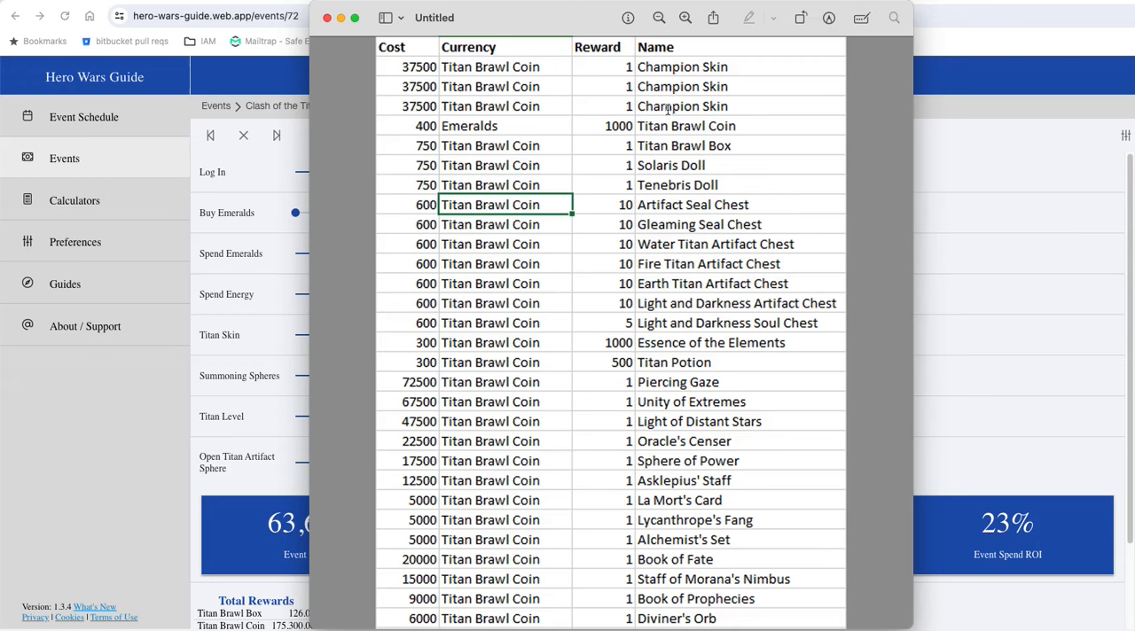
pyautogui.moveTo(727, 106)
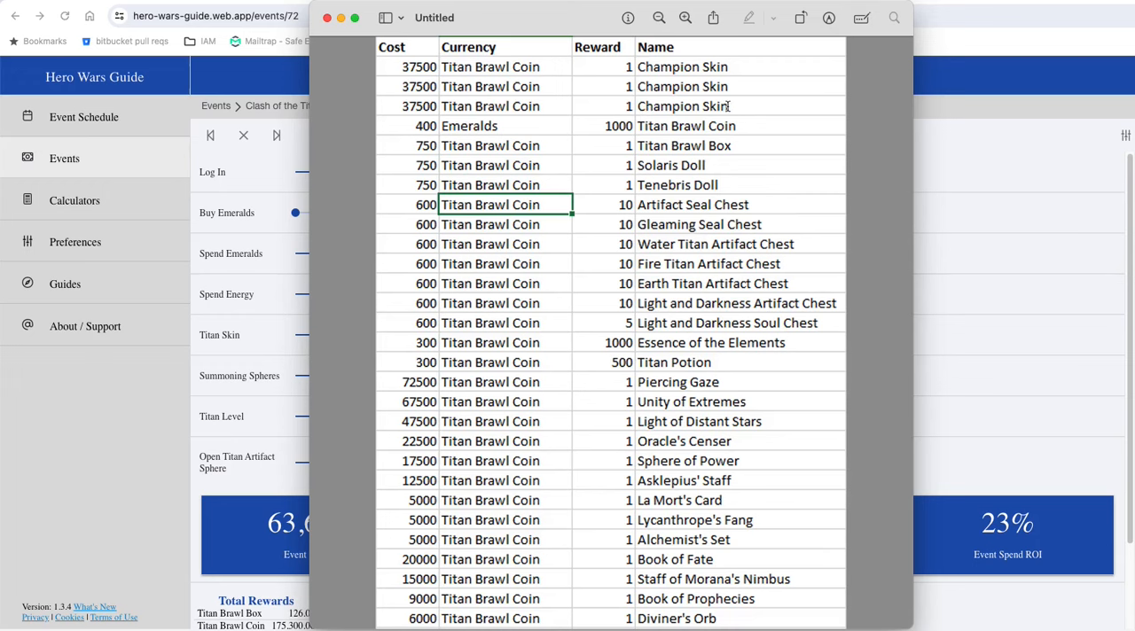